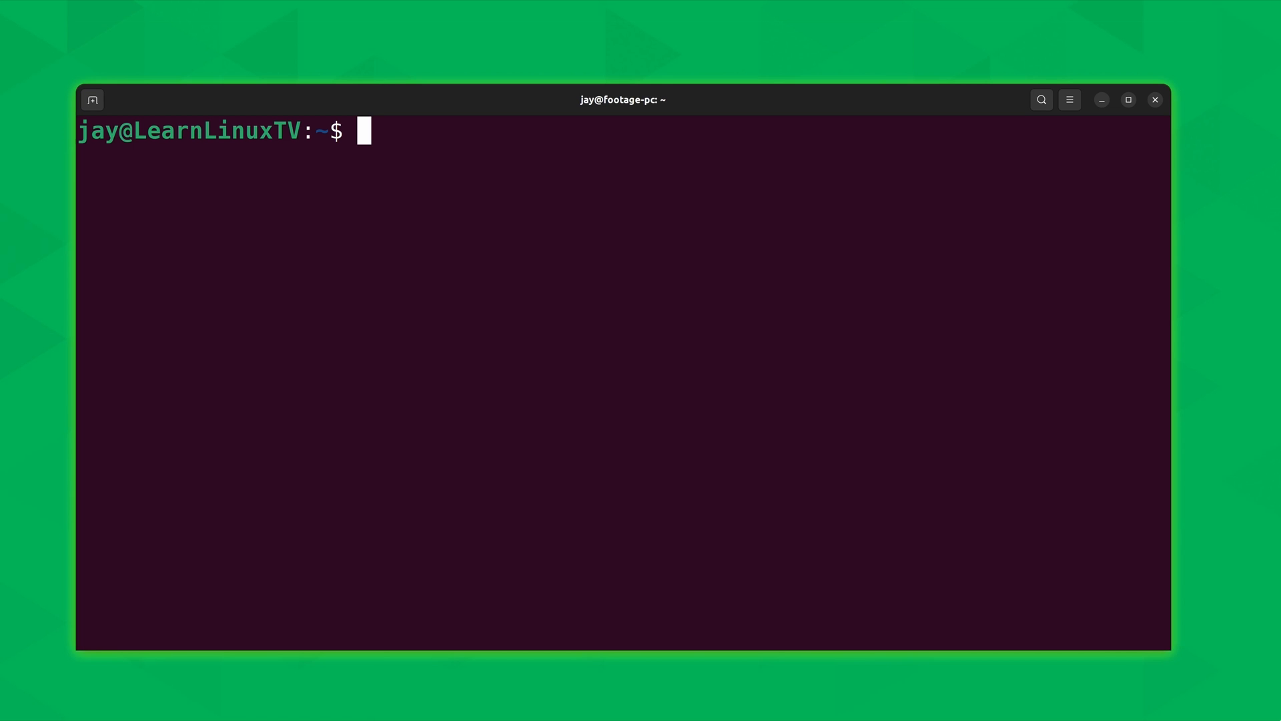
text(ss)
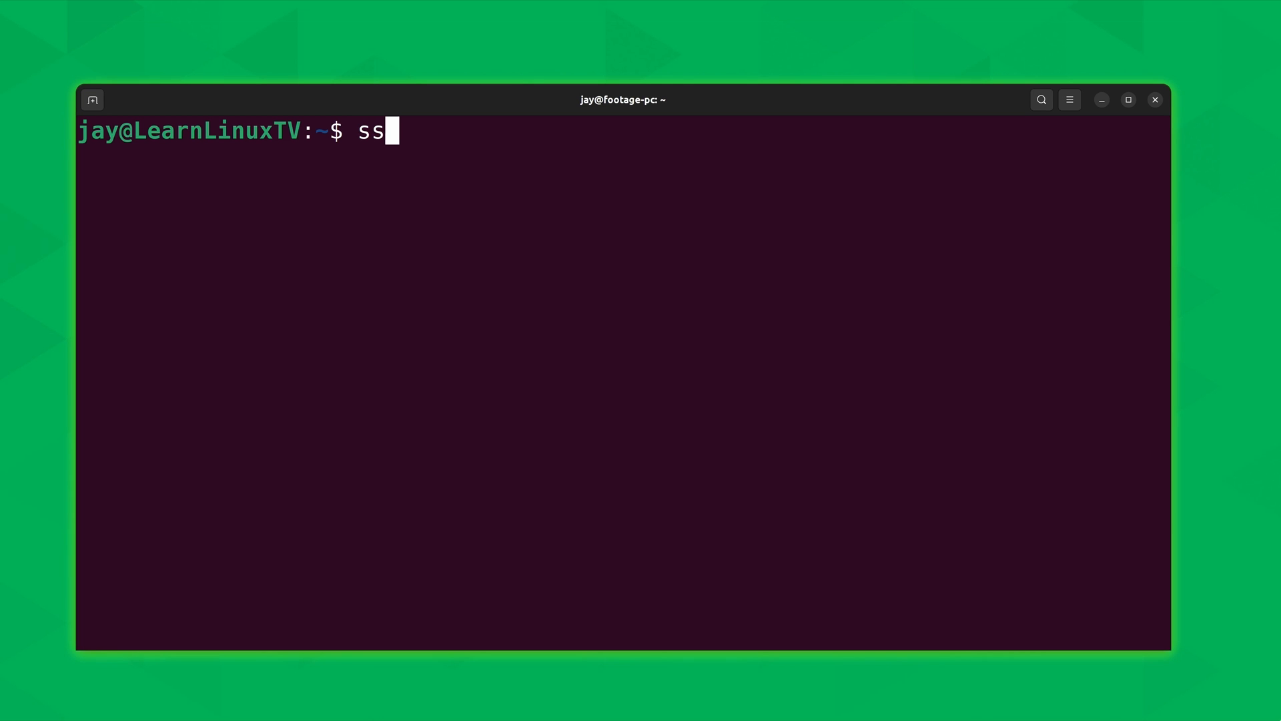
text(h)
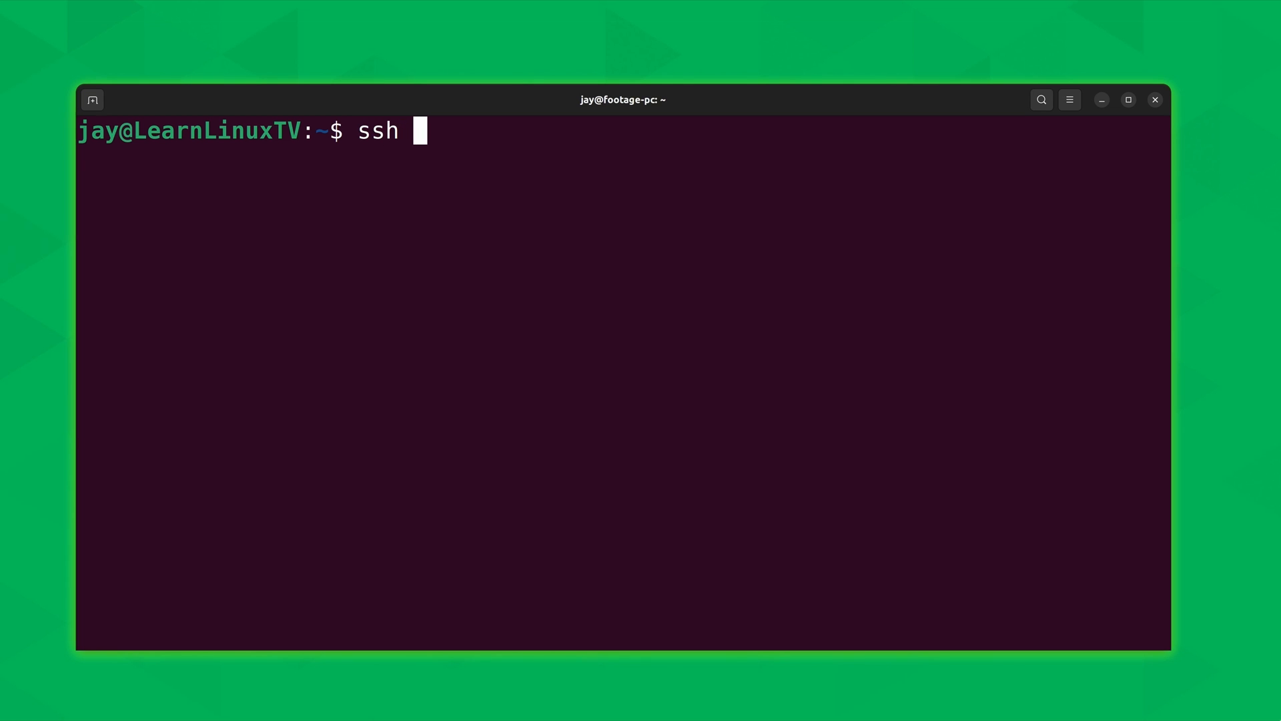
text(jay)
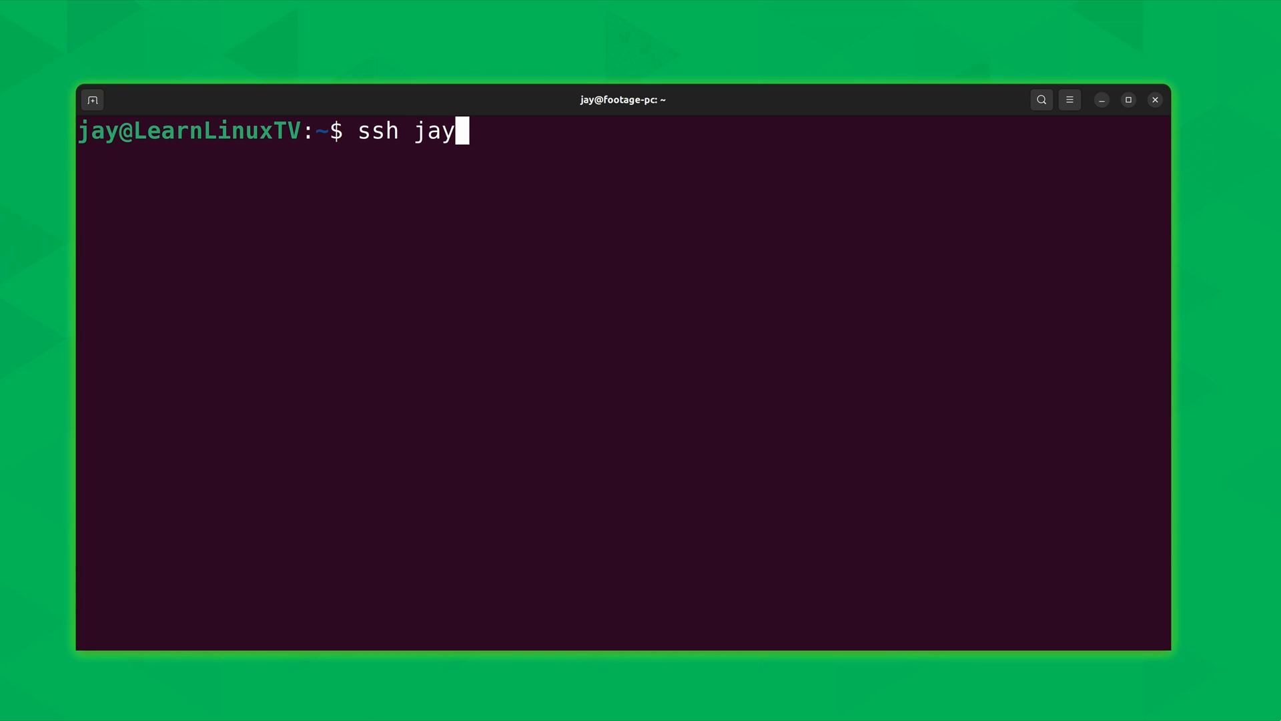
text(@)
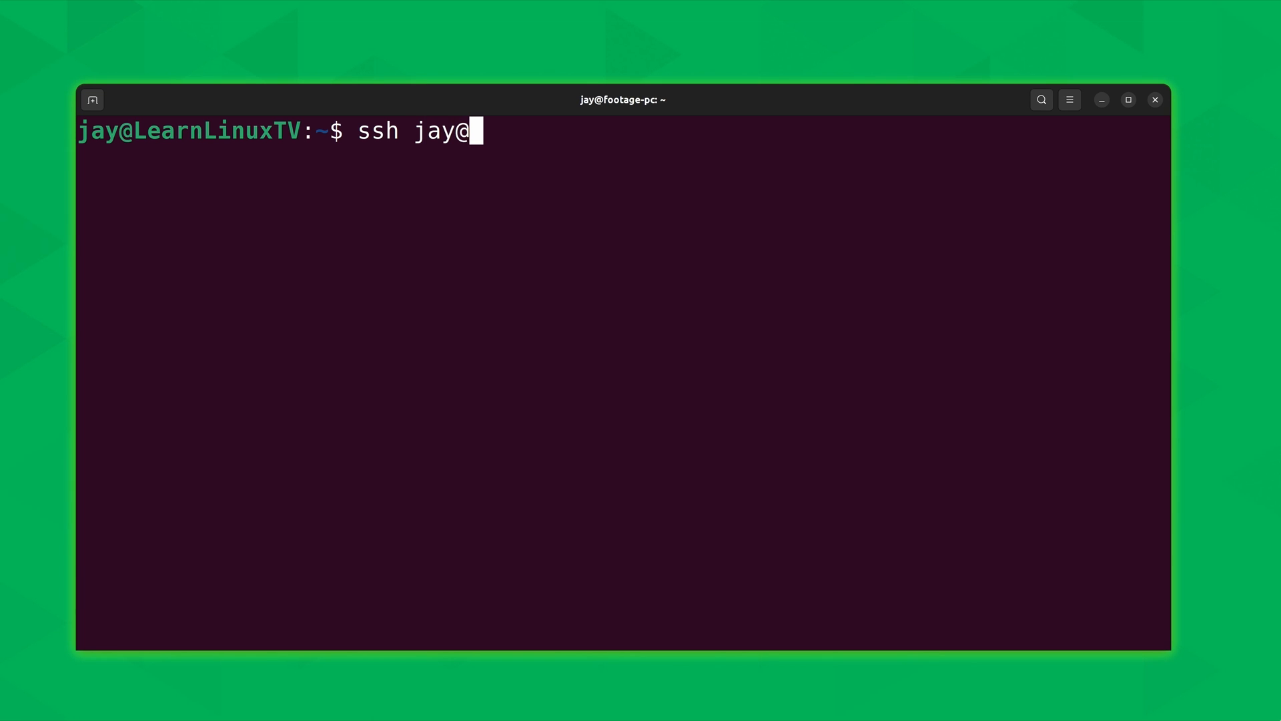
text(git)
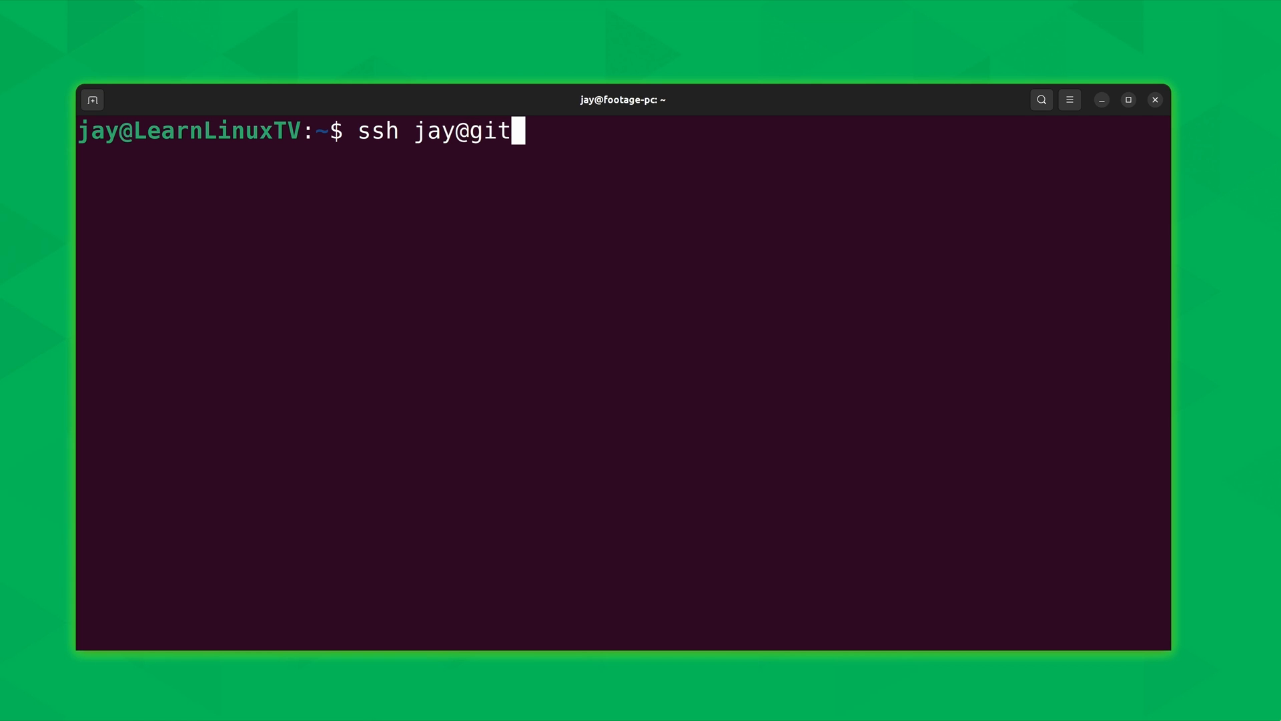
text(lab.learnlinux)
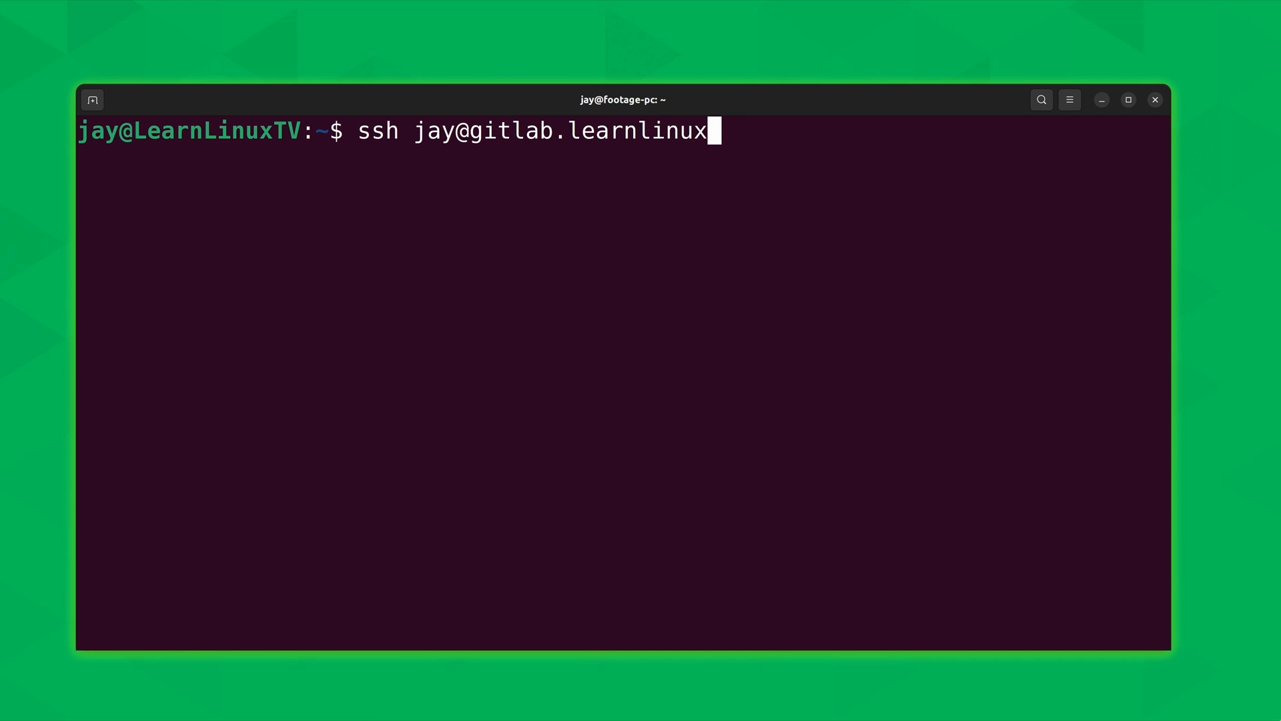
text(.cloud)
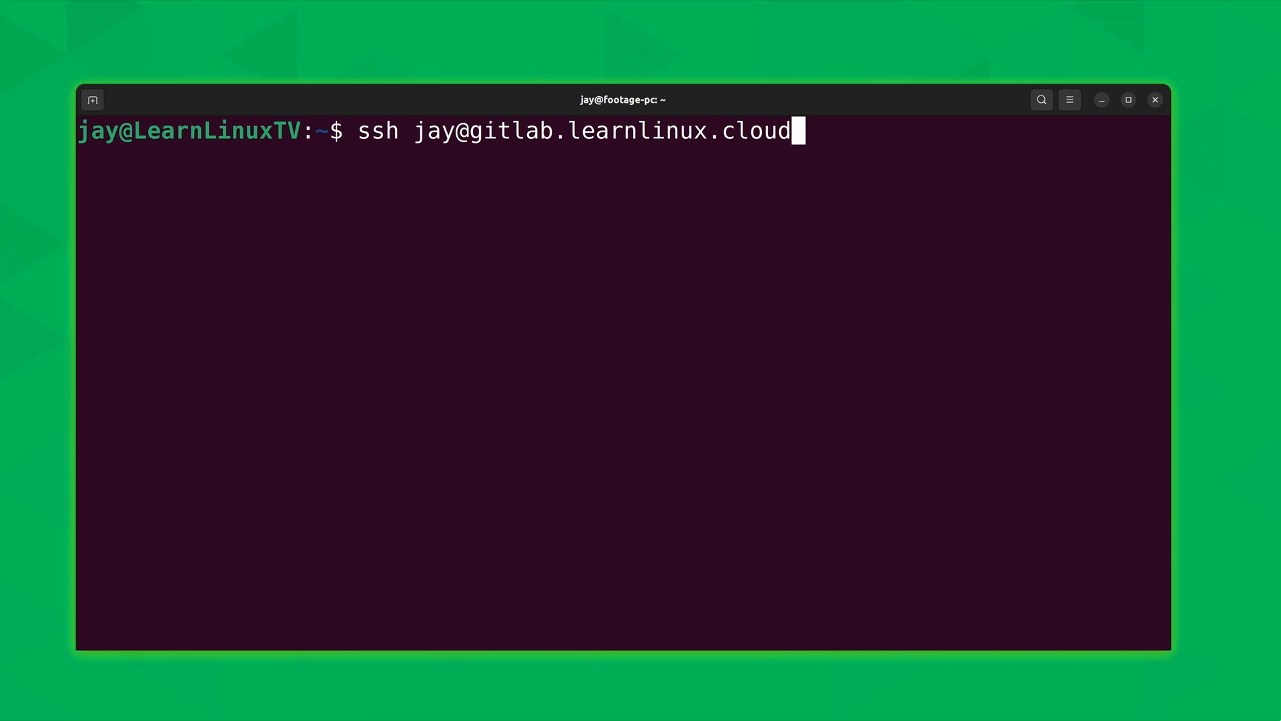
key(Return)
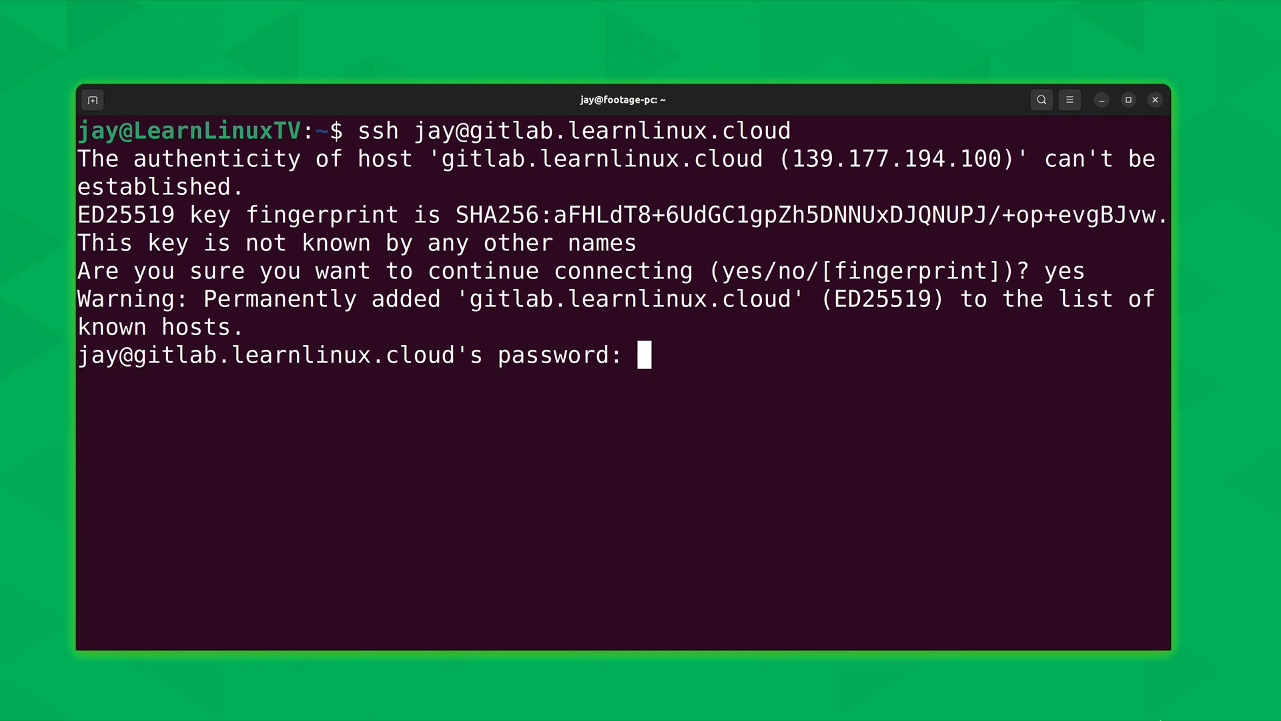
key(Return)
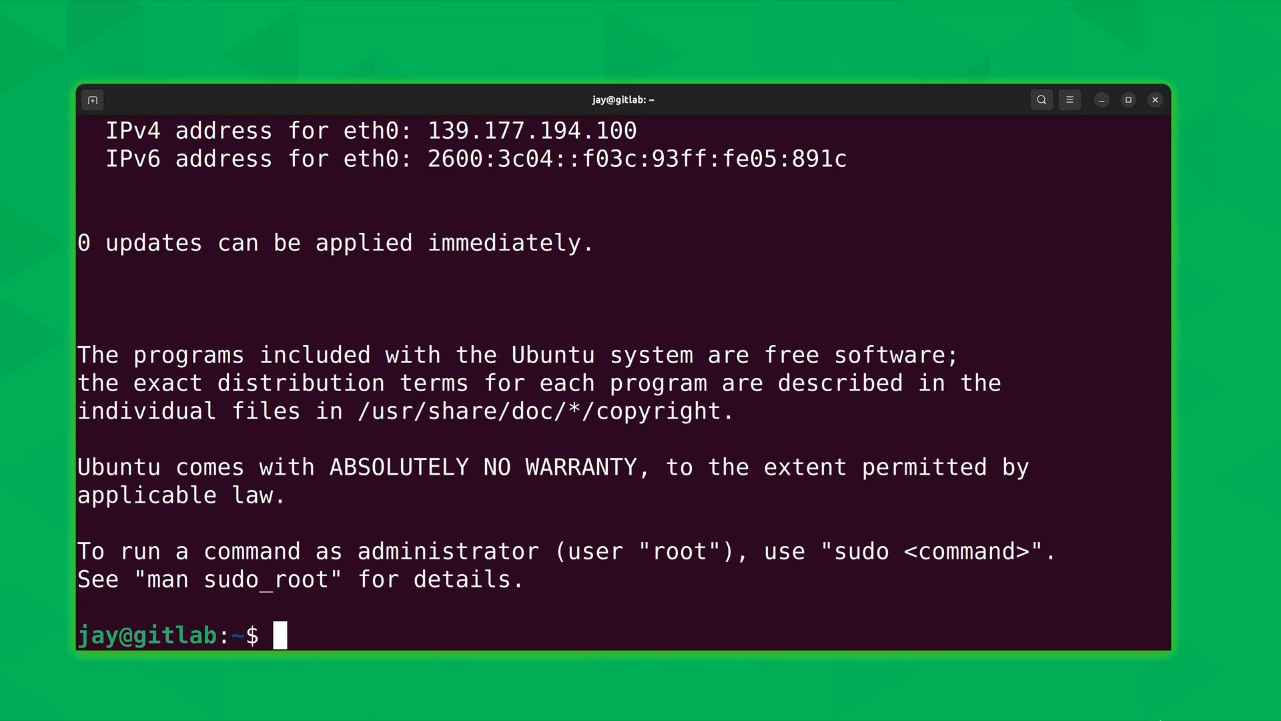
Fetch packages.gitlab.com's gitlab-ce script.deb.sh with curl -s and pipe it into sudo bash
text(curl)
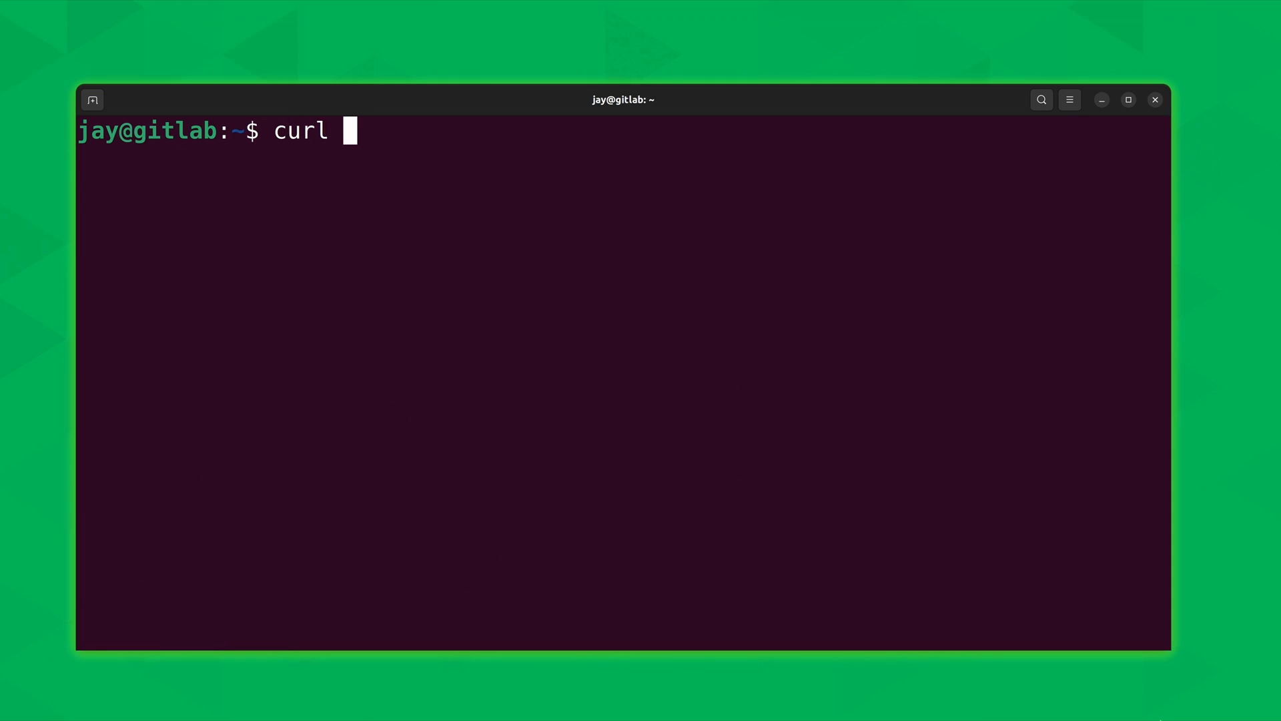
text(-s)
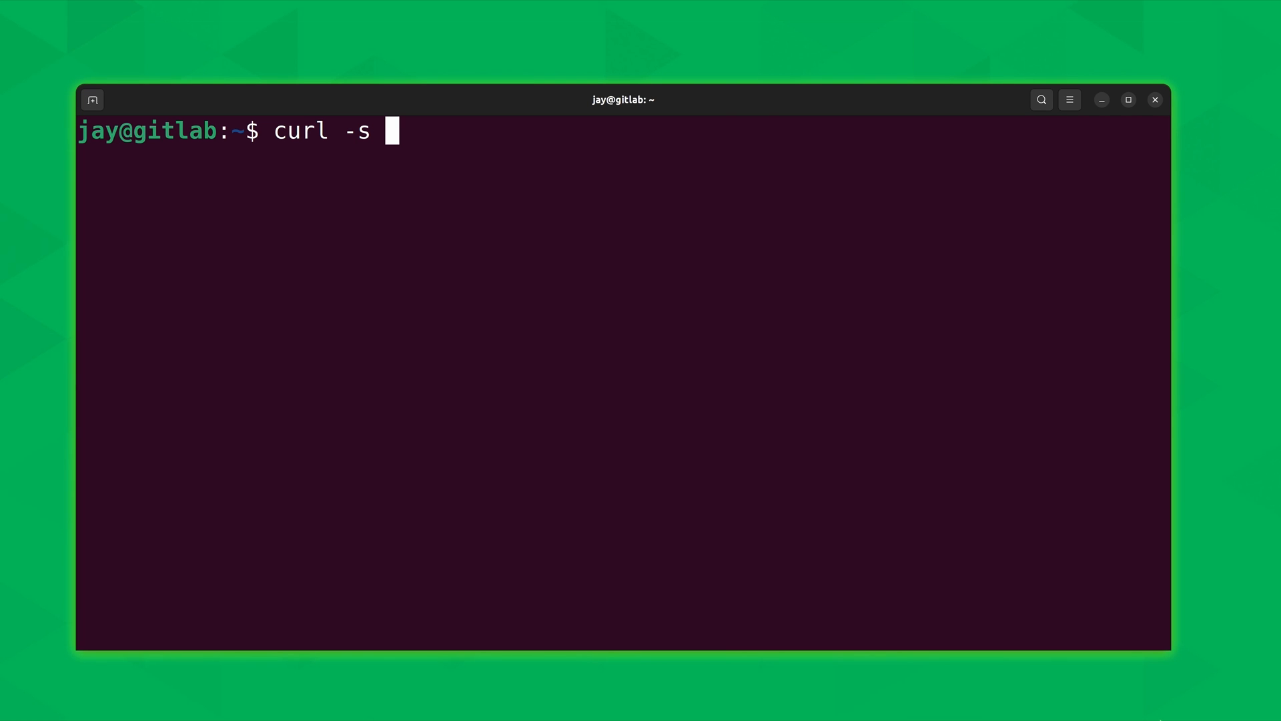
text(https)
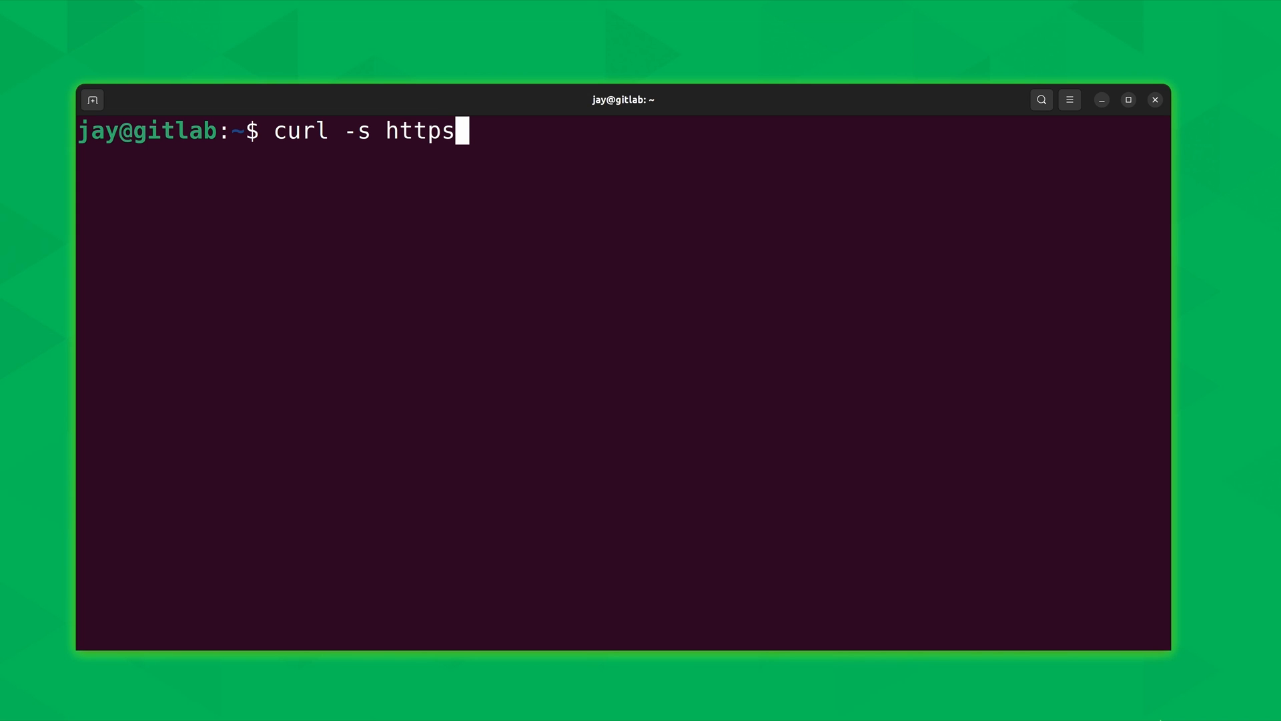
text(://)
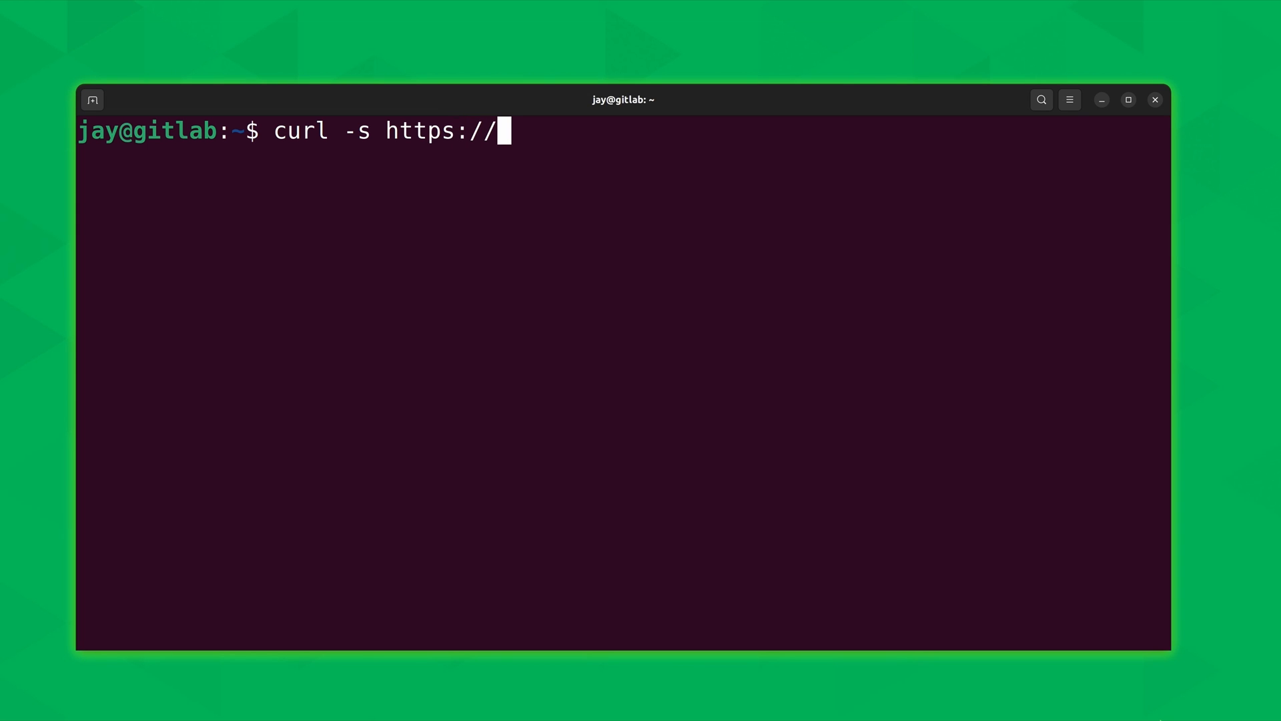
text(packages.gi)
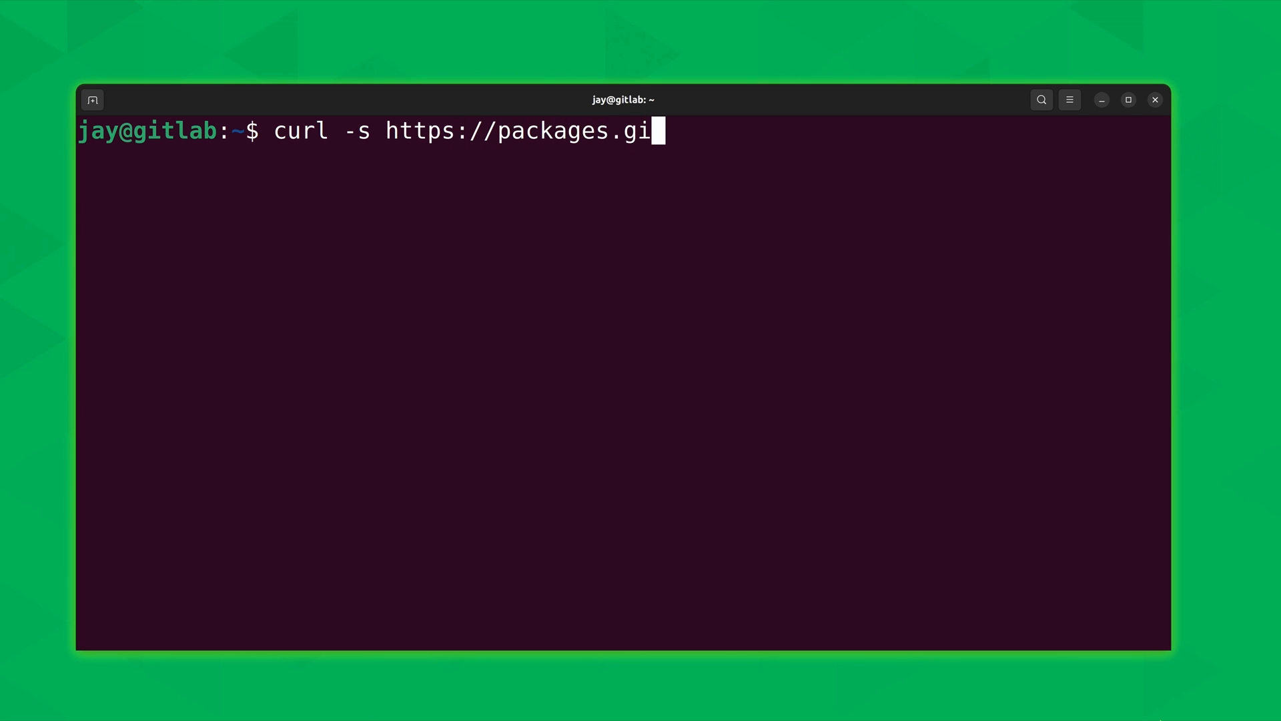
text(tlab.com/)
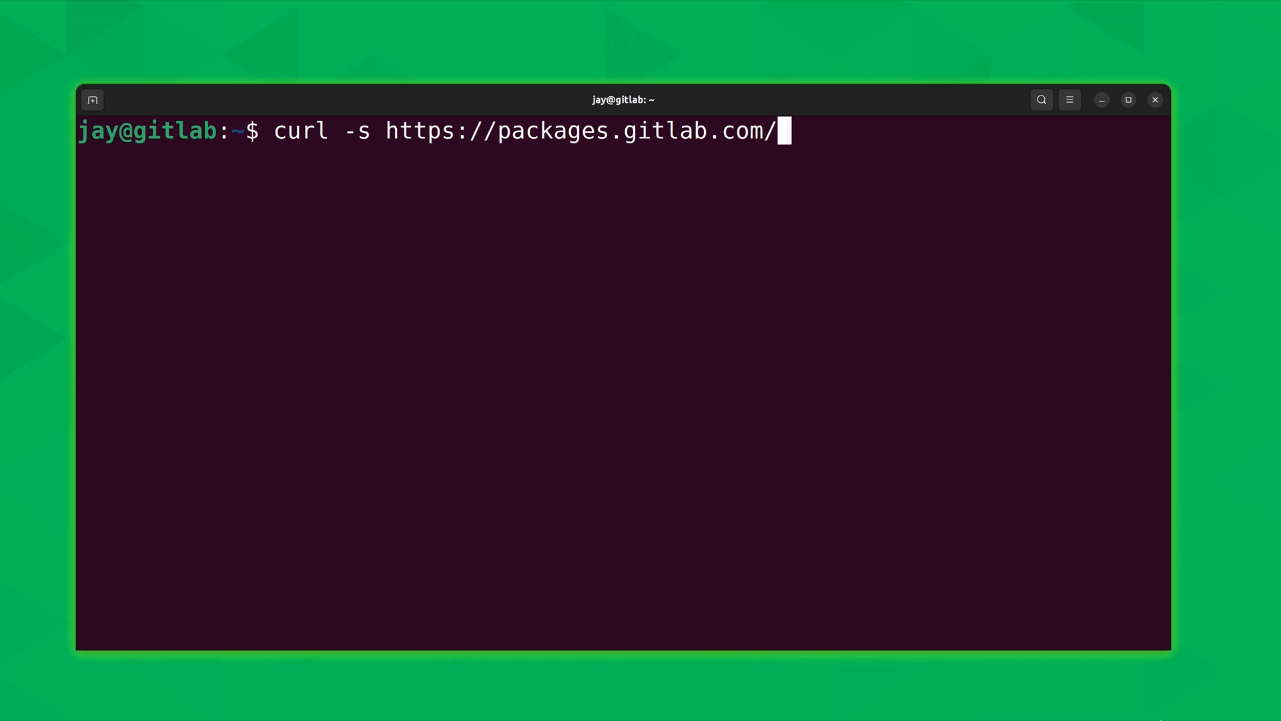
text(install/re)
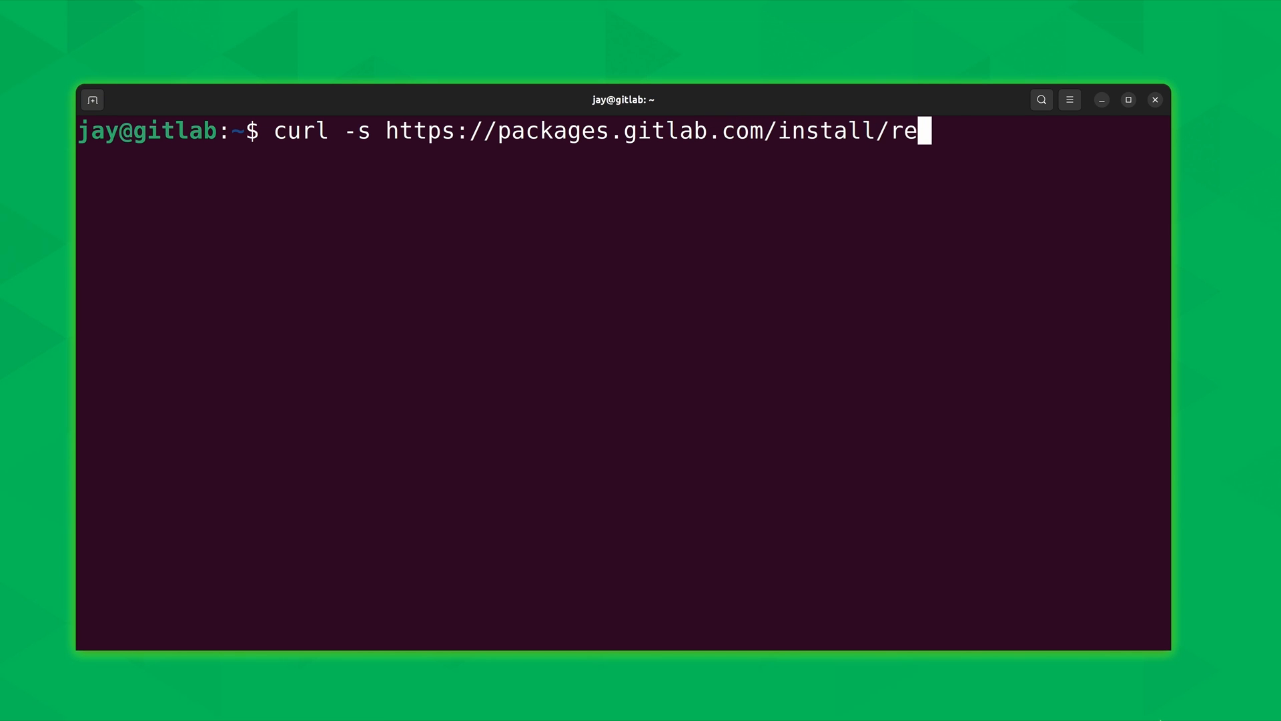
text(positories/)
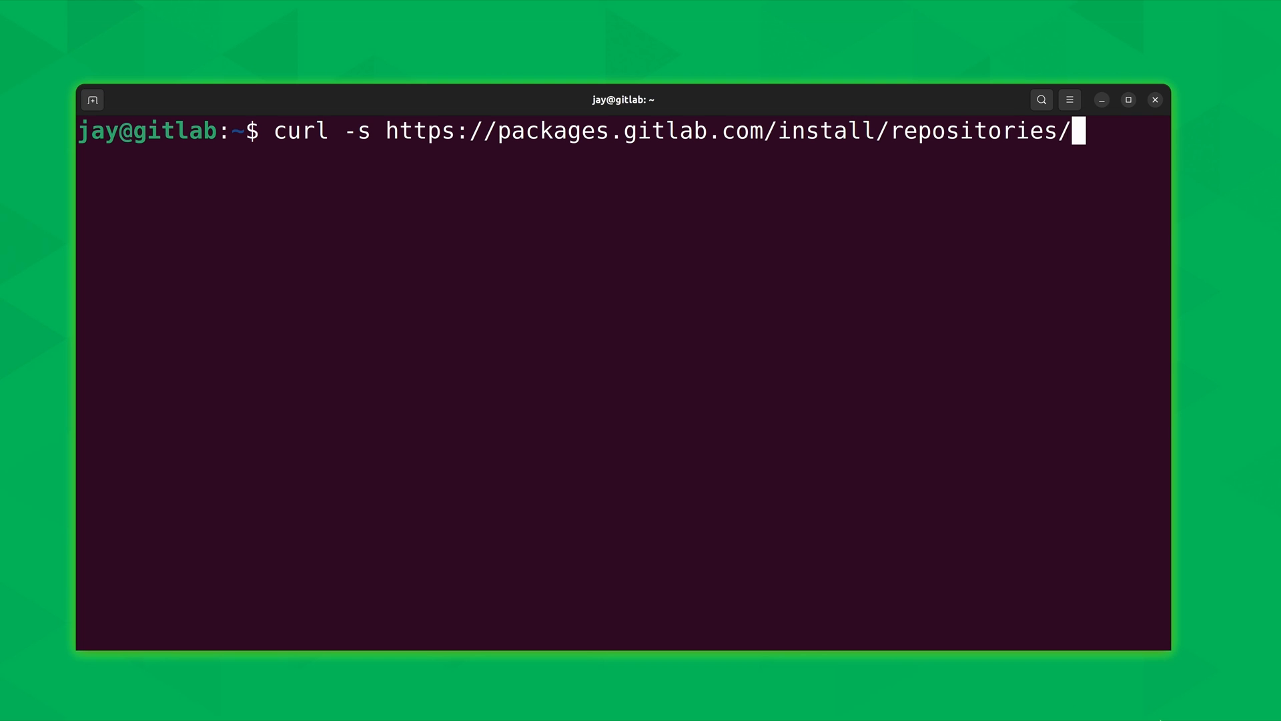
text(gitlab/)
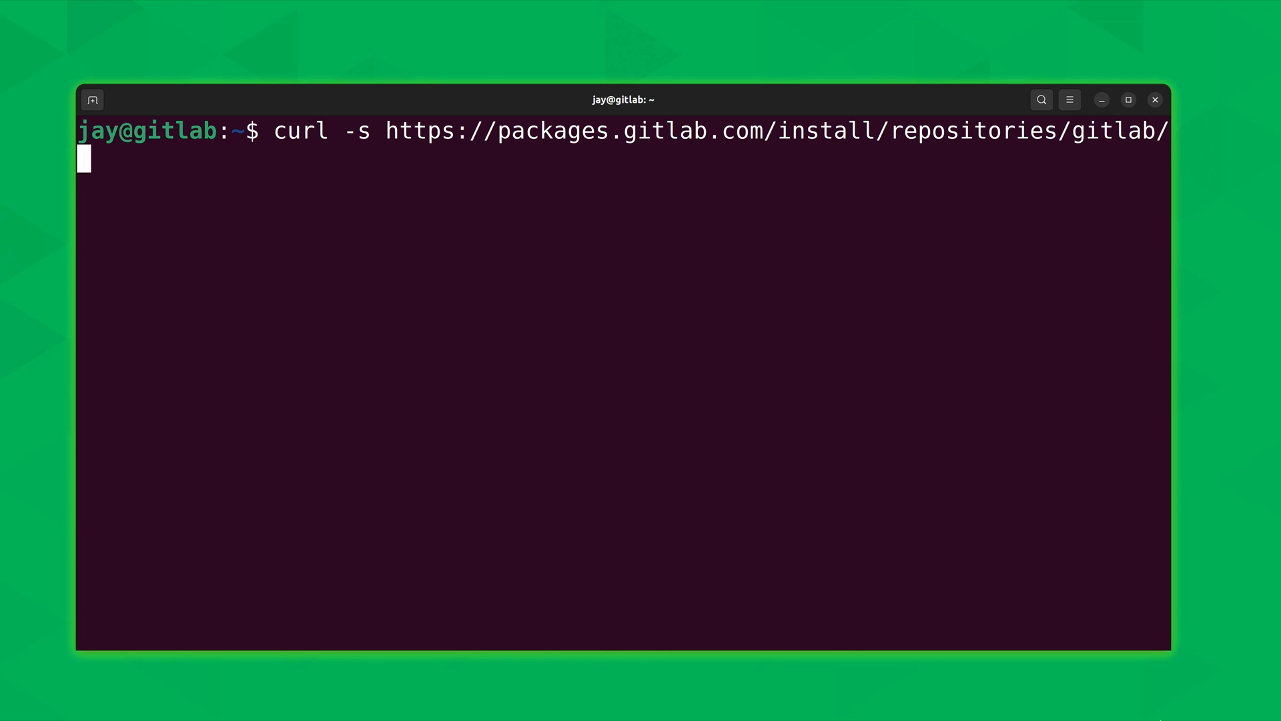
text(gitlab-c)
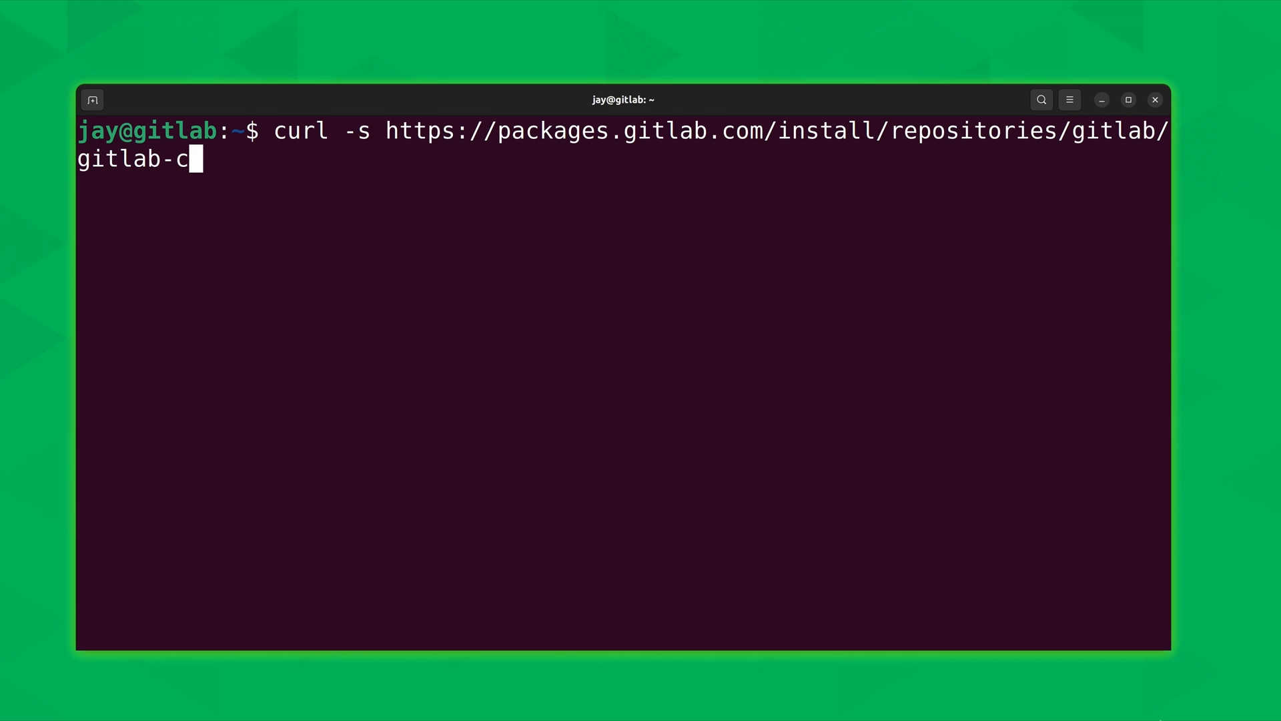
text(e/)
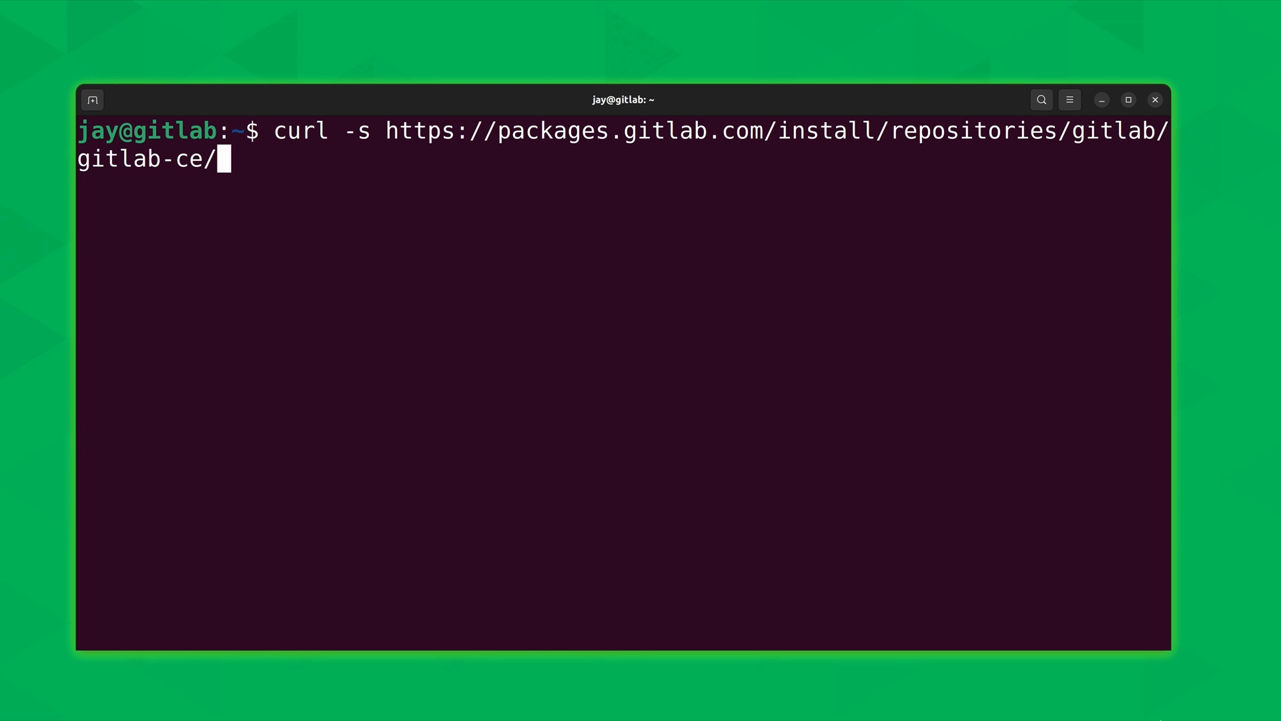
text(script.)
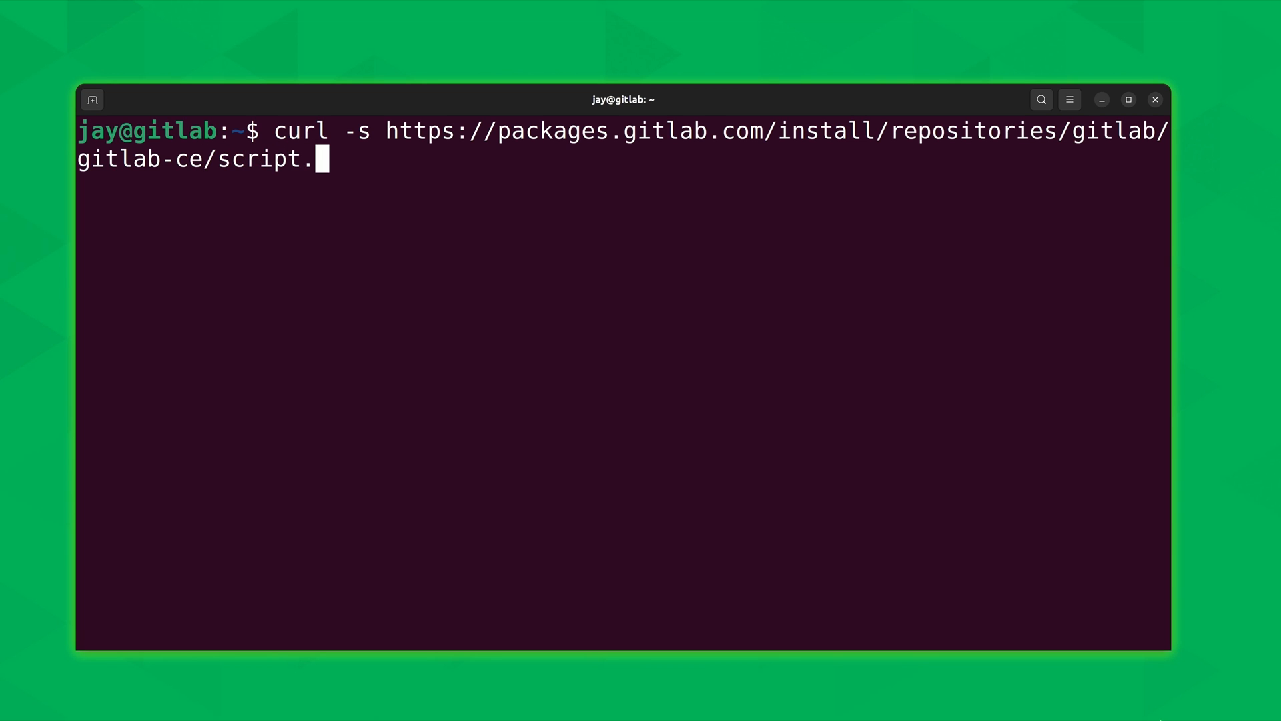
text(deb.sh |)
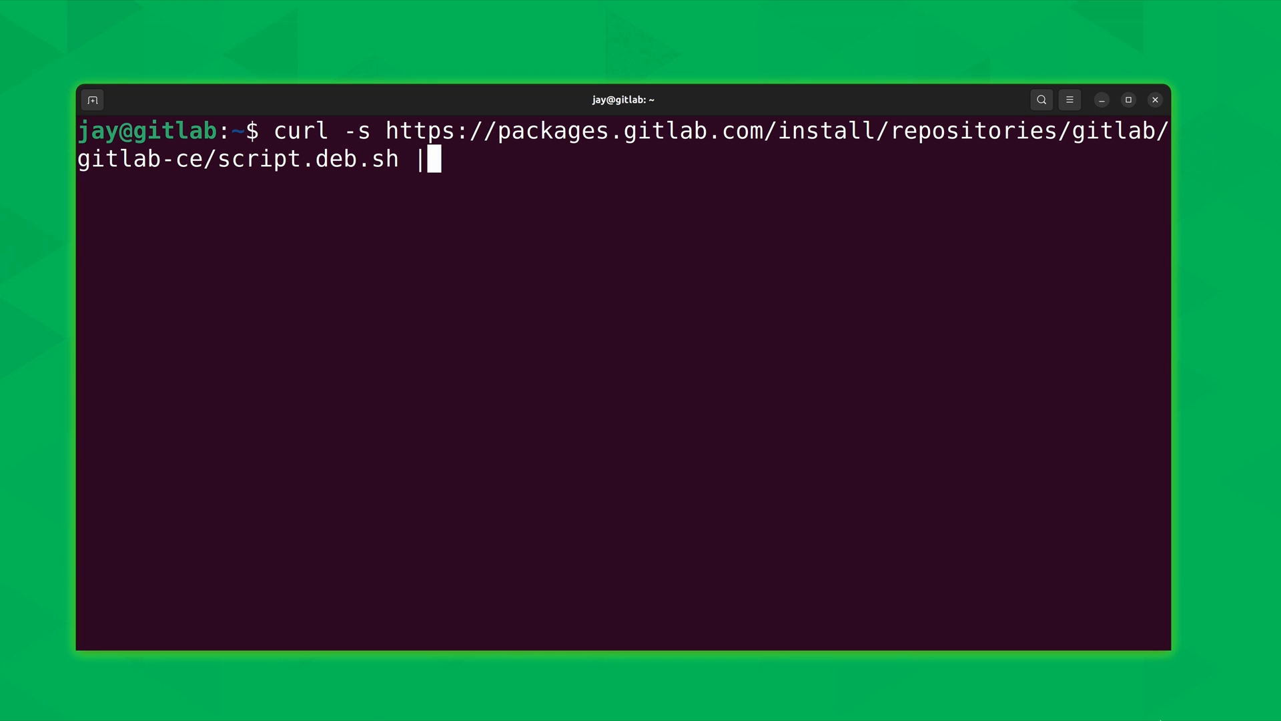
text(sudo)
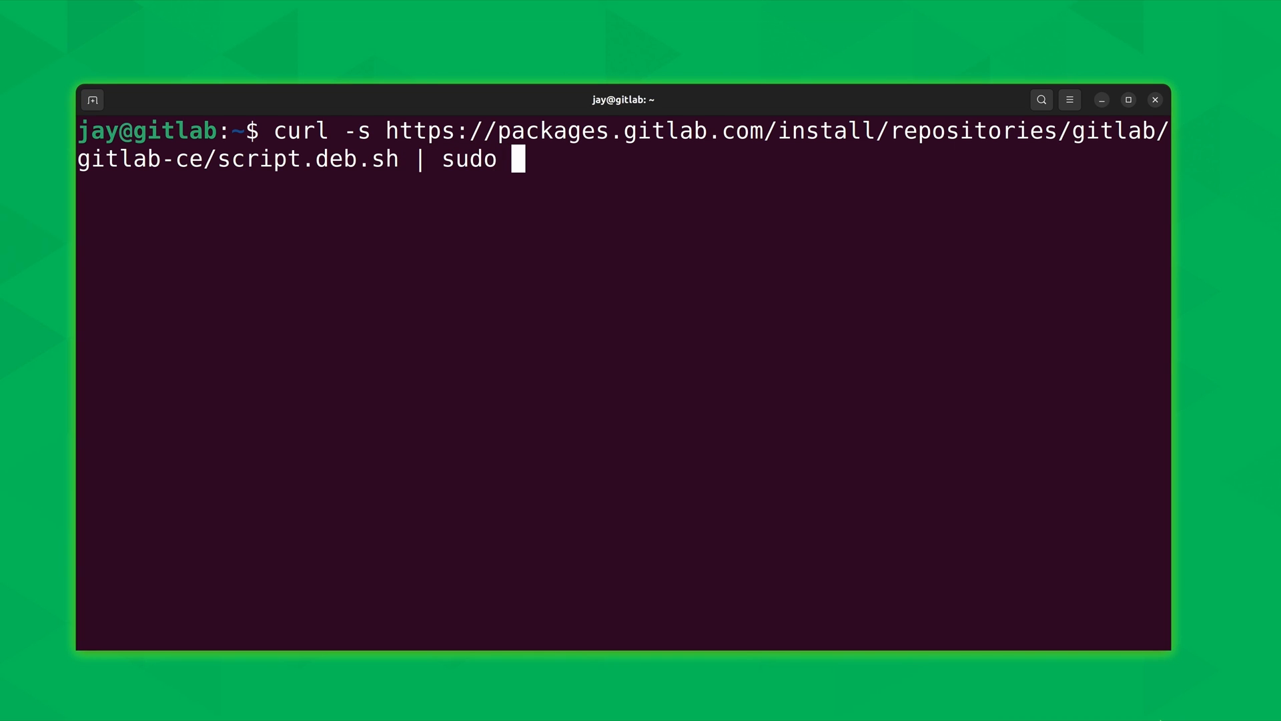
text(bash)
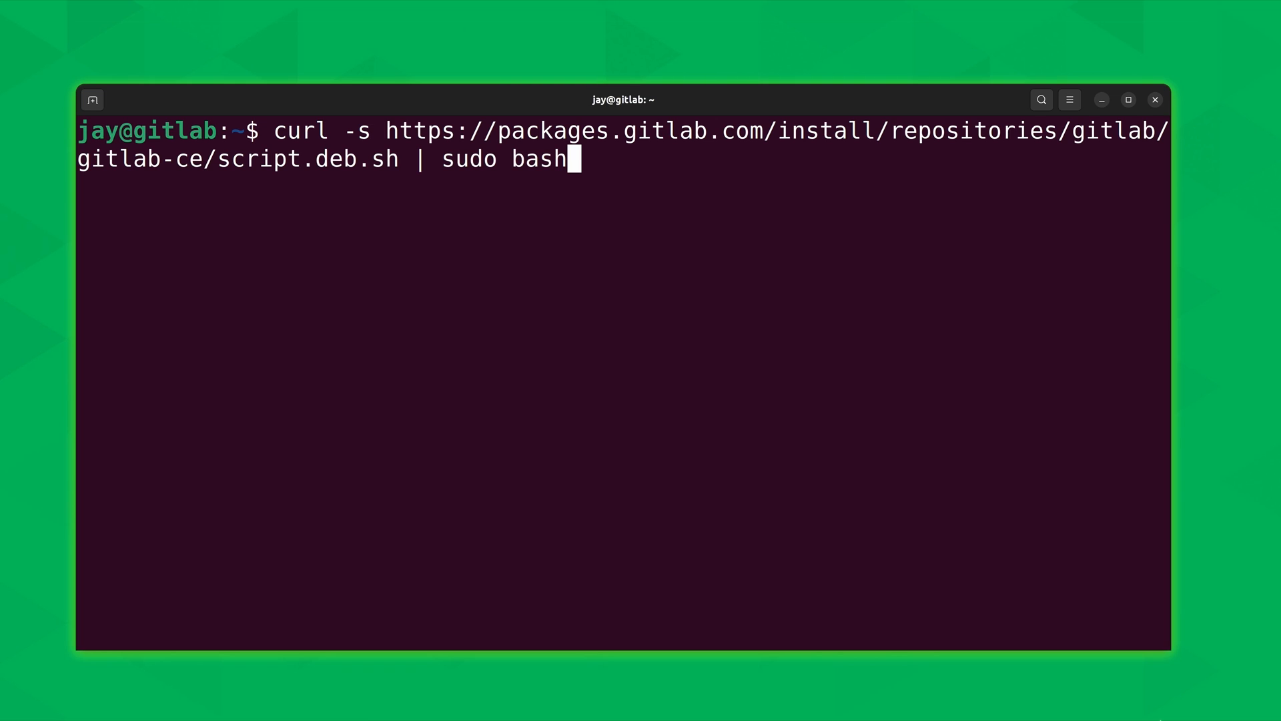
key(Return)
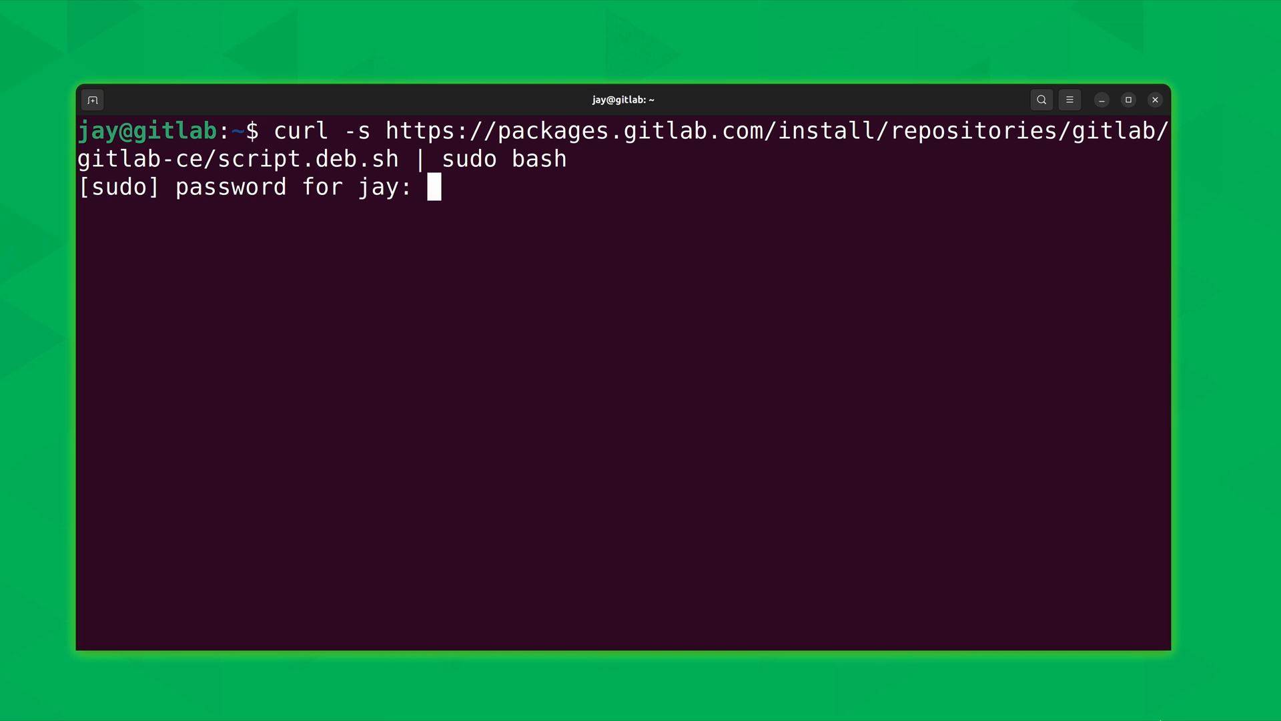
key(Return)
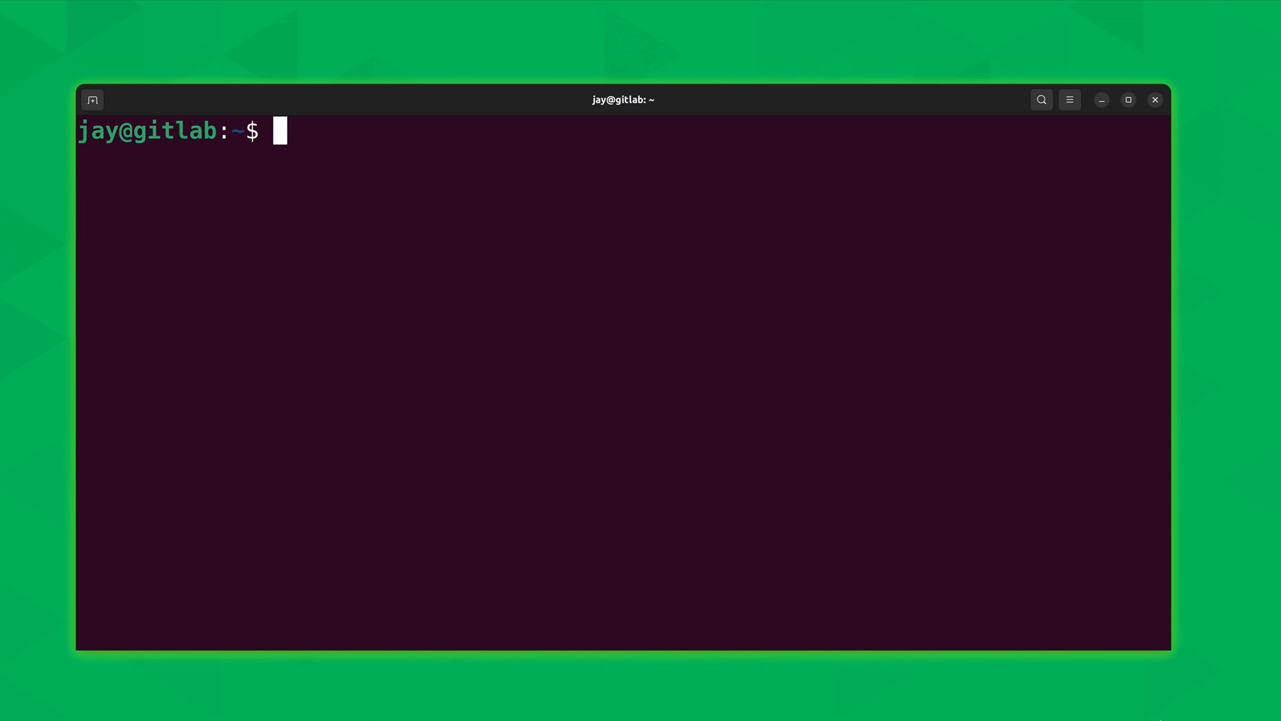
Install the gitlab-ce package with sudo apt install
text(sudo apt inst)
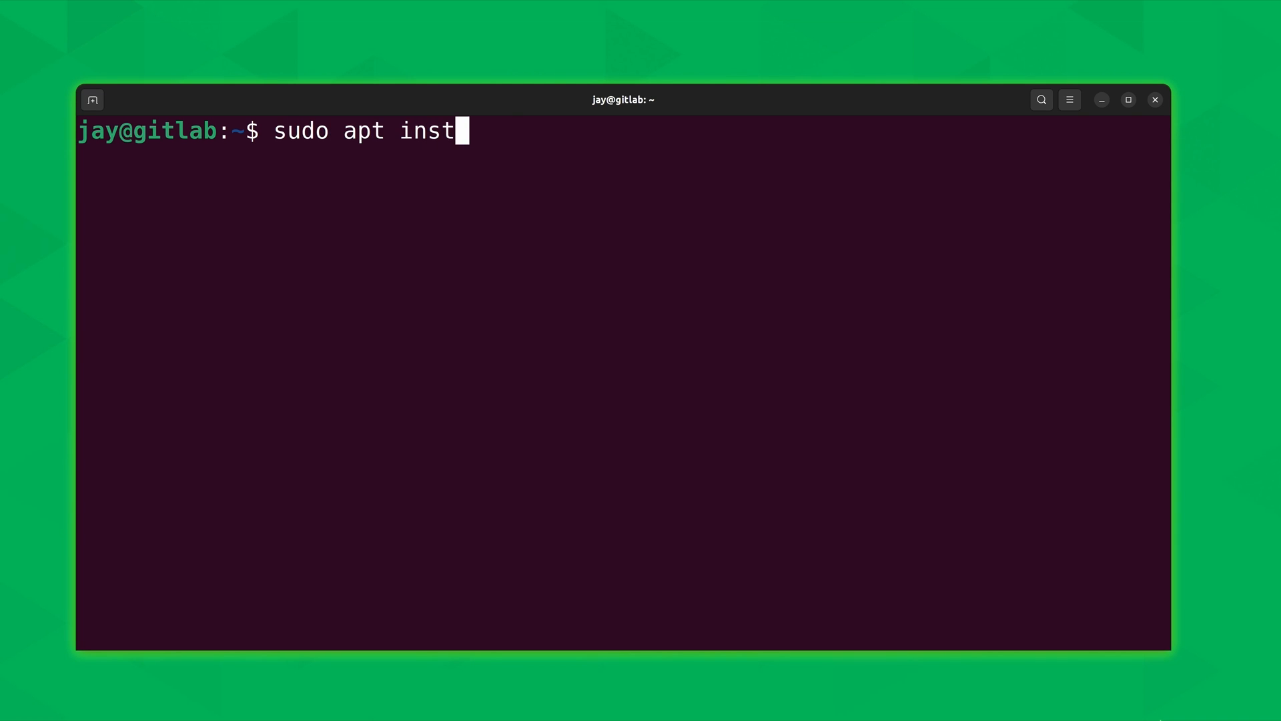
text(all)
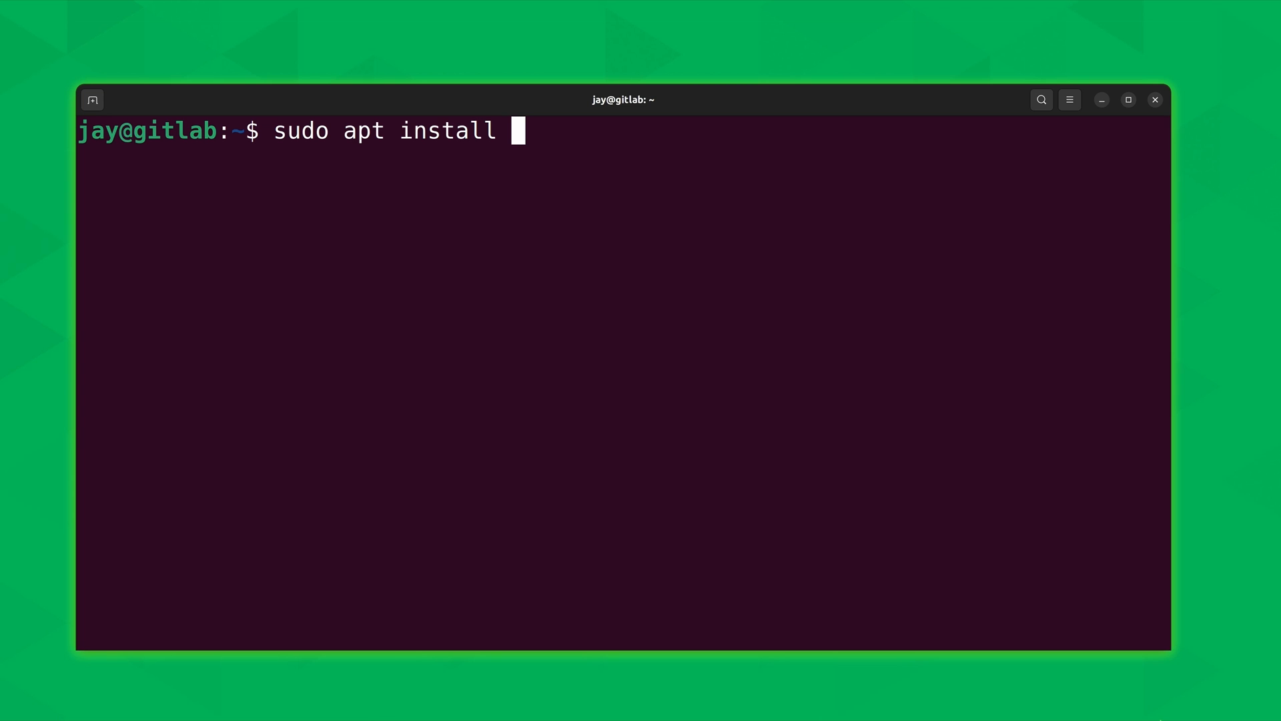
text(gitlab-)
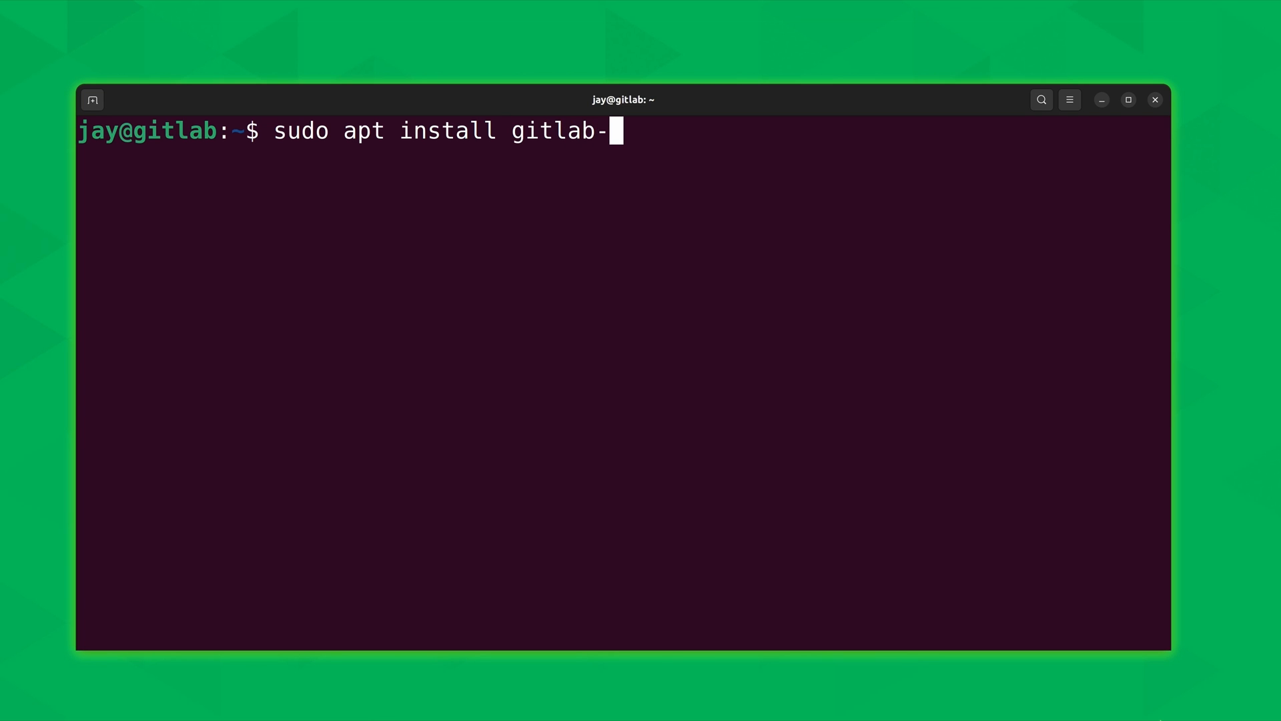
text(ce)
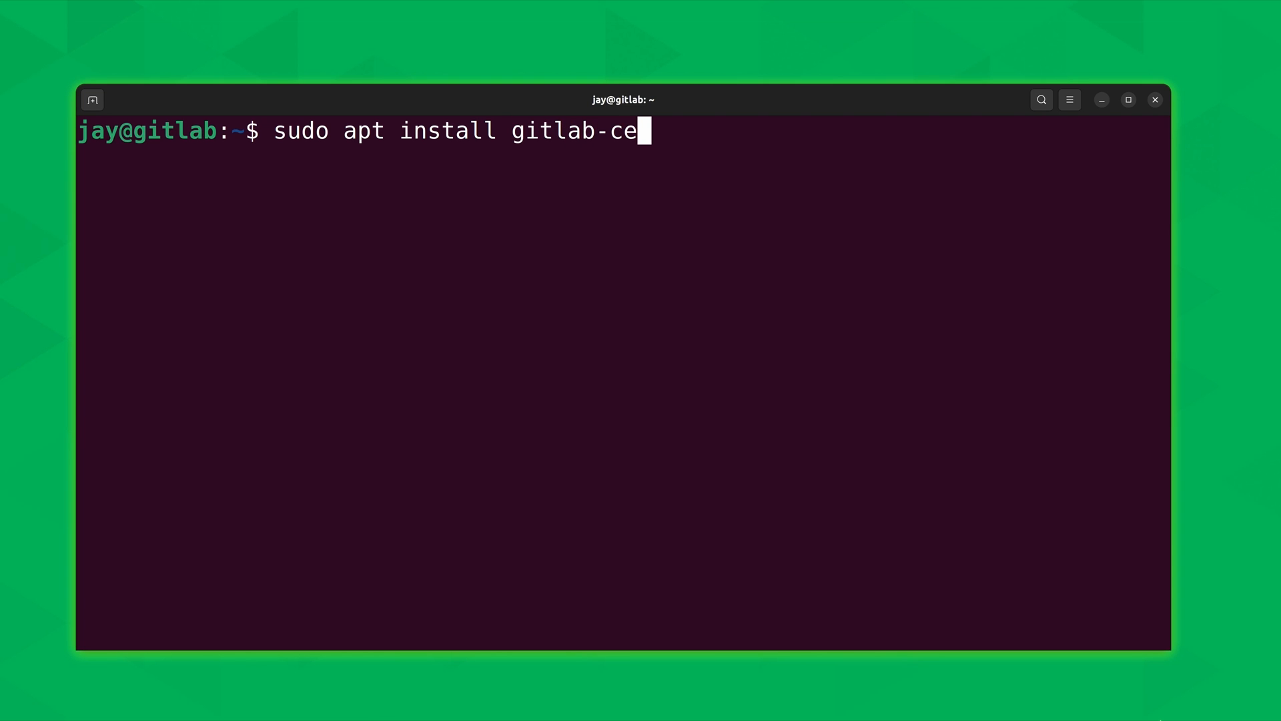
key(Return)
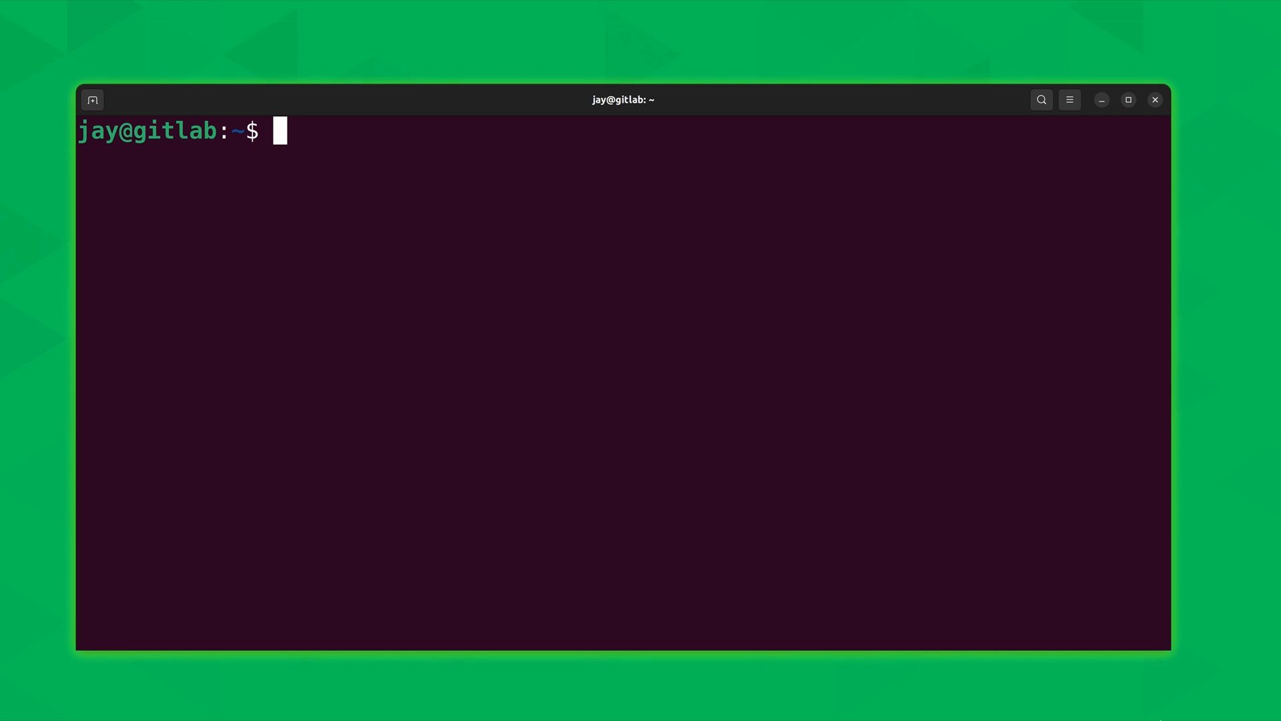
Open /etc/gitlab/gitlab.rb in nano with sudo
text(sudo)
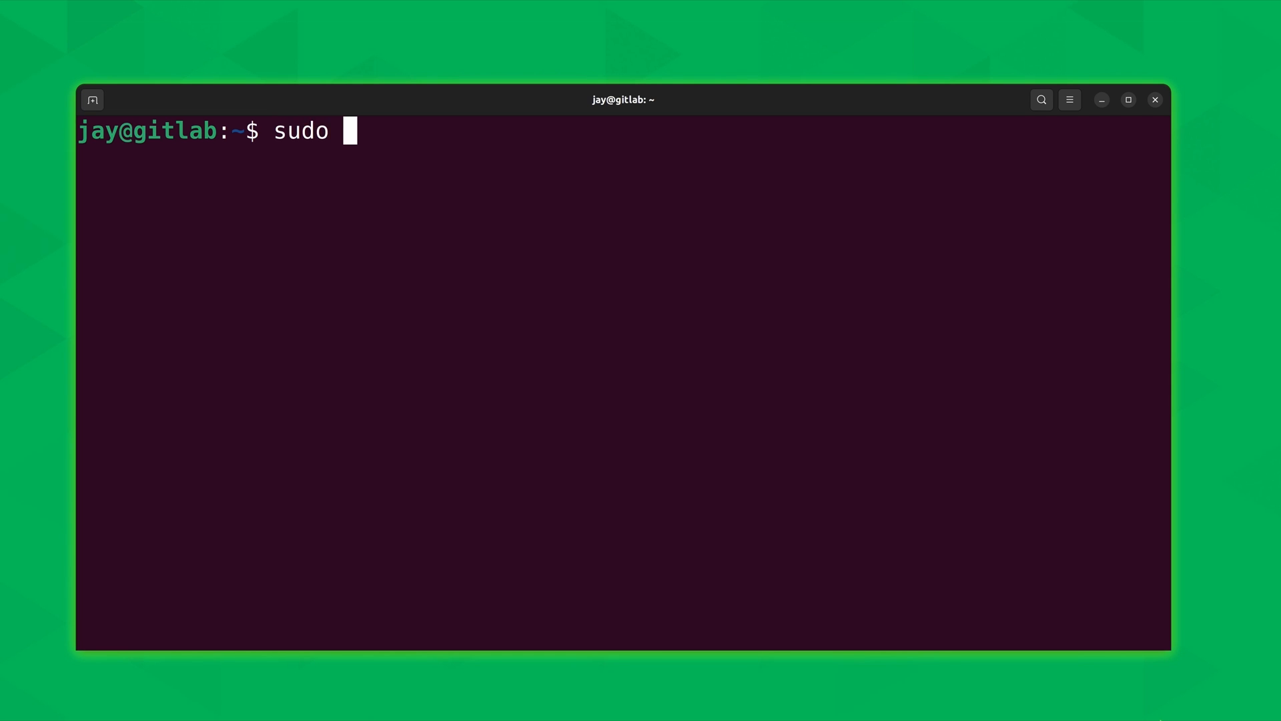
text(nano)
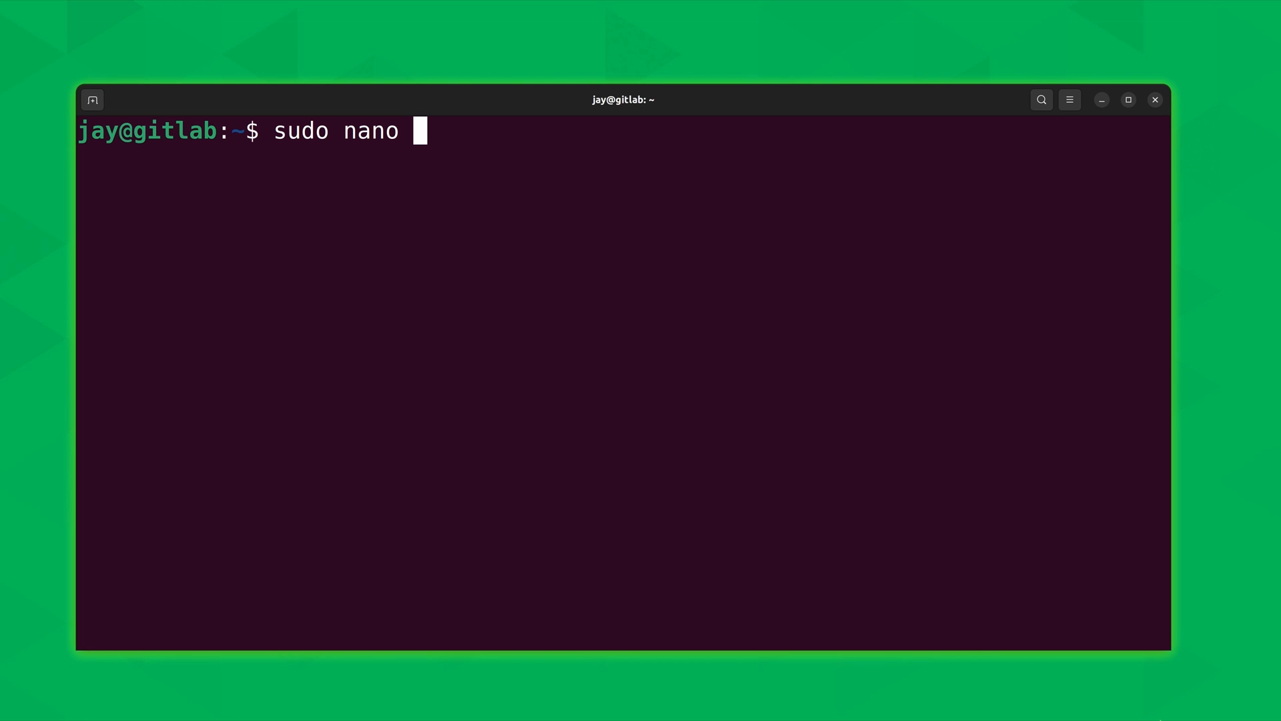
text(/etc)
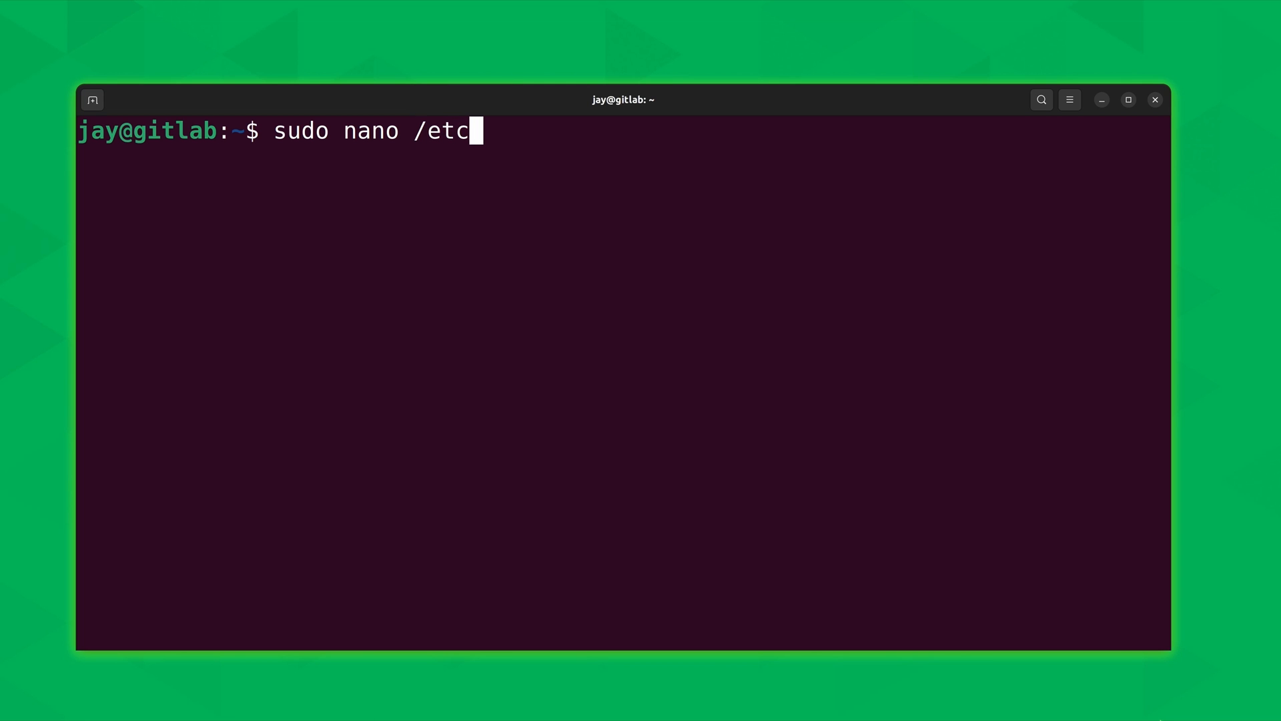
text(/gitlab/)
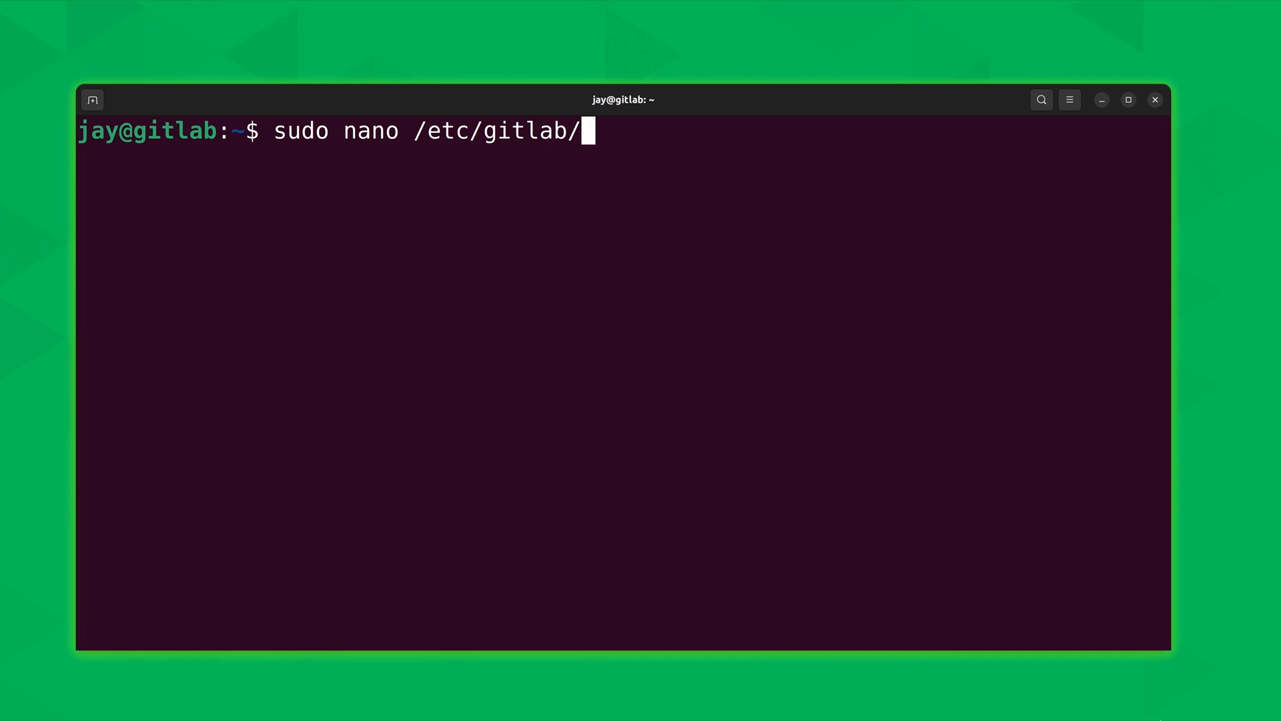
text(gitlab)
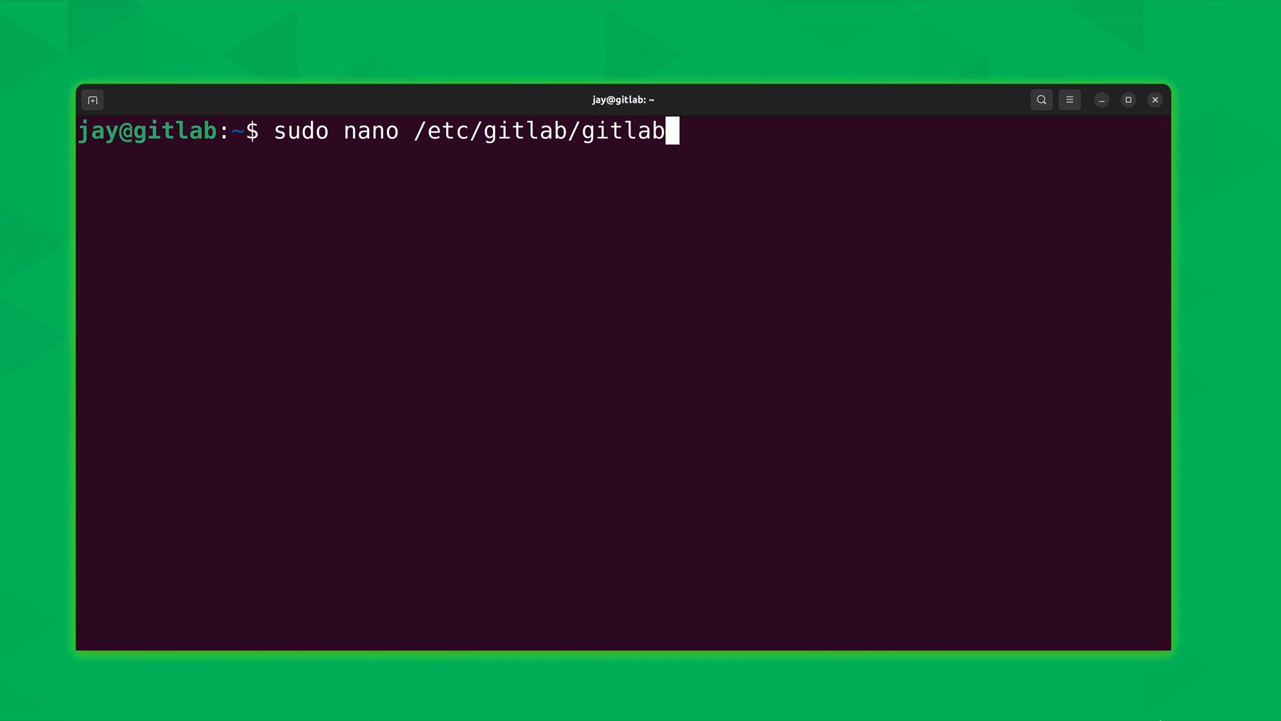
key(Return)
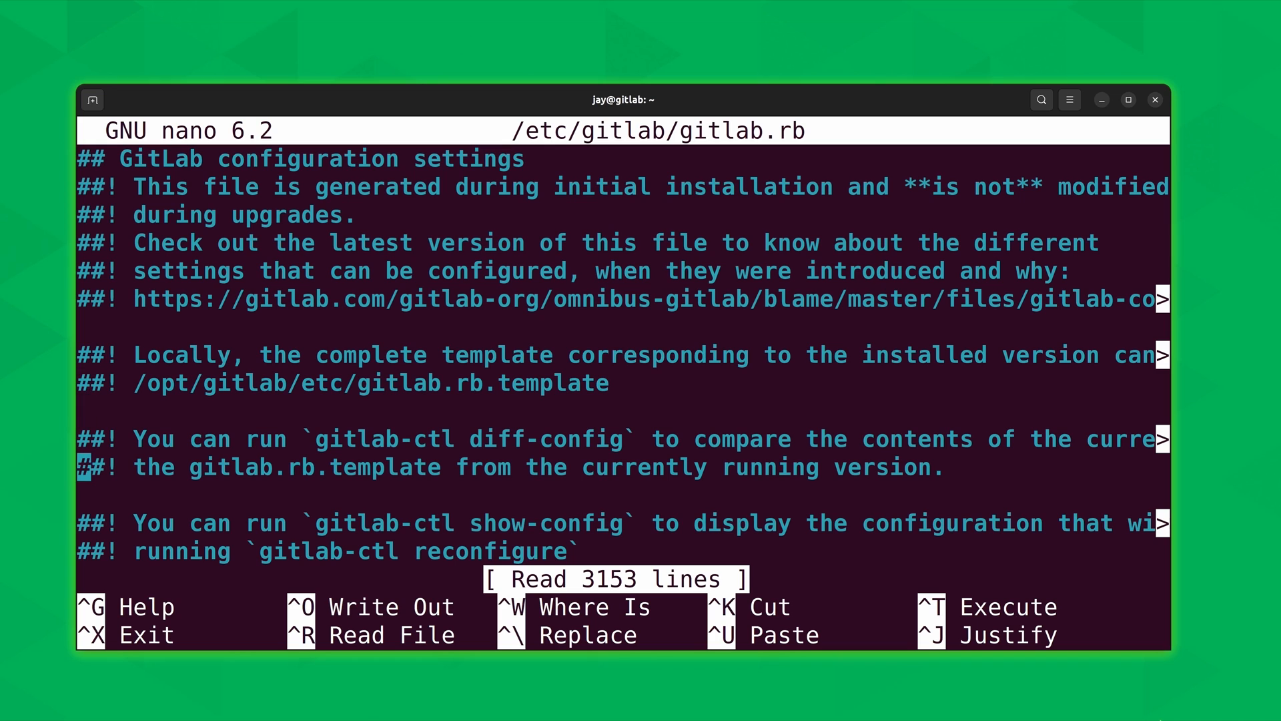
Replace example.com in external_url with learnlinux.cloud, then save and exit nano
scroll(down, 3)
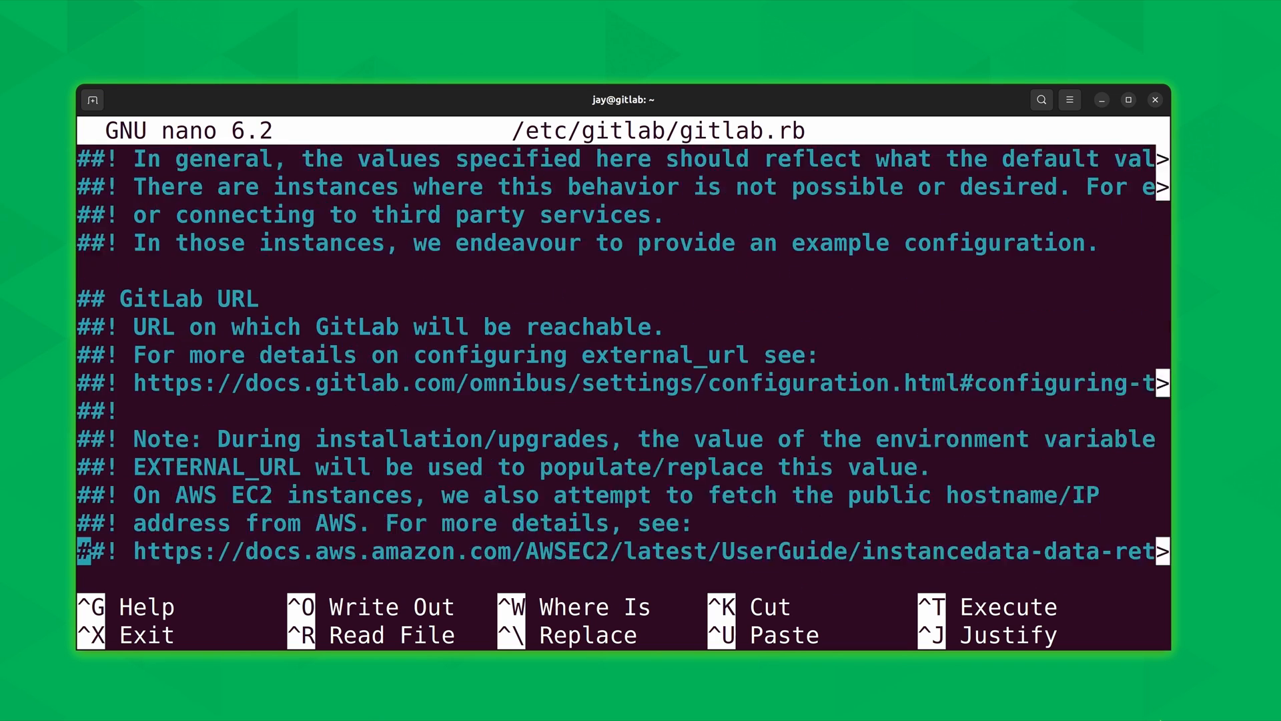
scroll(down, 3)
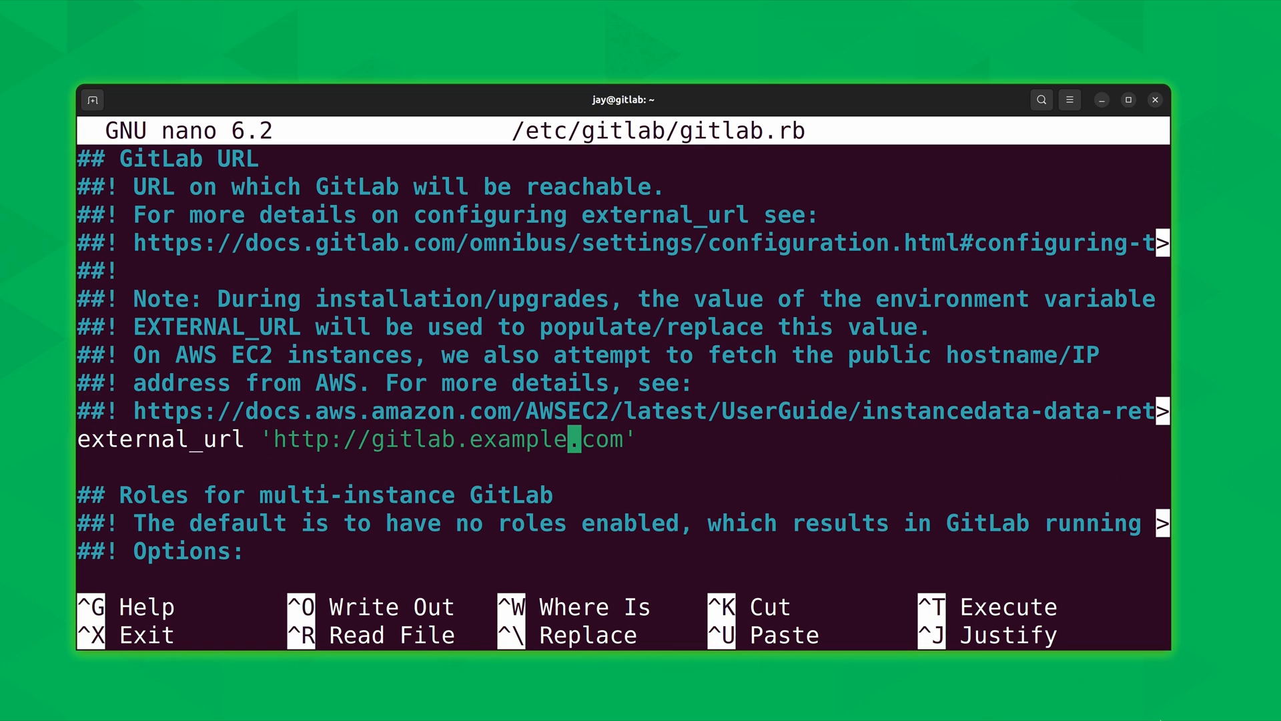
key(End)
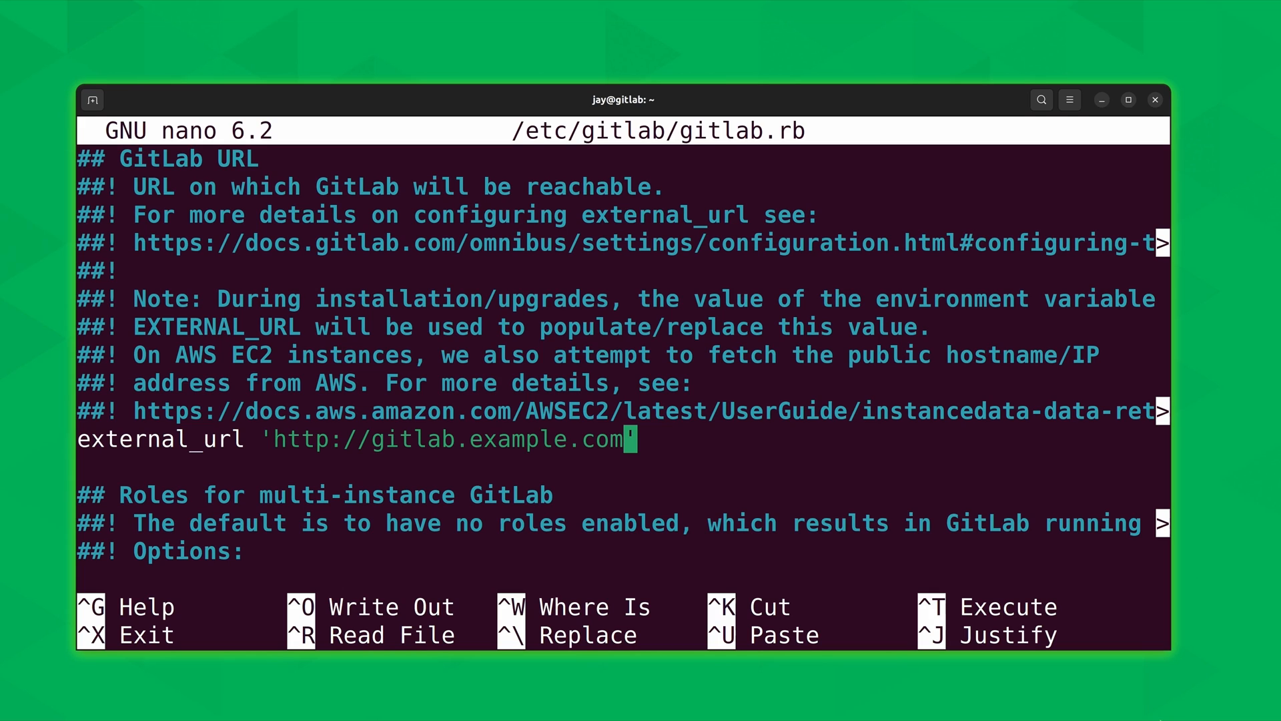
key(Backspace)
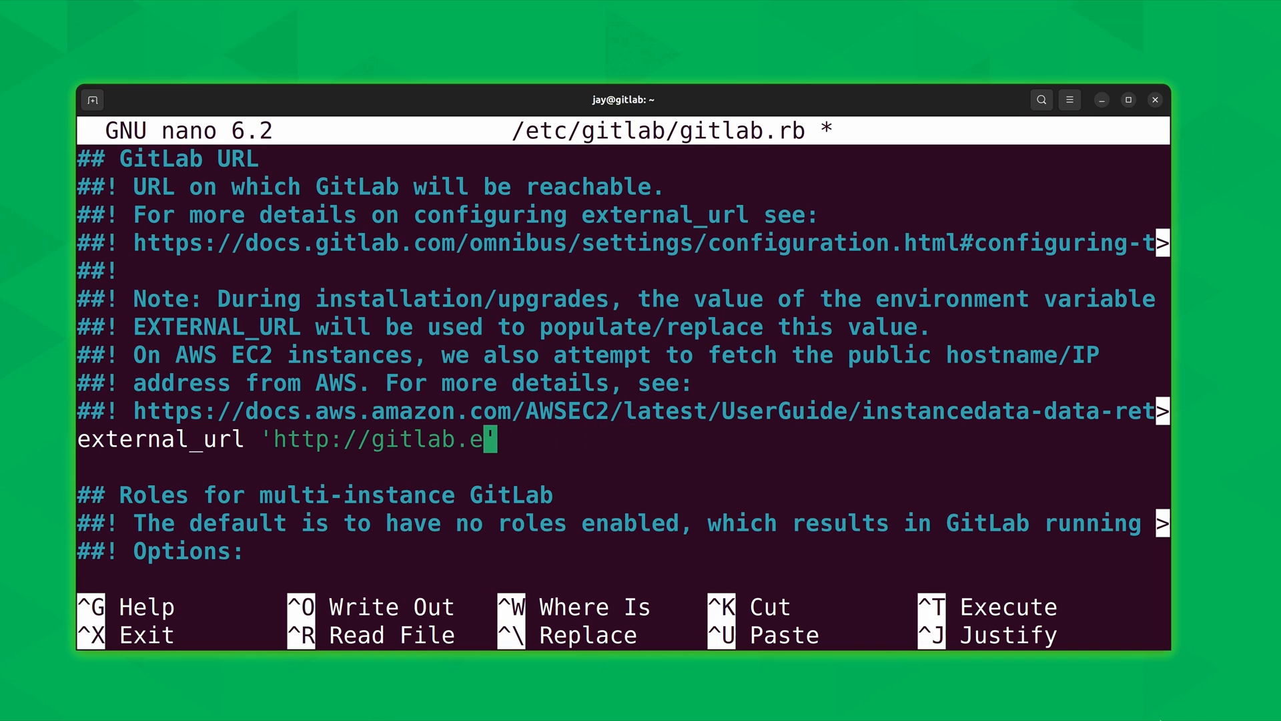
key(Backspace)
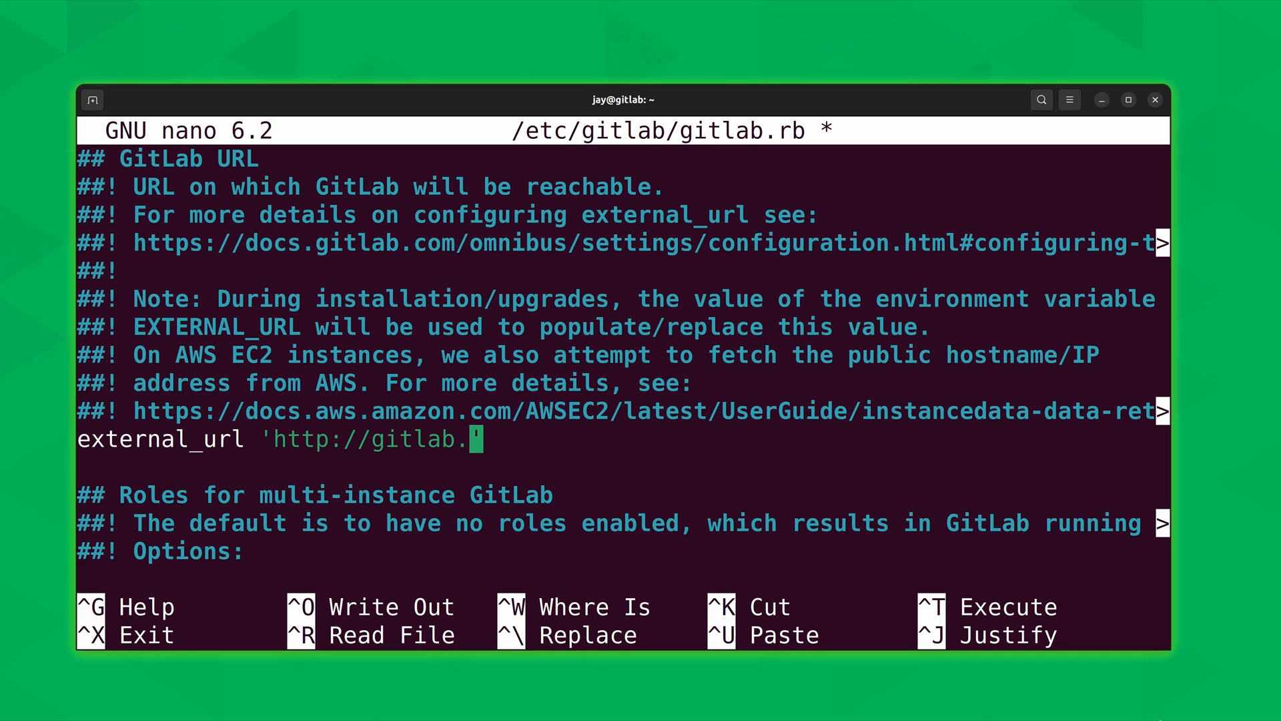
text(learnlinux.cl)
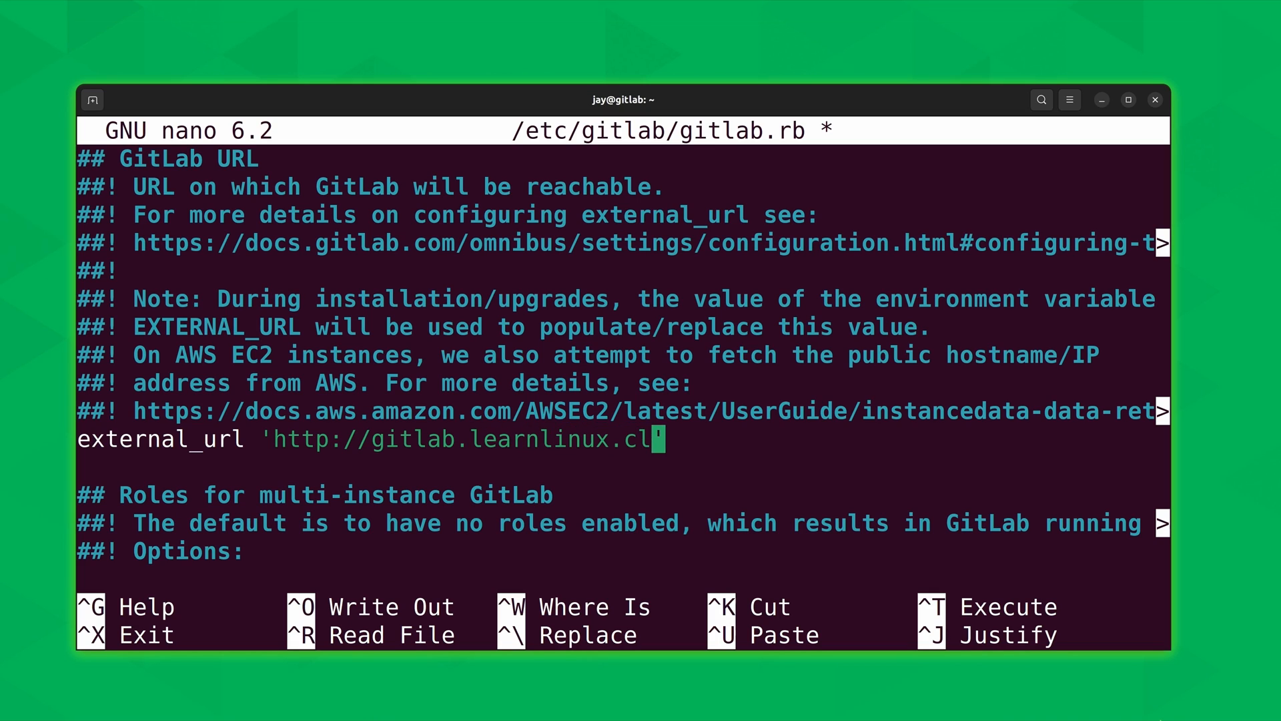
text(oud)
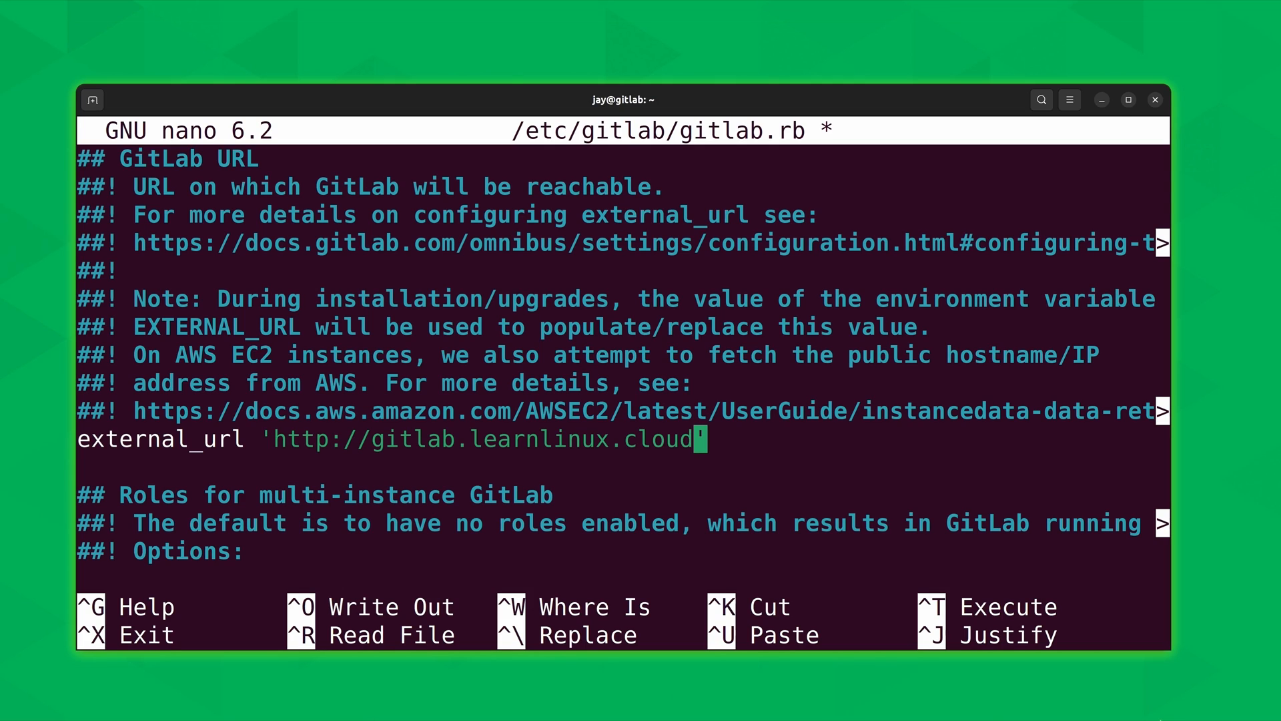
key(ctrl+x)
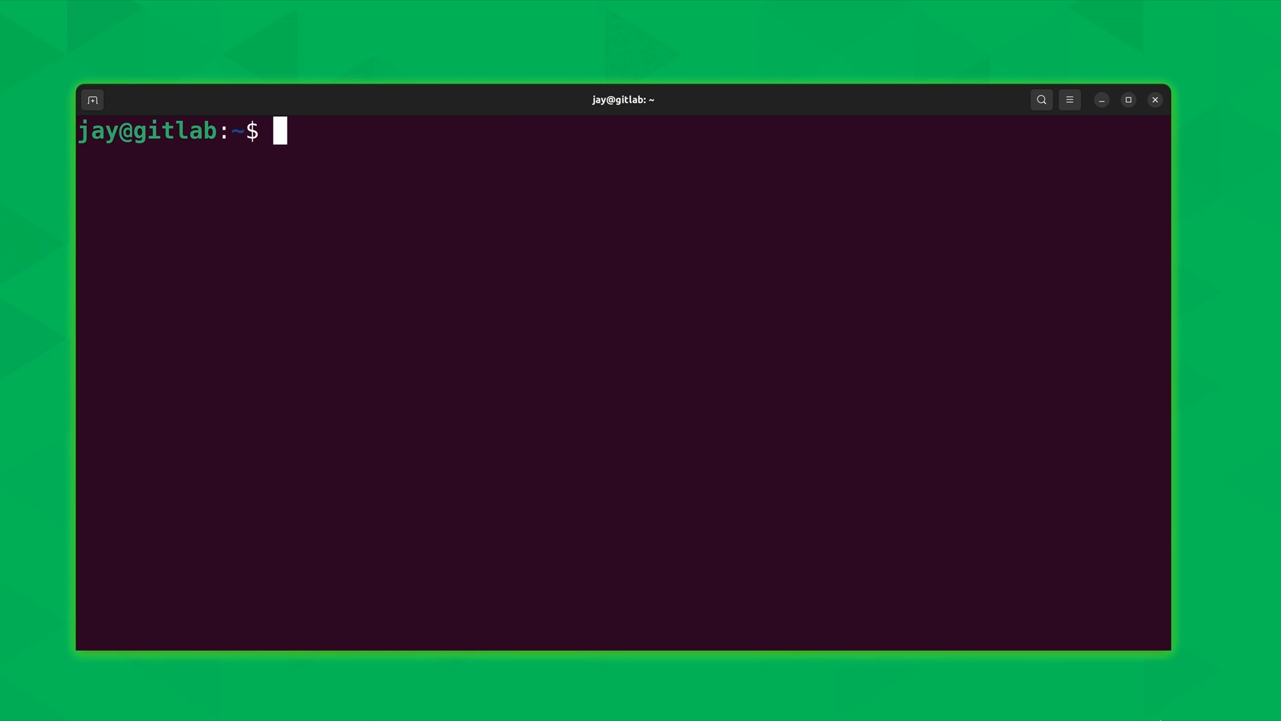
Run sudo gitlab-ctl reconfigure and let the recipes complete
text(sudo gitla)
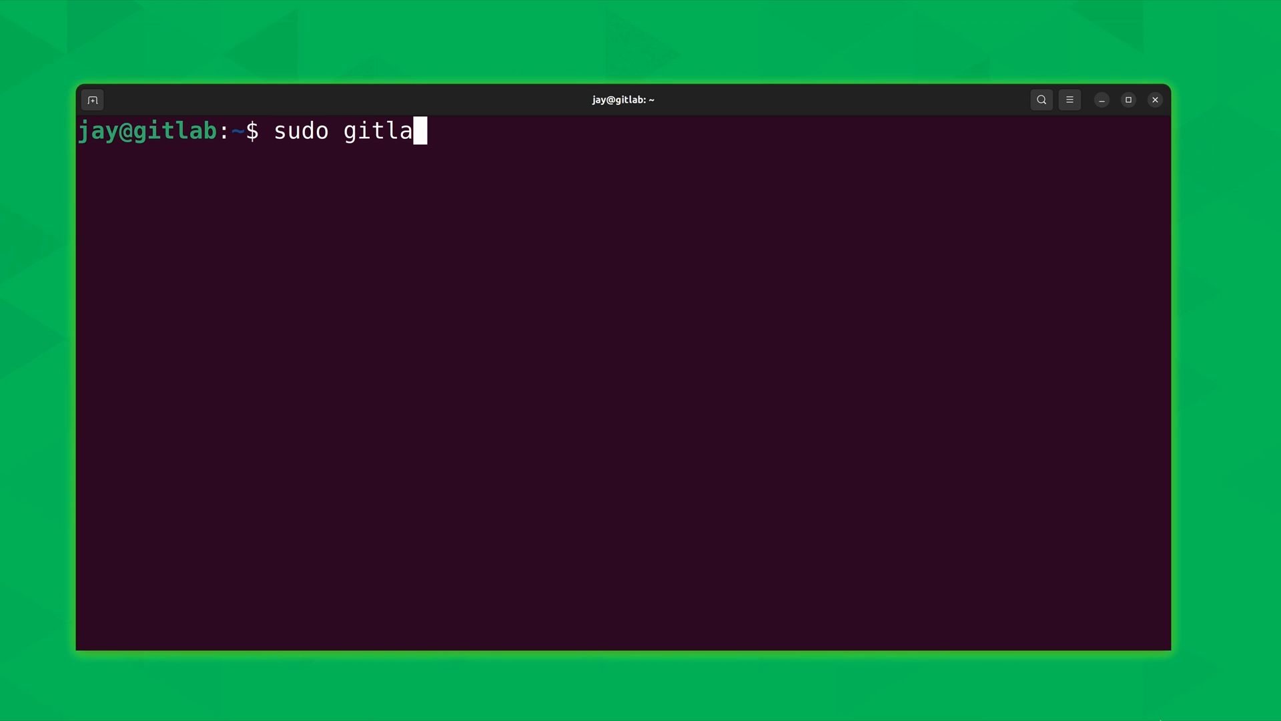
text(b-ctl)
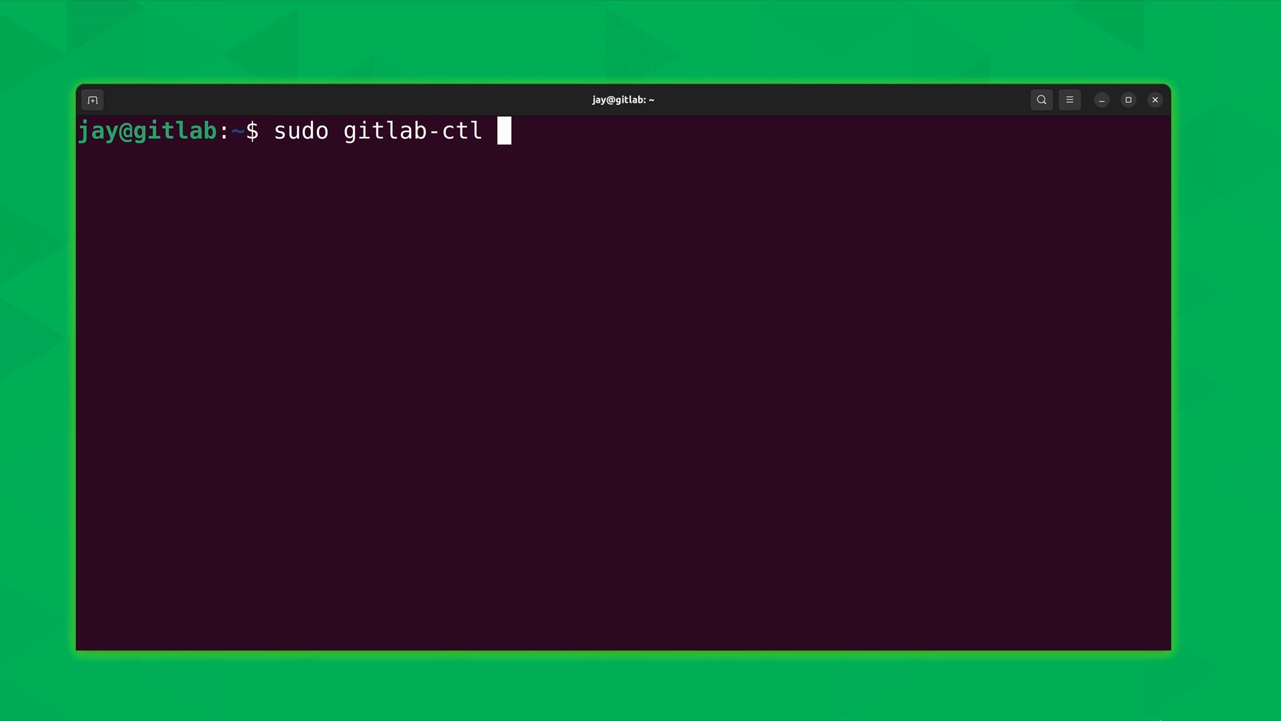
text(reconfig)
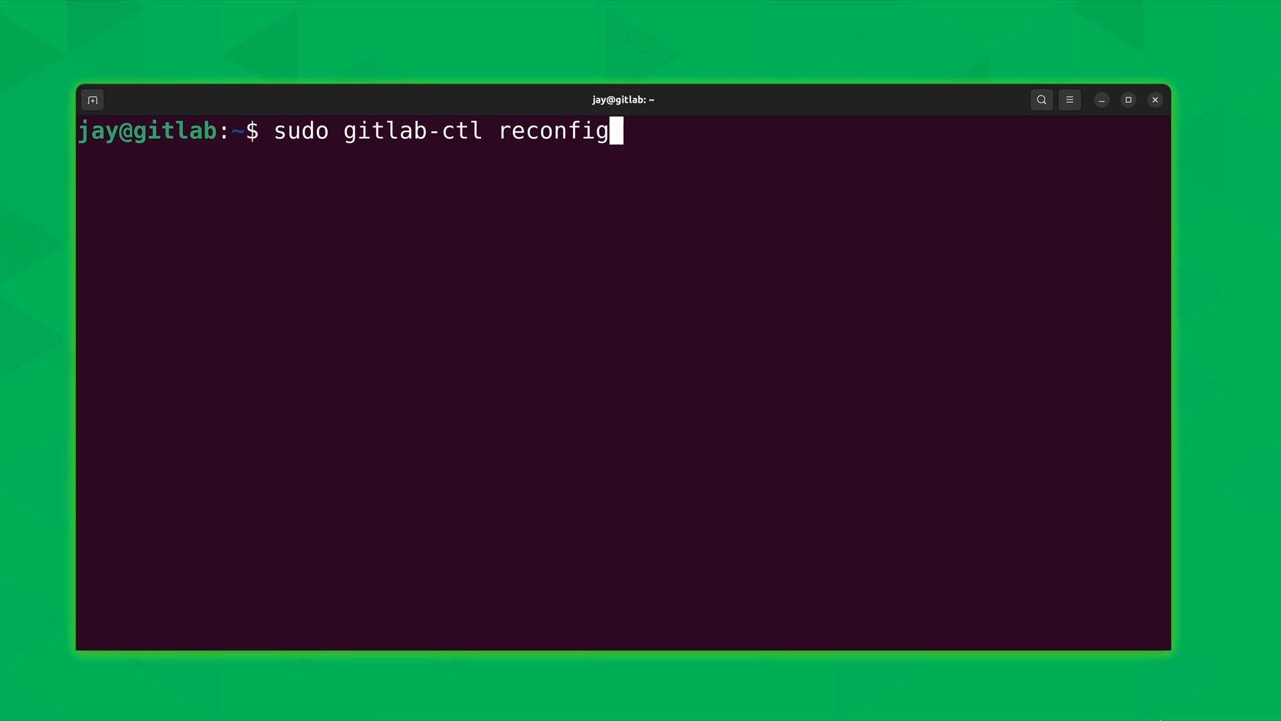
text(ure)
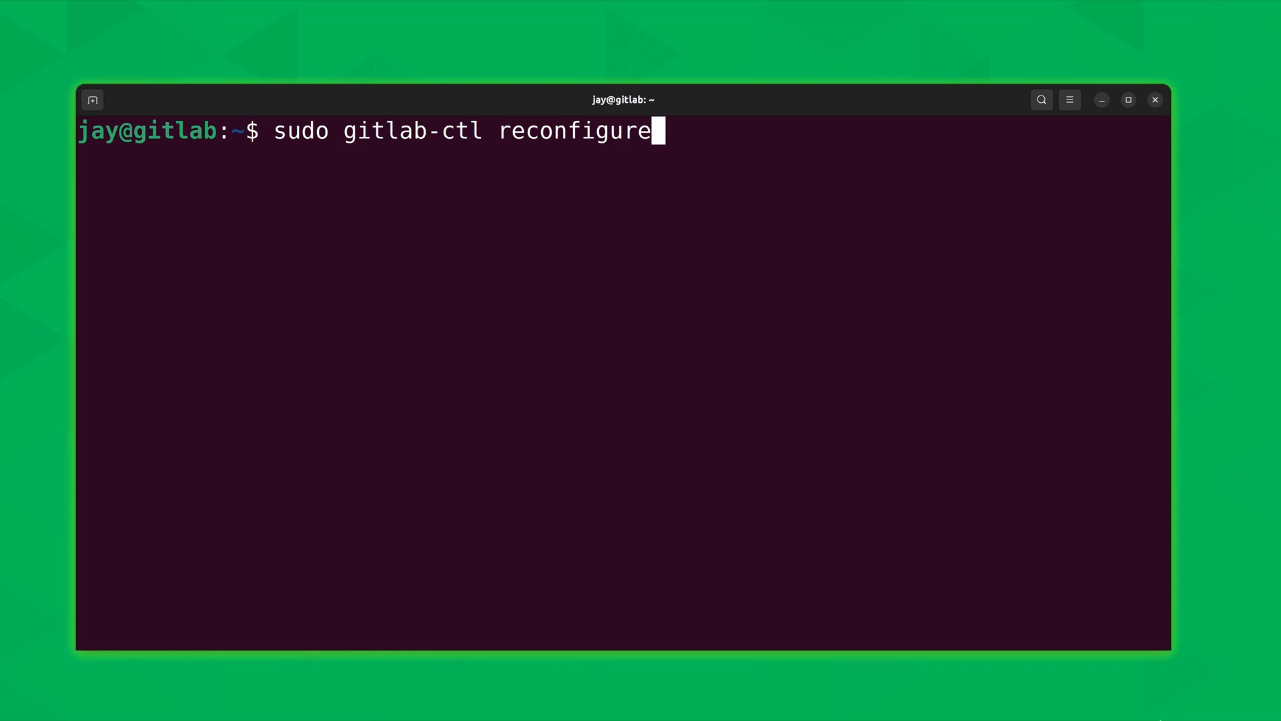
key(Return)
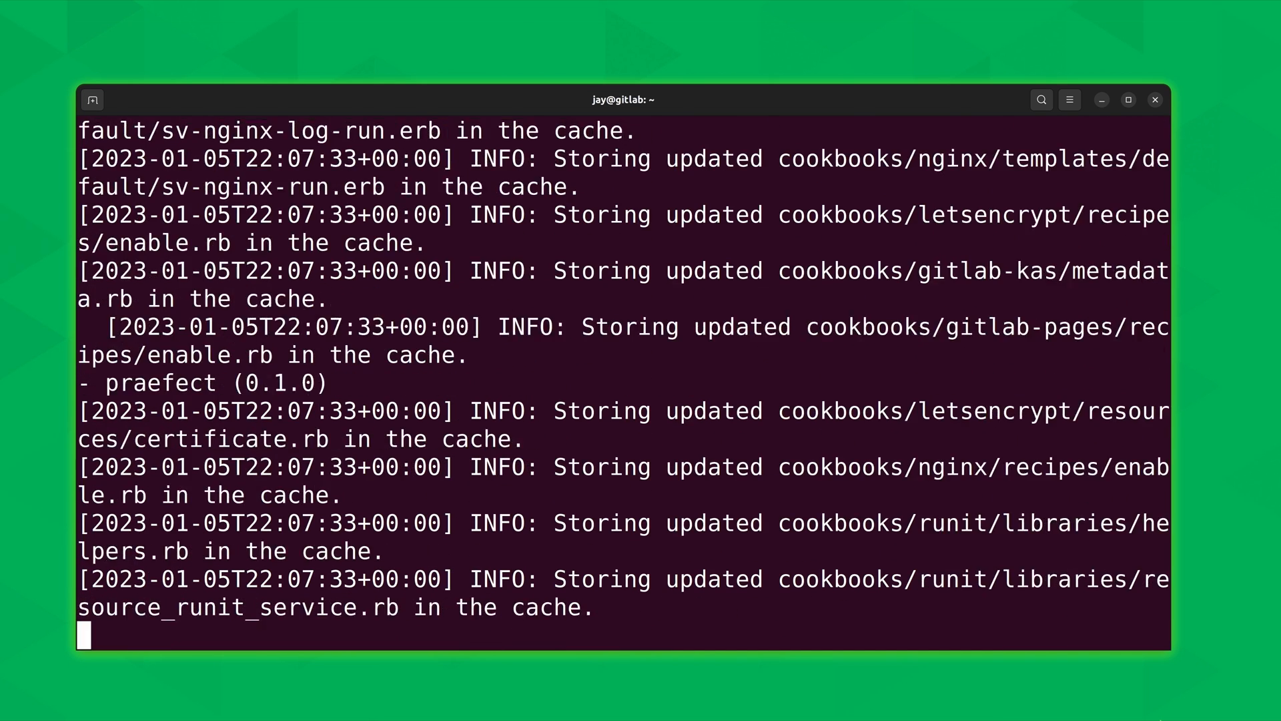
scroll(down, 3)
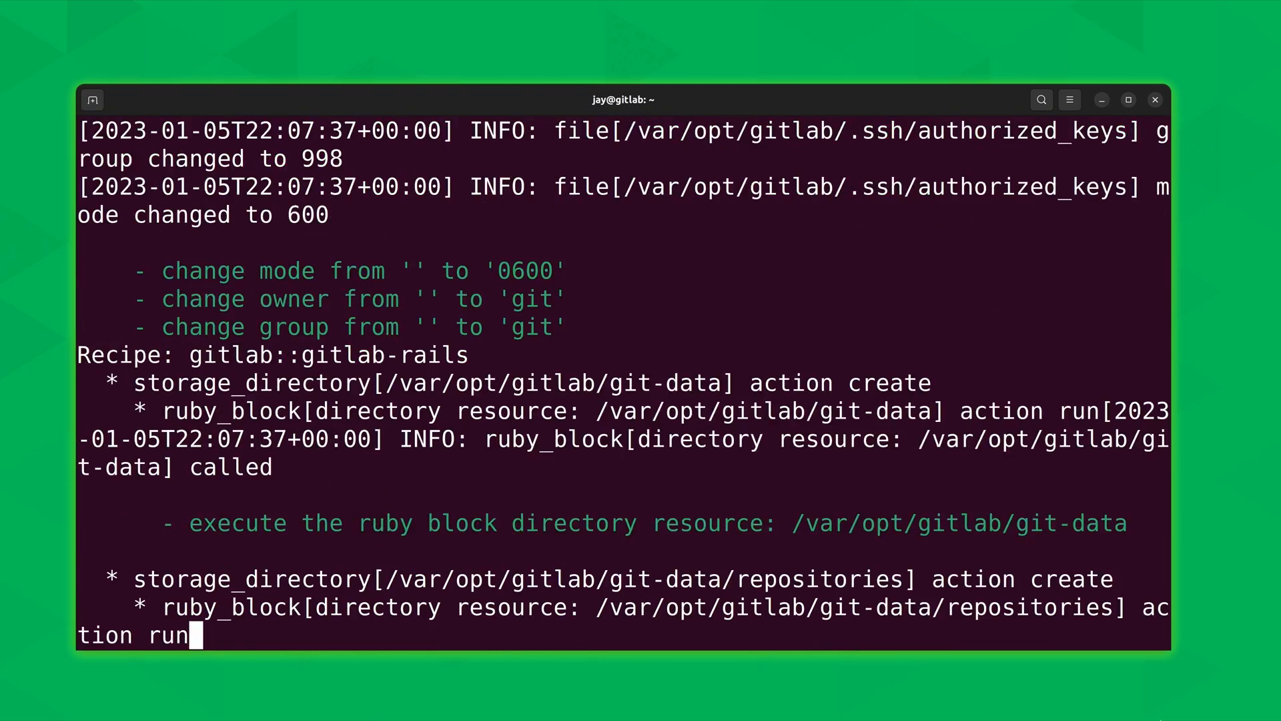
scroll(down, 3)
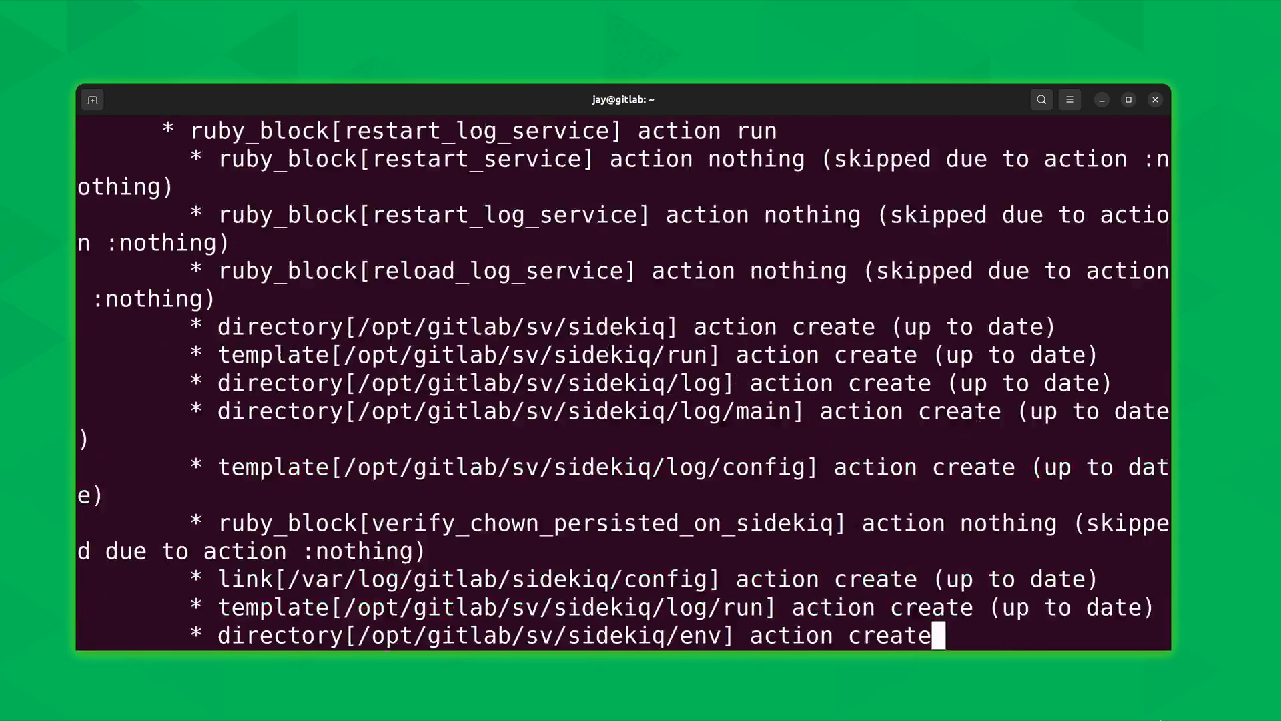
scroll(down, 3)
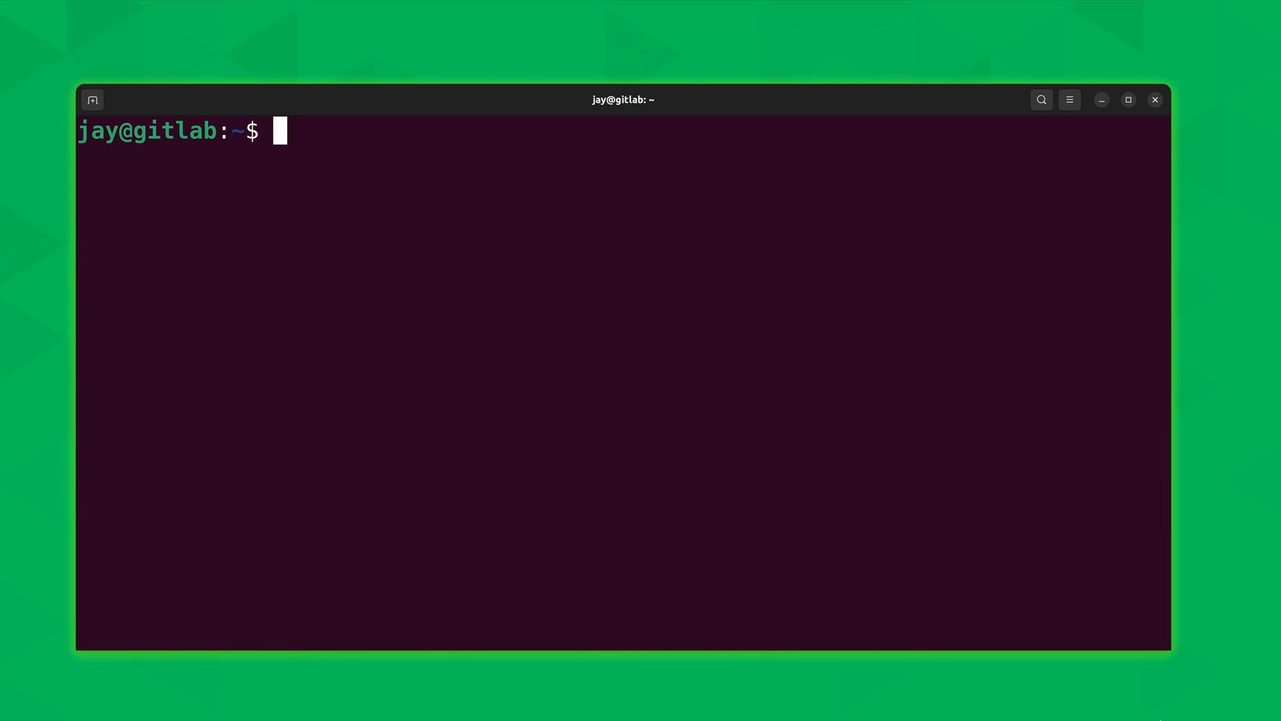
Print /etc/gitlab/initial_root_password with sudo cat
text(sudo)
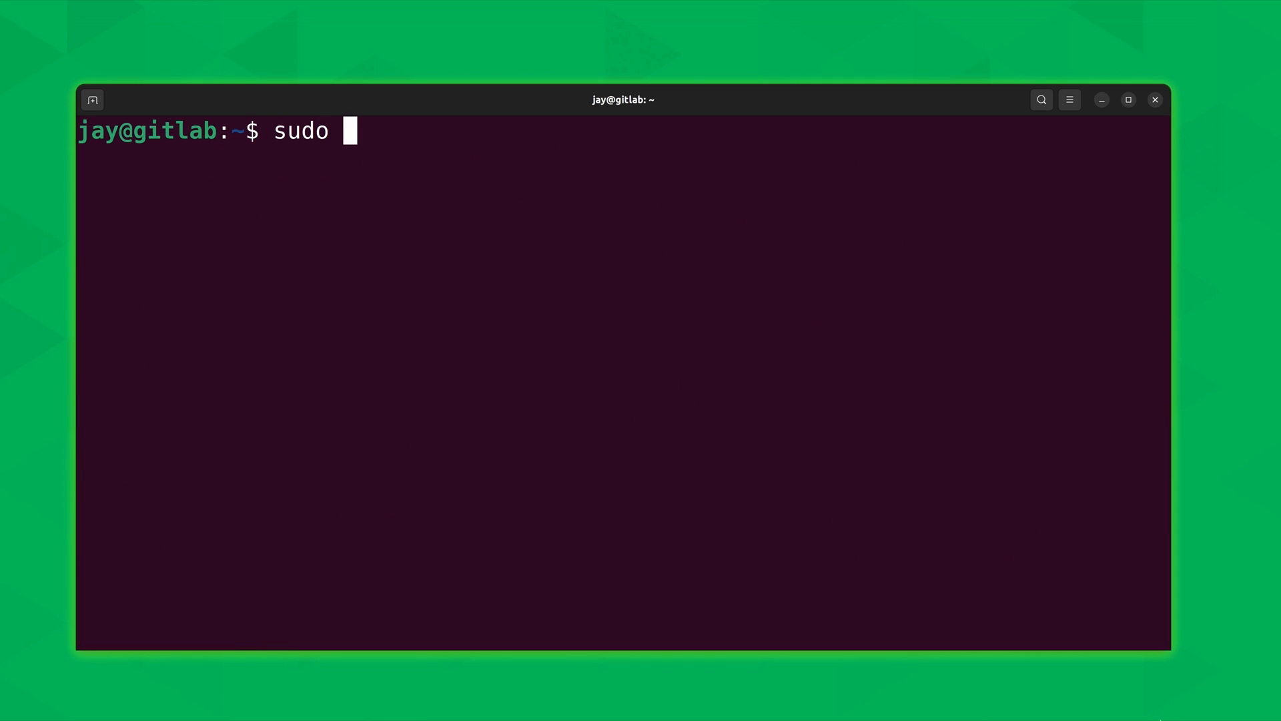
text(cat)
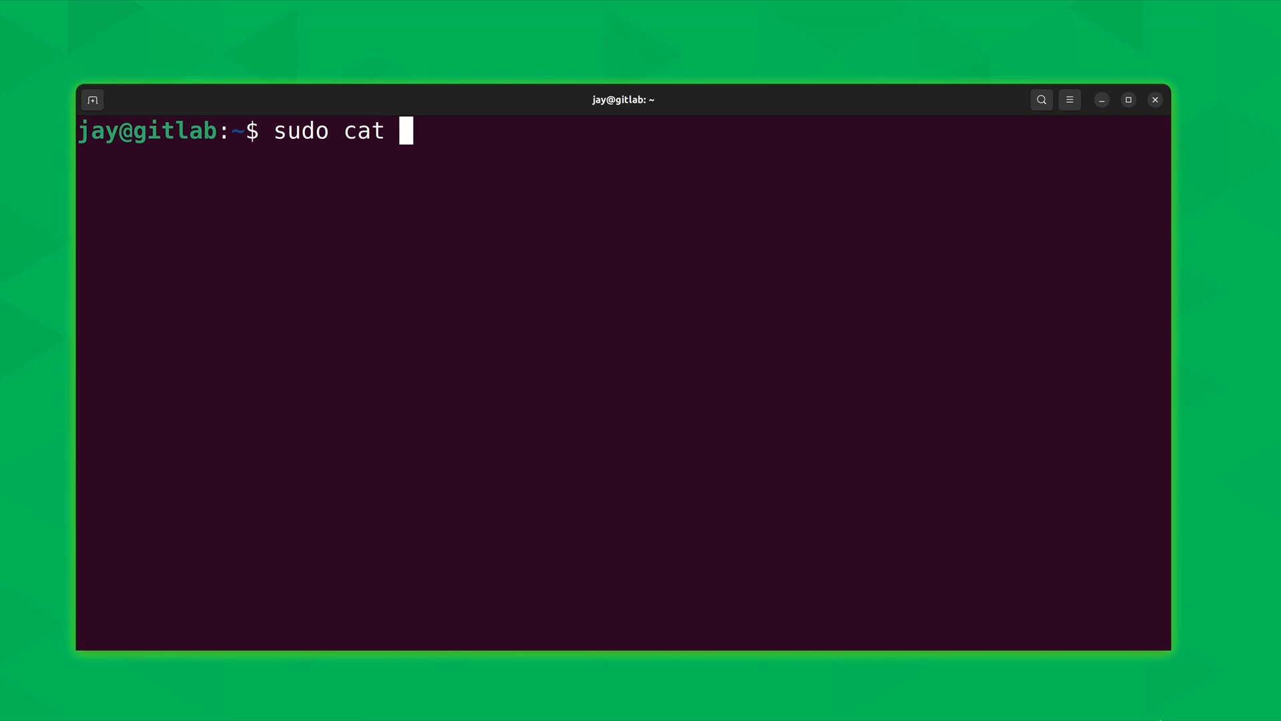
text(/etc/gitl)
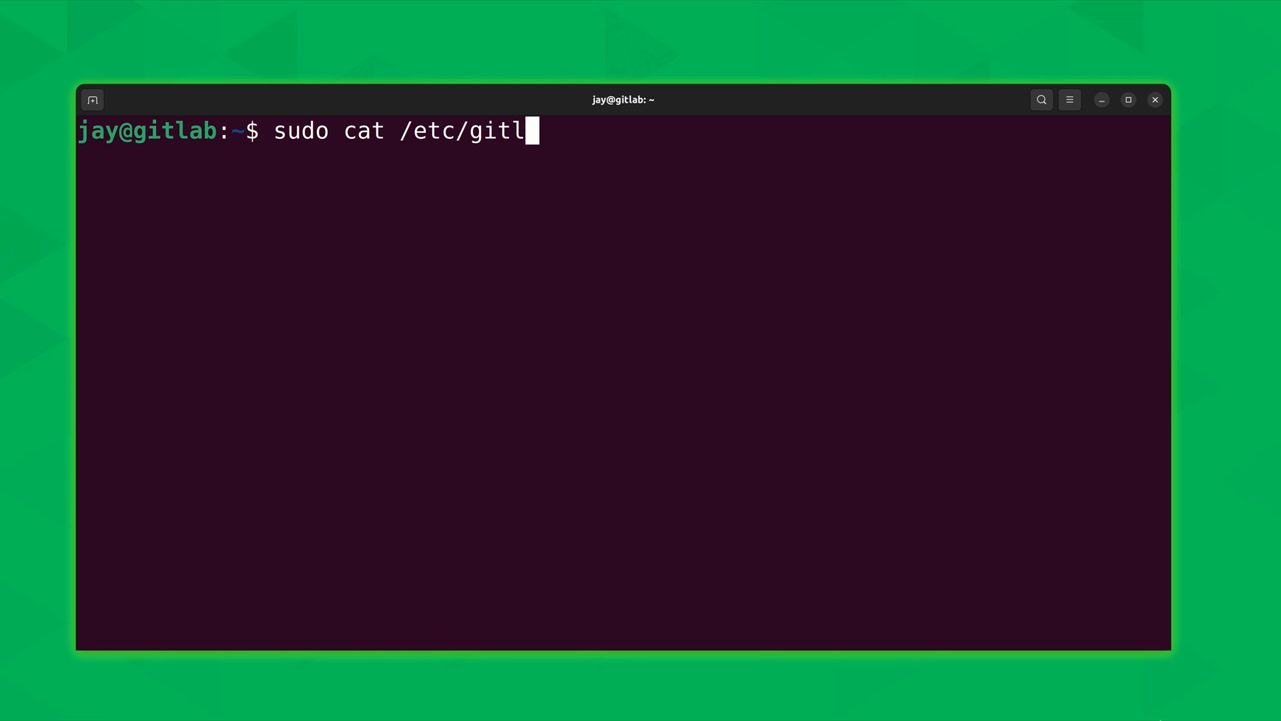
text(ab/initi)
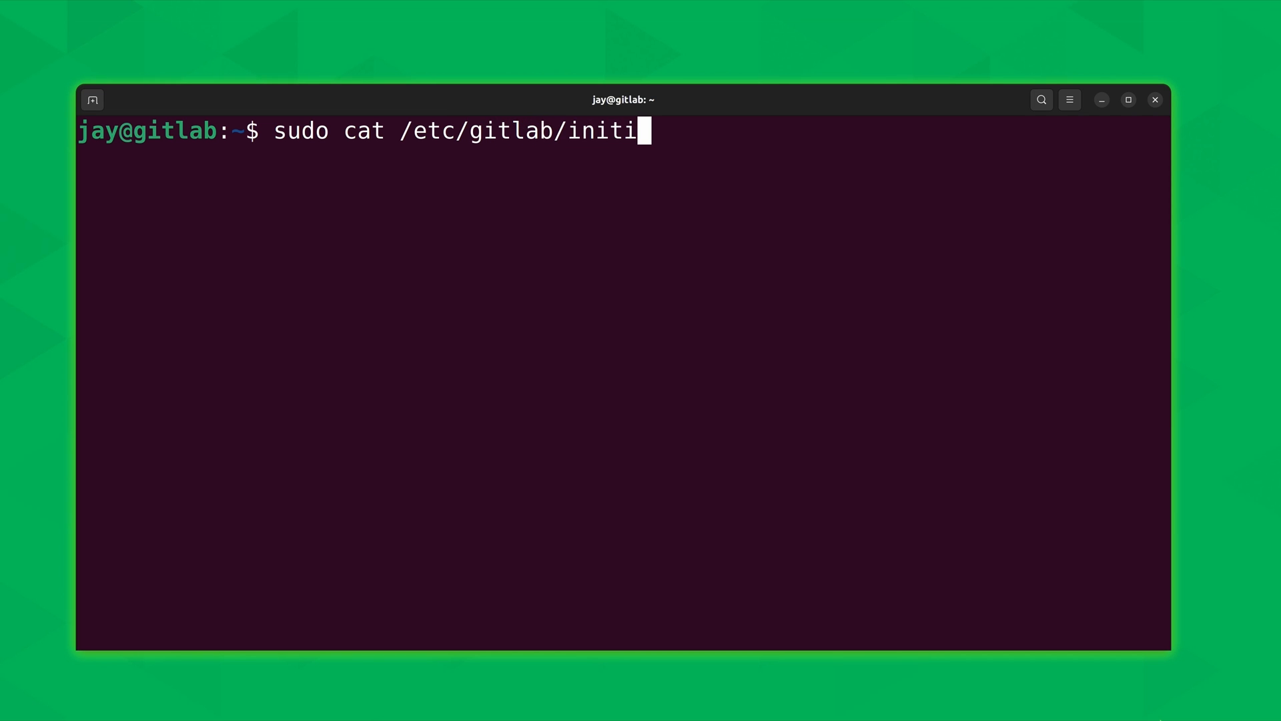
text(al_root)
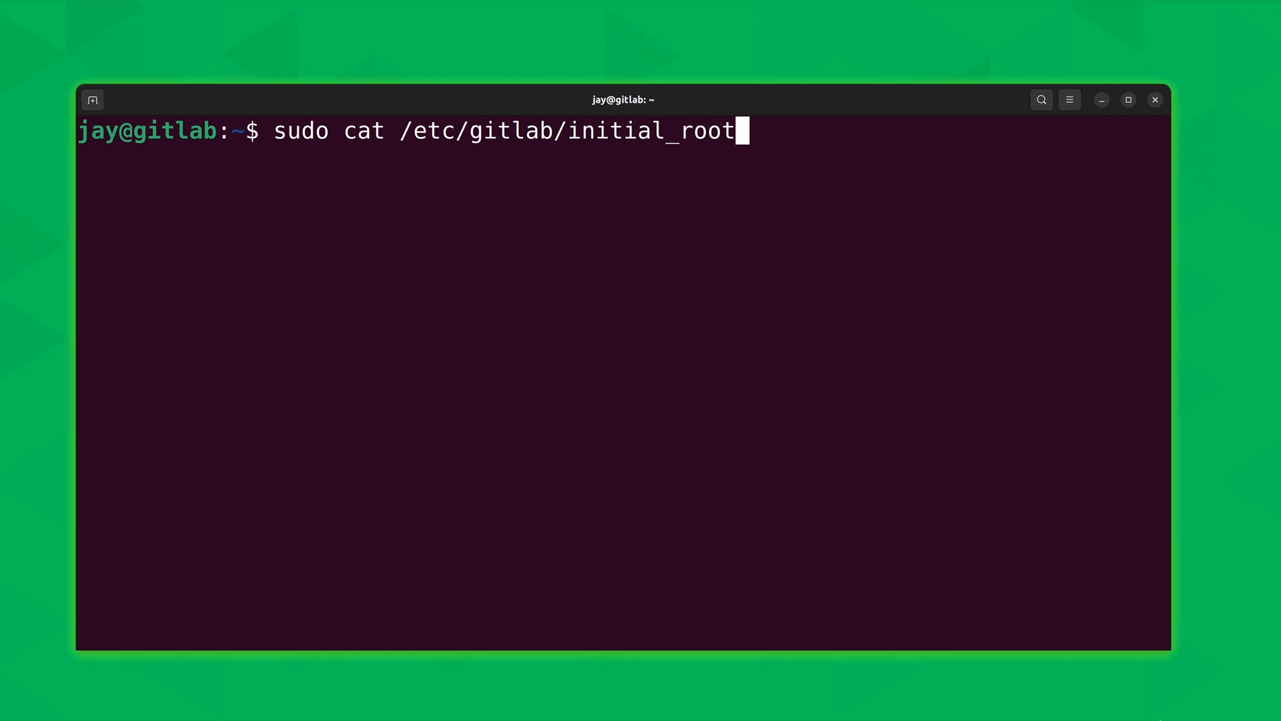
text(_password)
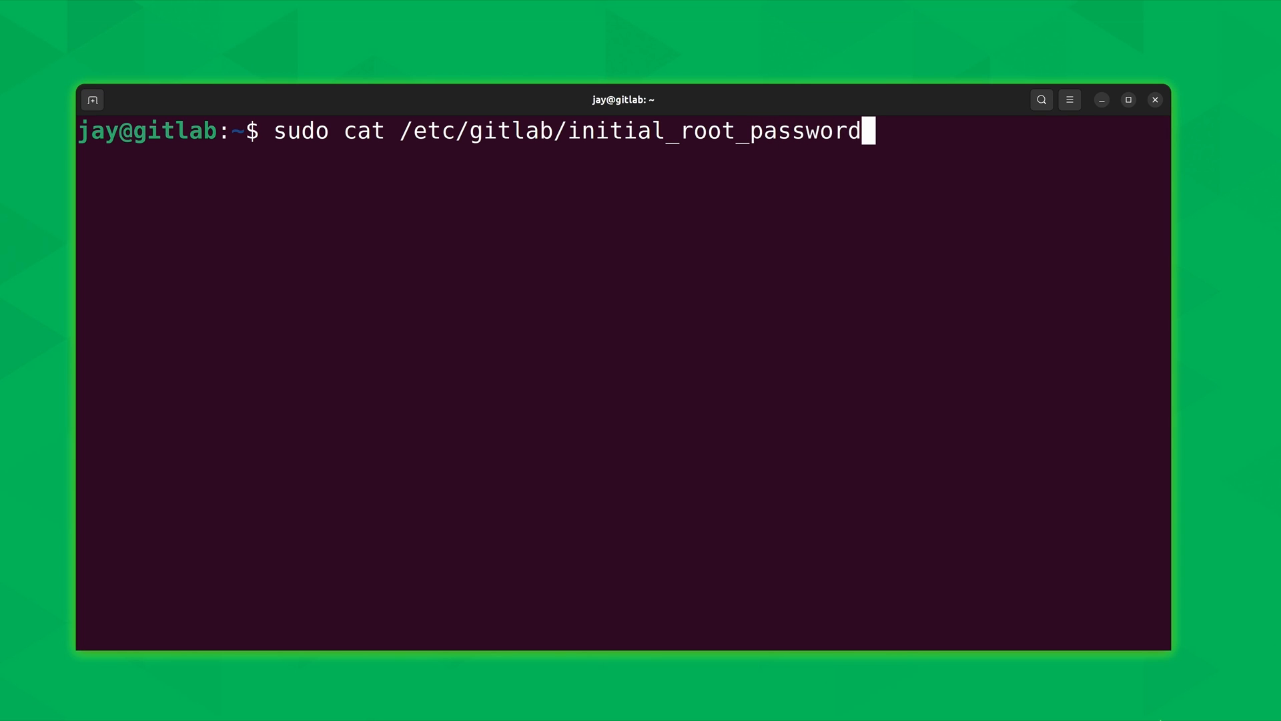
key(Return)
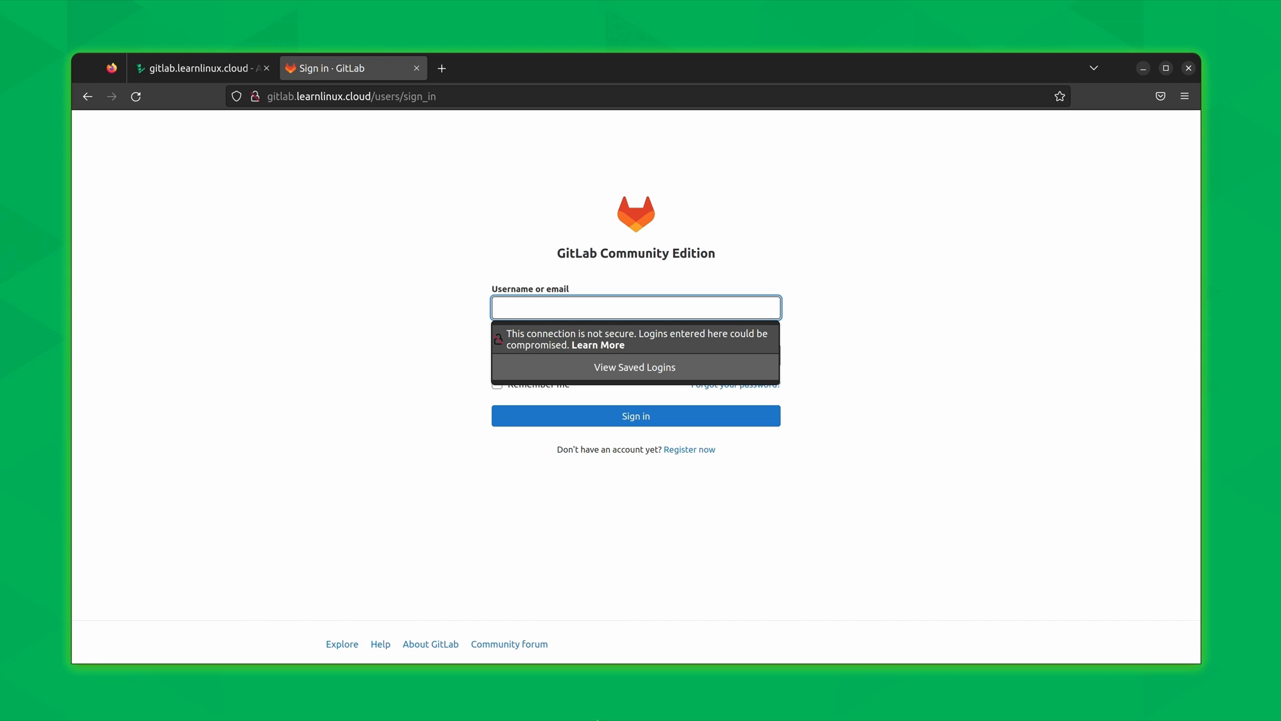
mouse_move(439, 196)
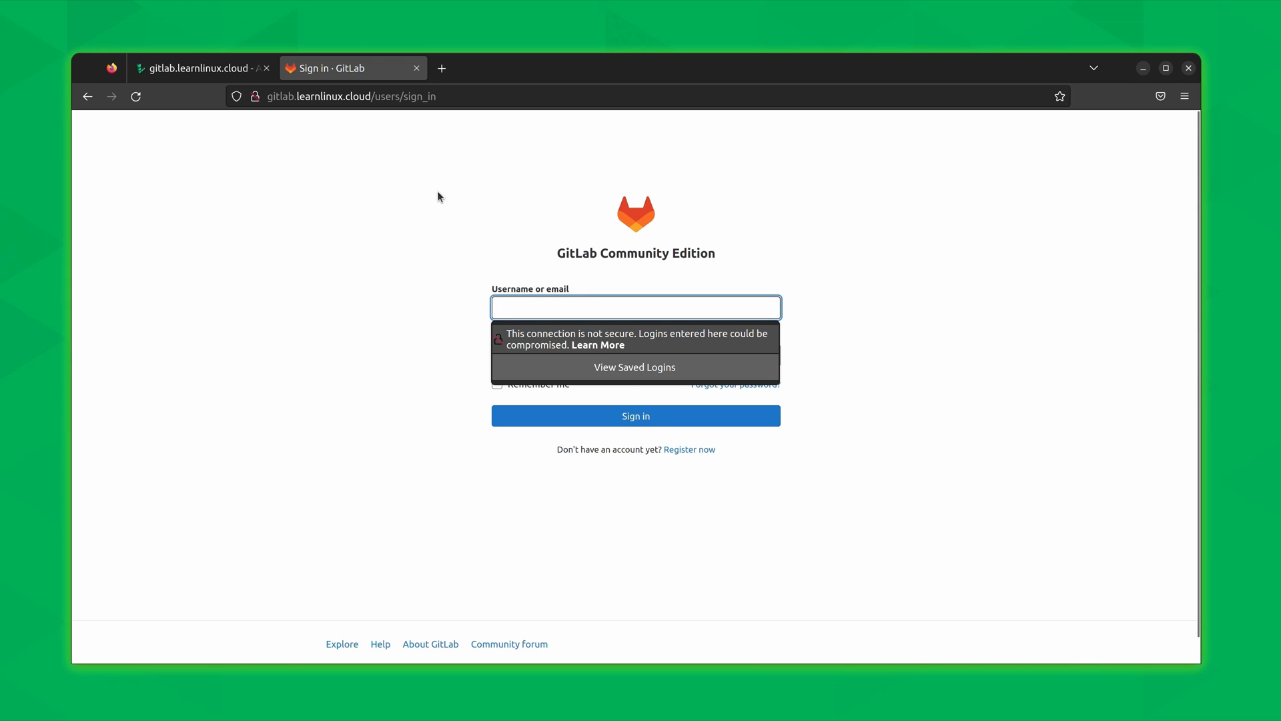
mouse_move(255, 96)
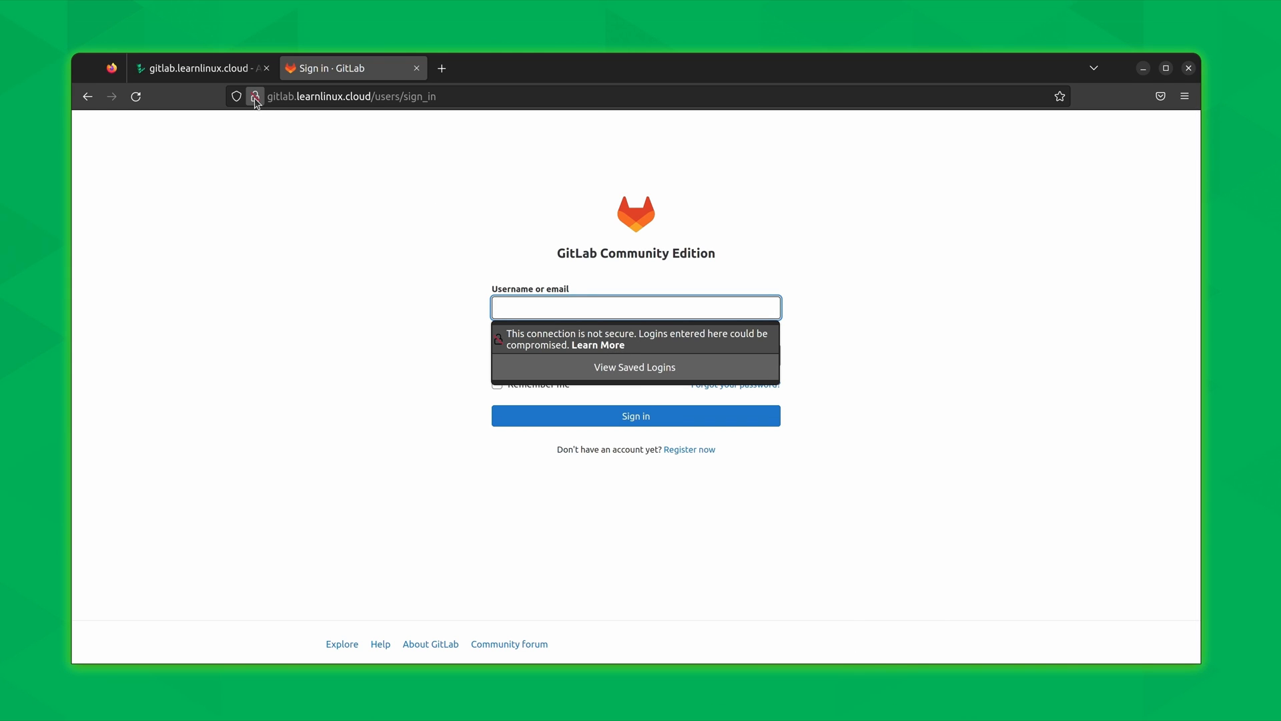
mouse_move(254, 97)
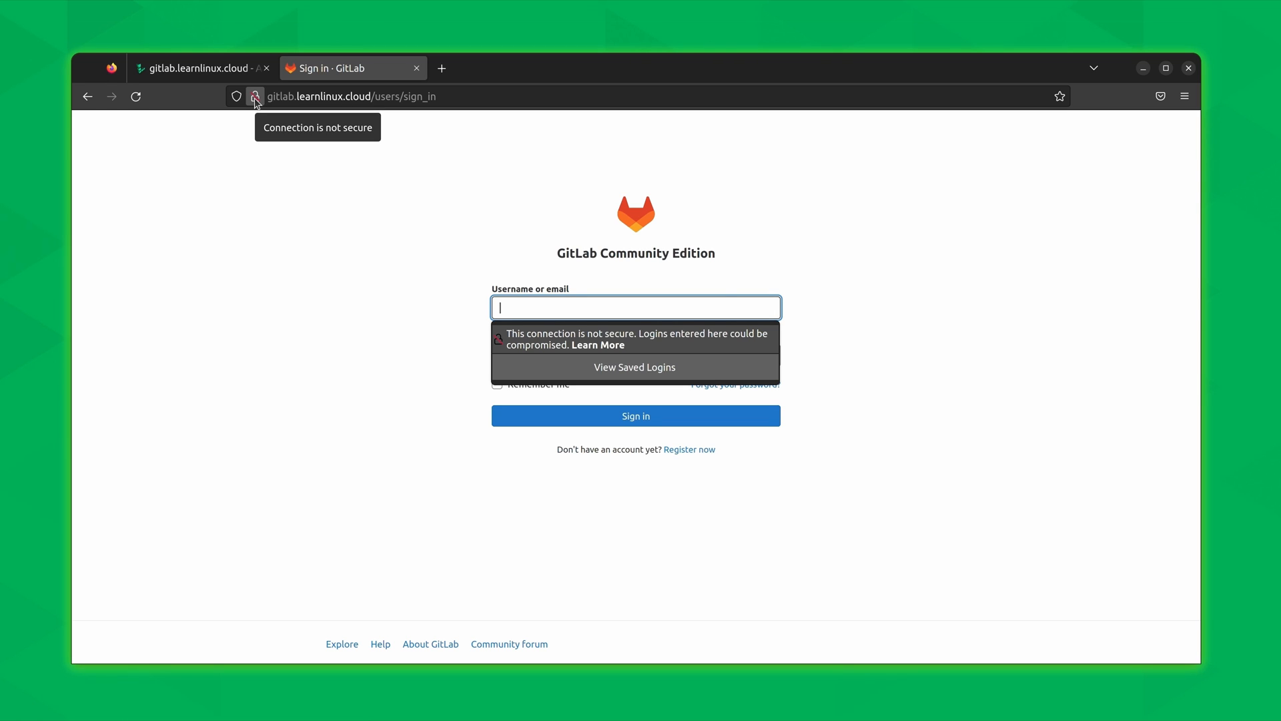
mouse_move(255, 104)
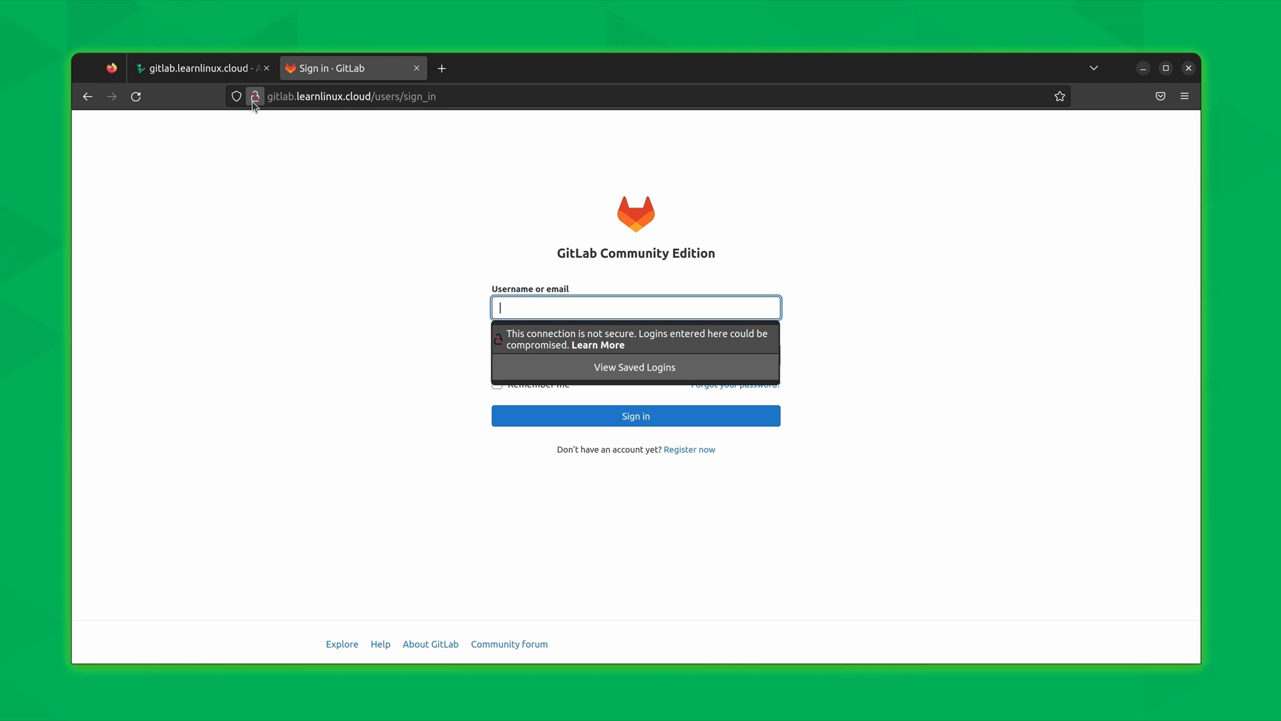
Sign in to GitLab as root with the initial password
click(635, 306)
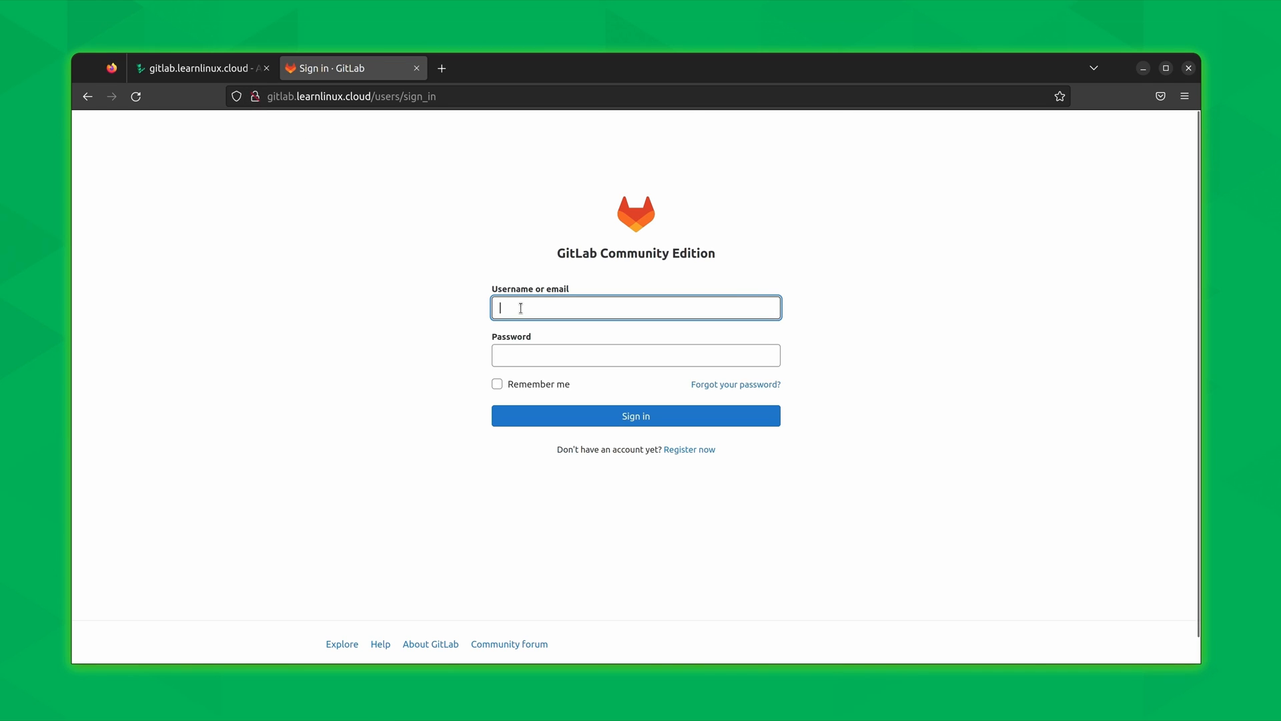
text(roo)
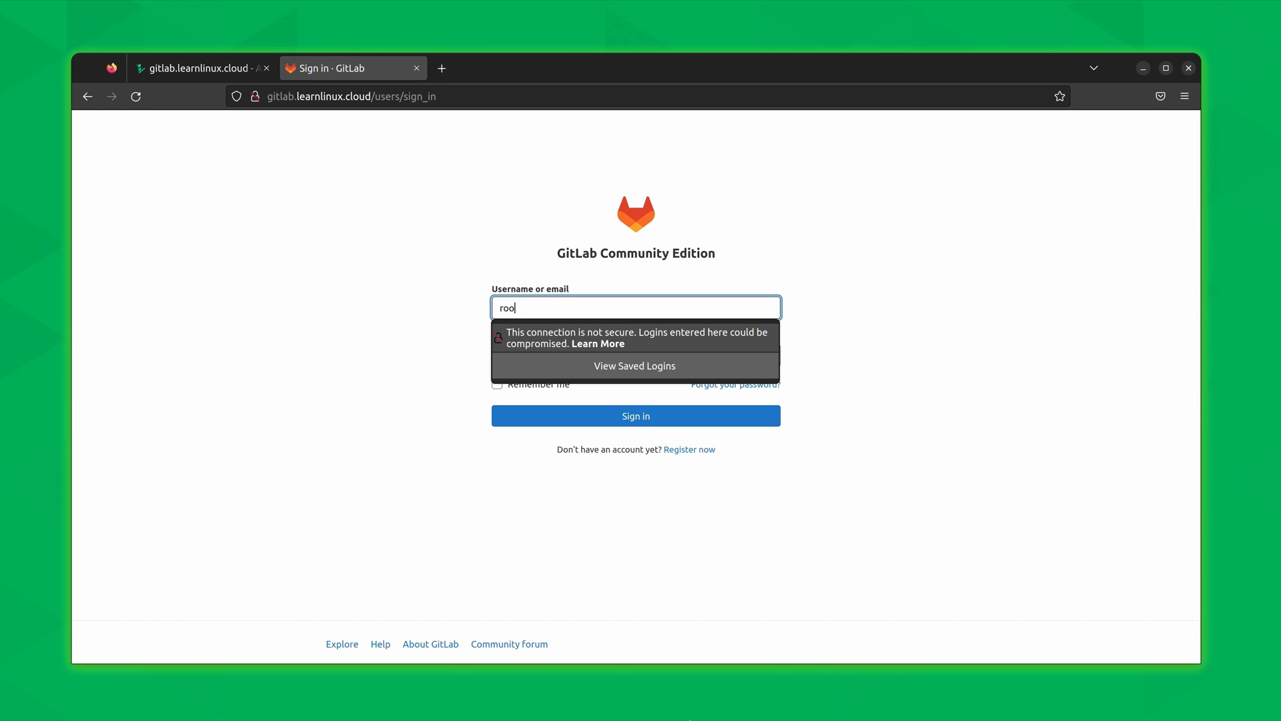
click(635, 355)
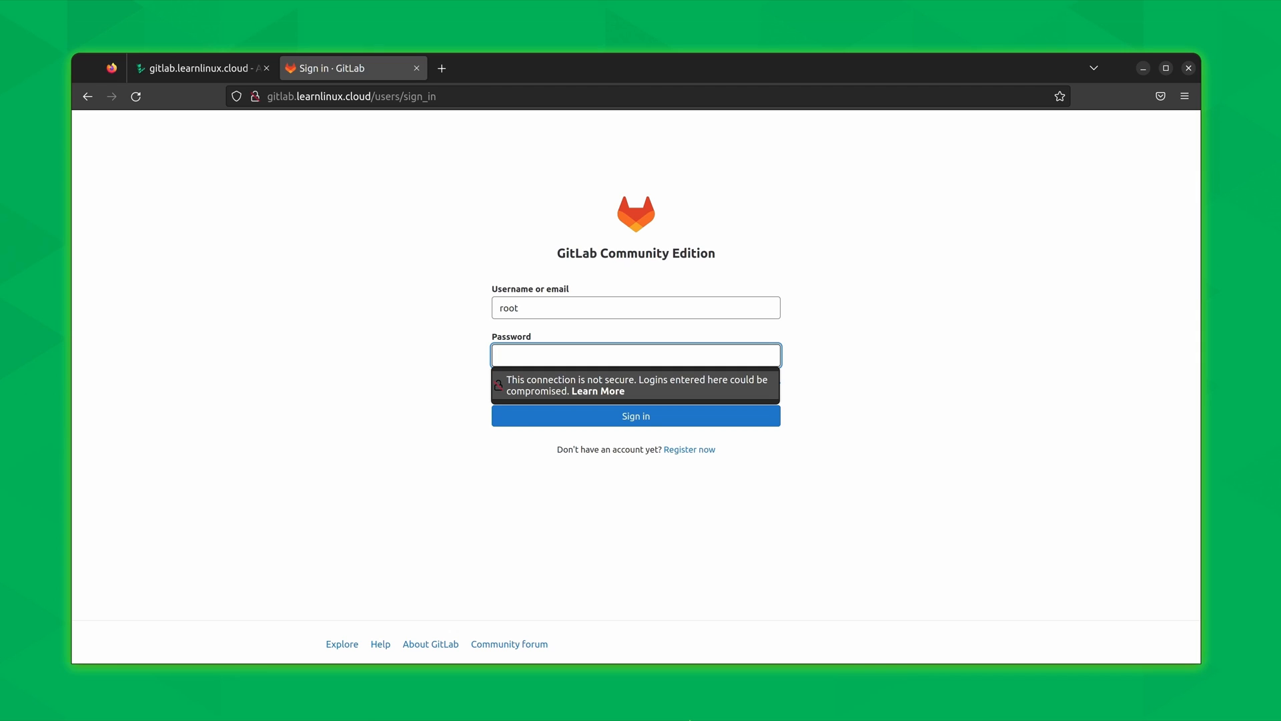
text(password)
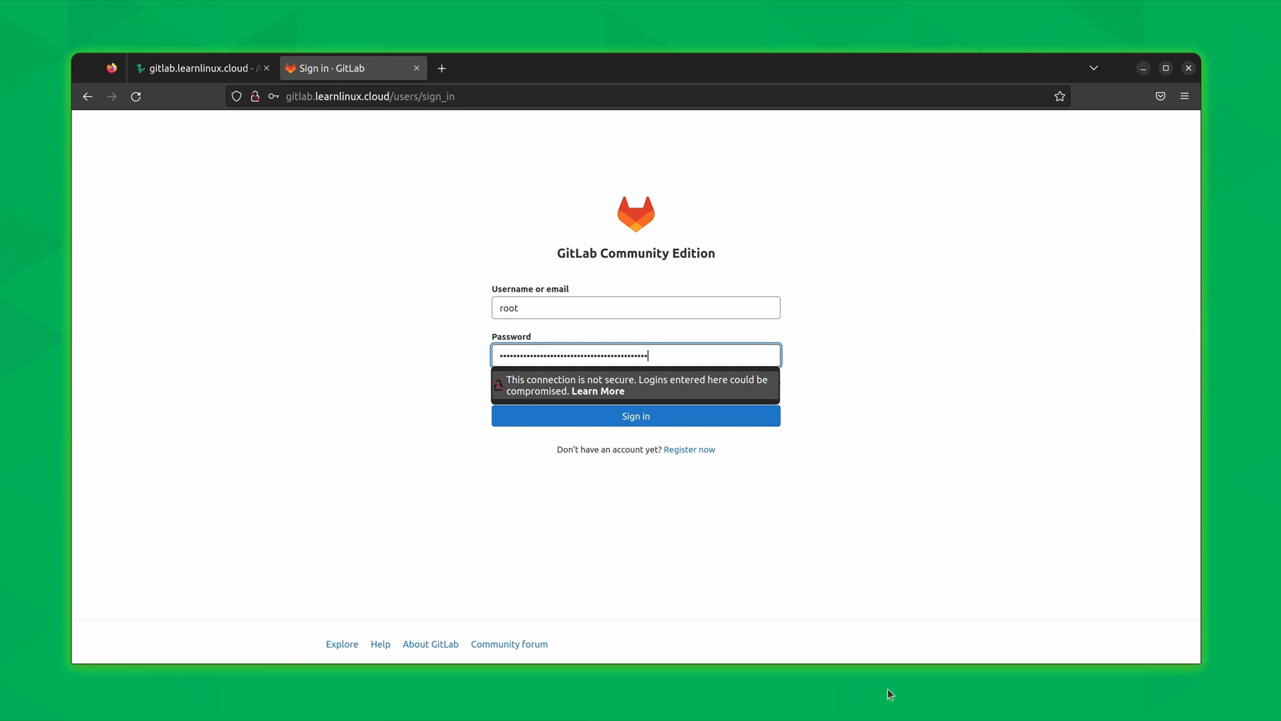
click(635, 416)
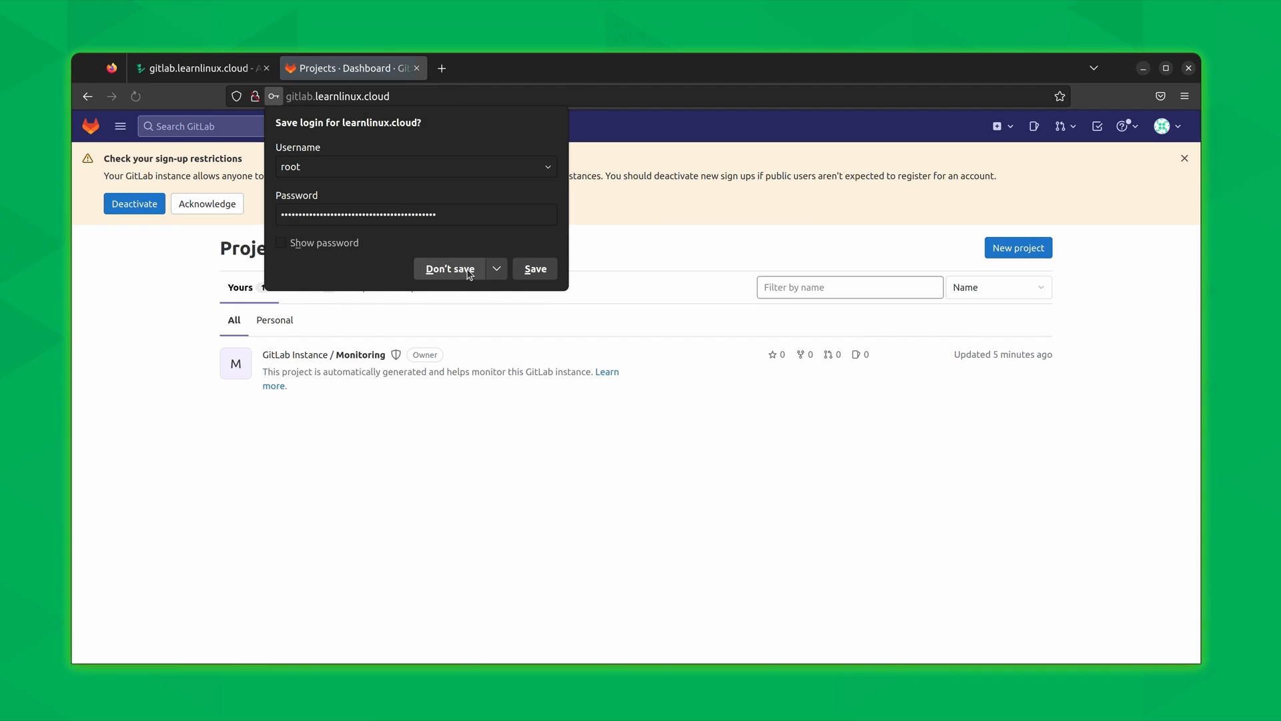
Choose Don't save in Firefox's save-login popup
click(449, 268)
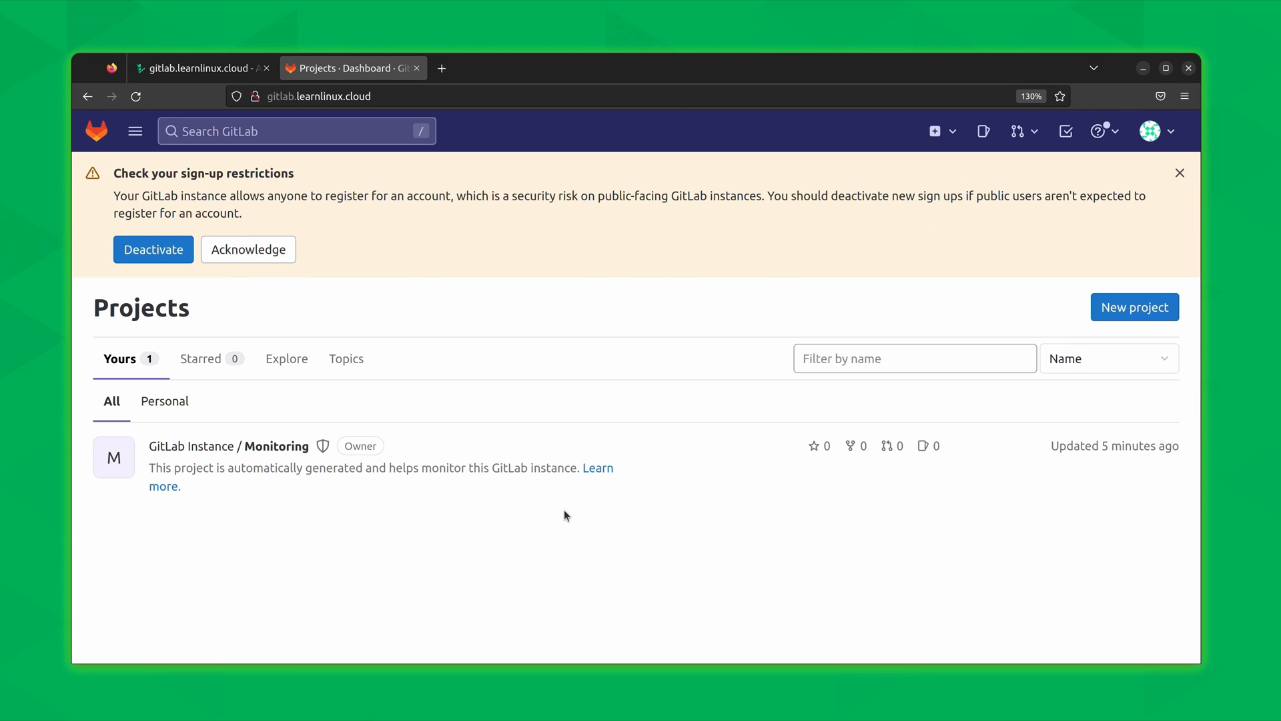
mouse_move(574, 463)
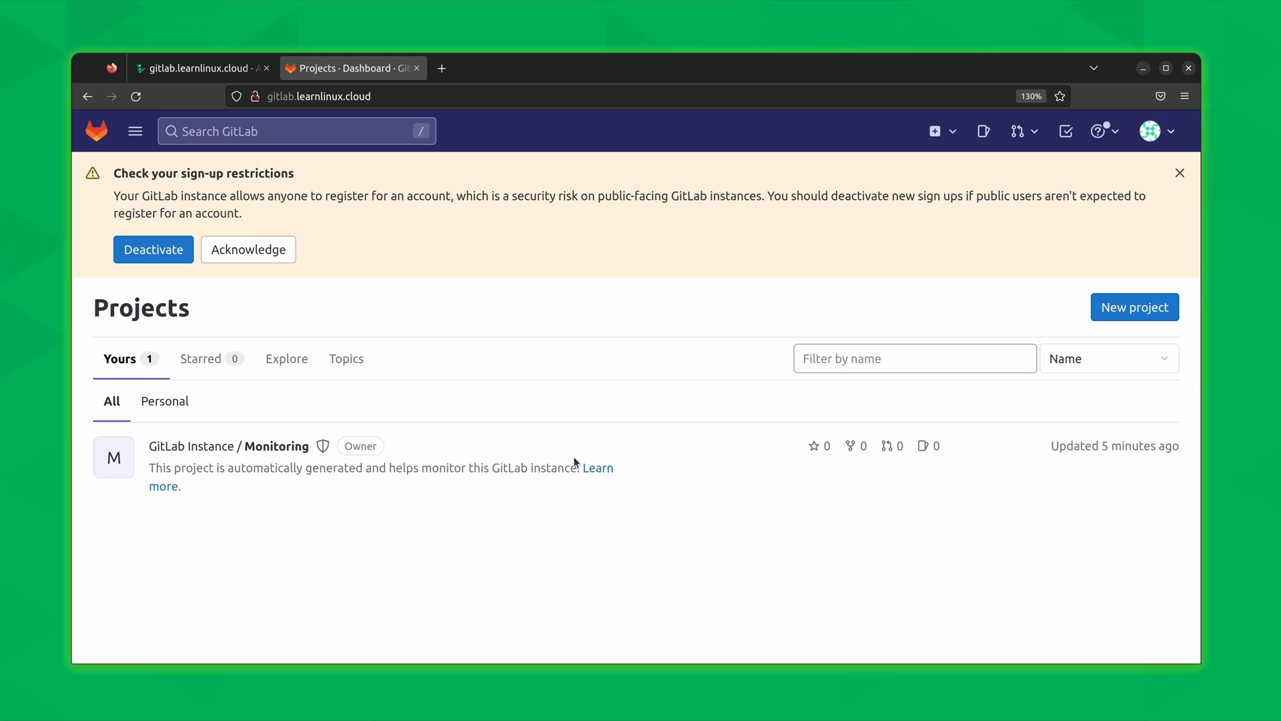
mouse_move(671, 580)
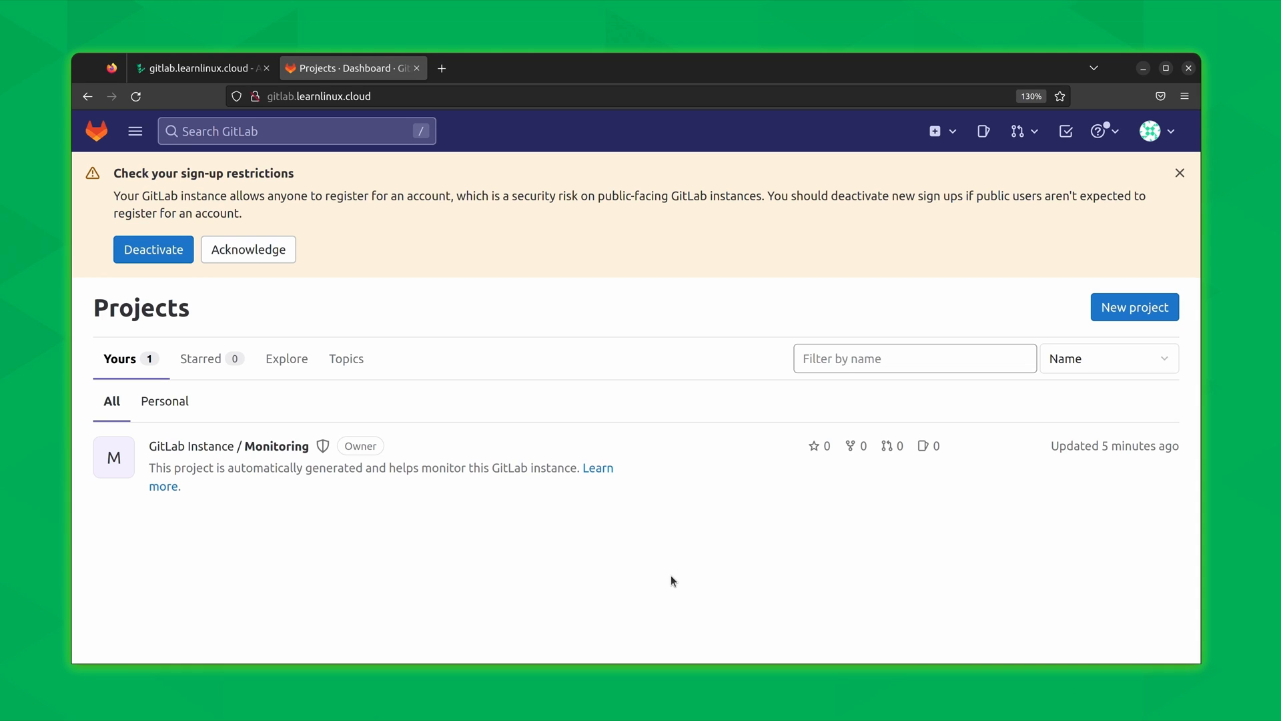
mouse_move(180, 259)
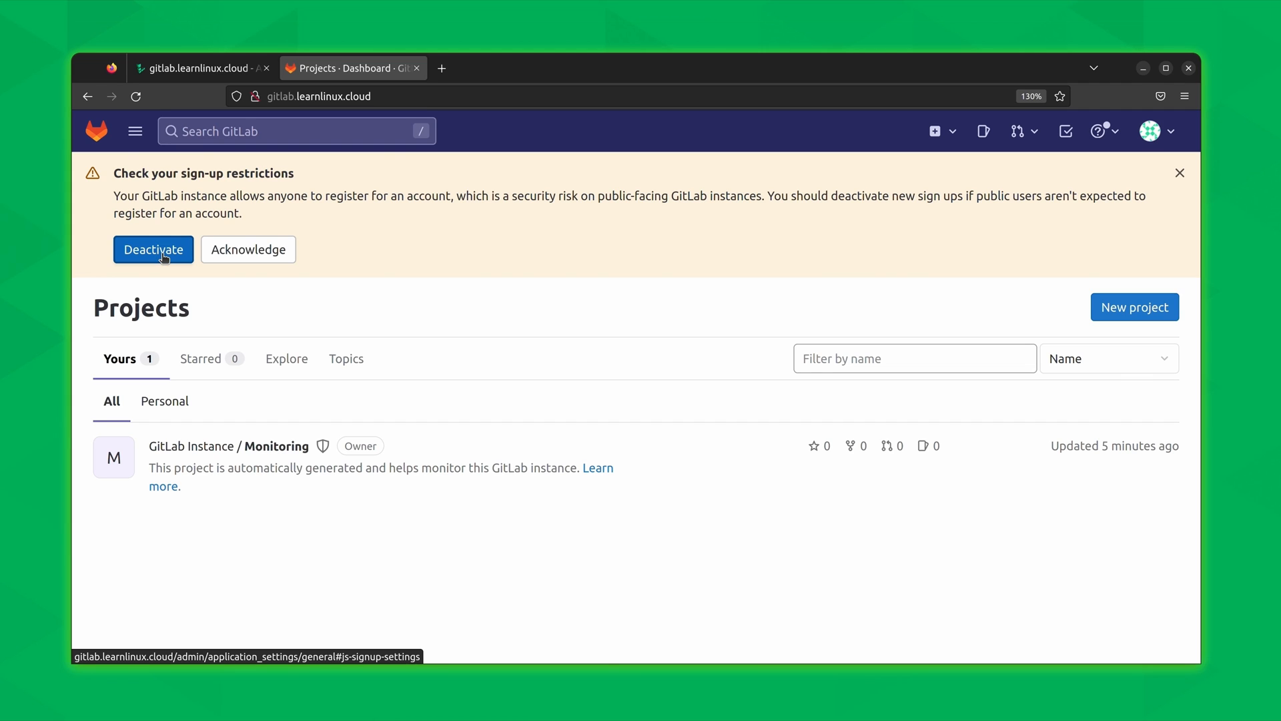
Follow the sign-up restrictions banner to Admin settings and check the address-bar padlock
click(153, 249)
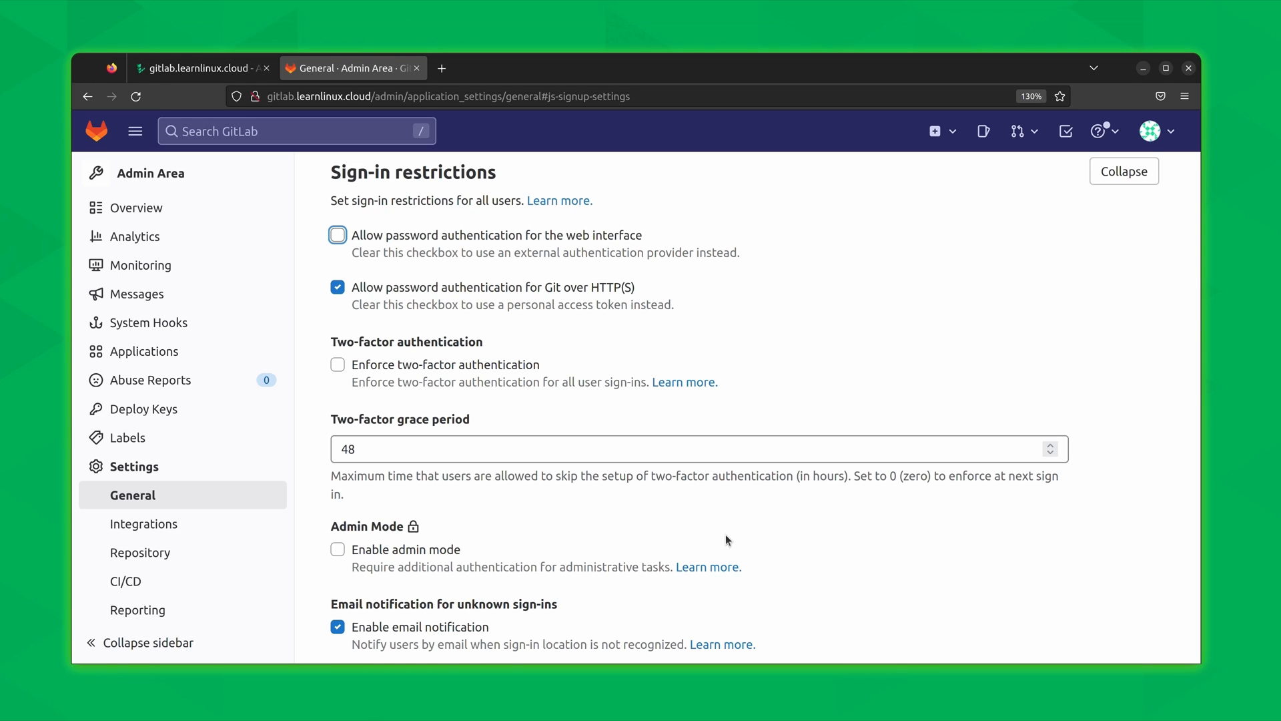
mouse_move(520, 292)
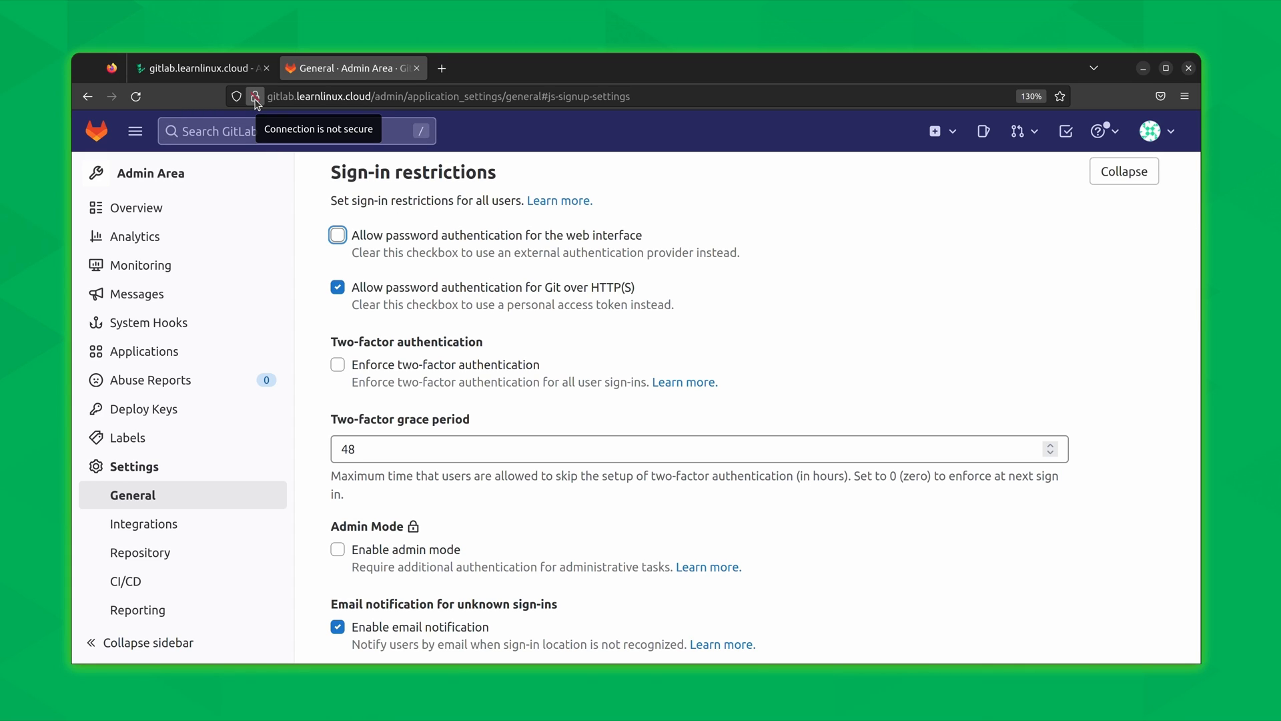
click(96, 131)
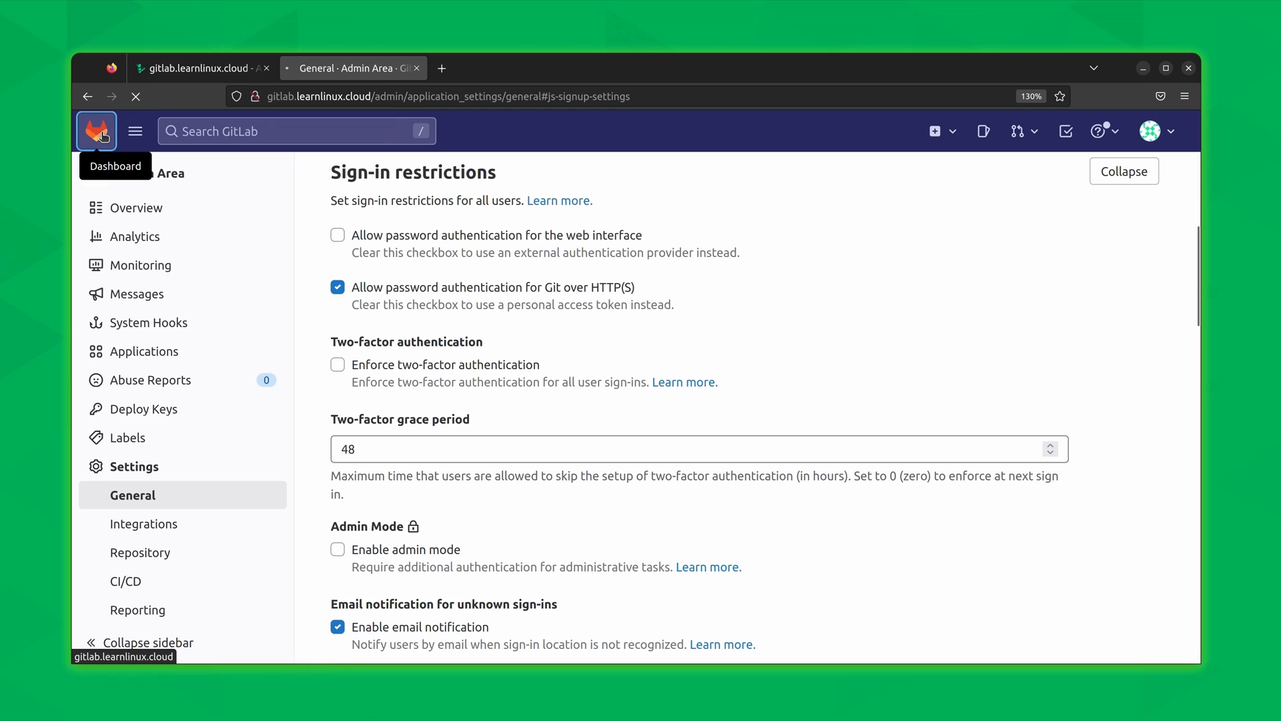
Return to the GitLab dashboard via the logo before switching to the terminal
click(96, 130)
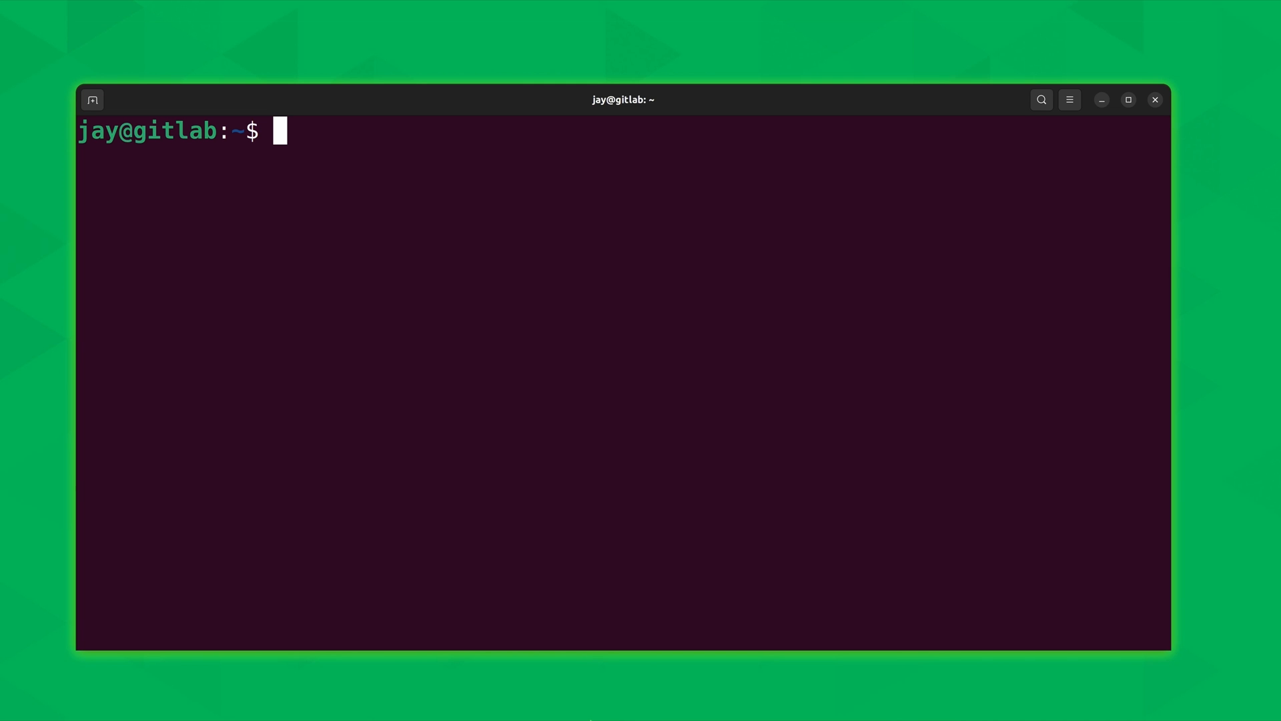
Run sudo nano /etc/gitlab/gitlab.rb to edit the GitLab configuration
text(sudo)
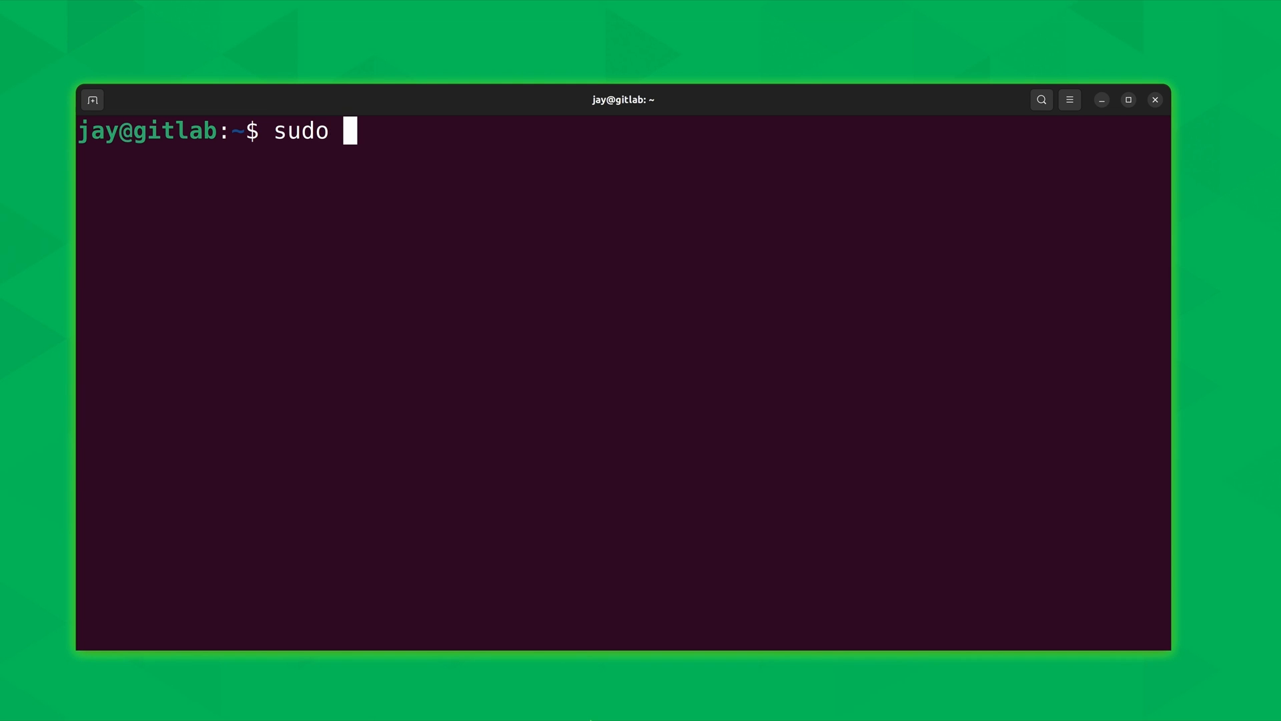
text(nano)
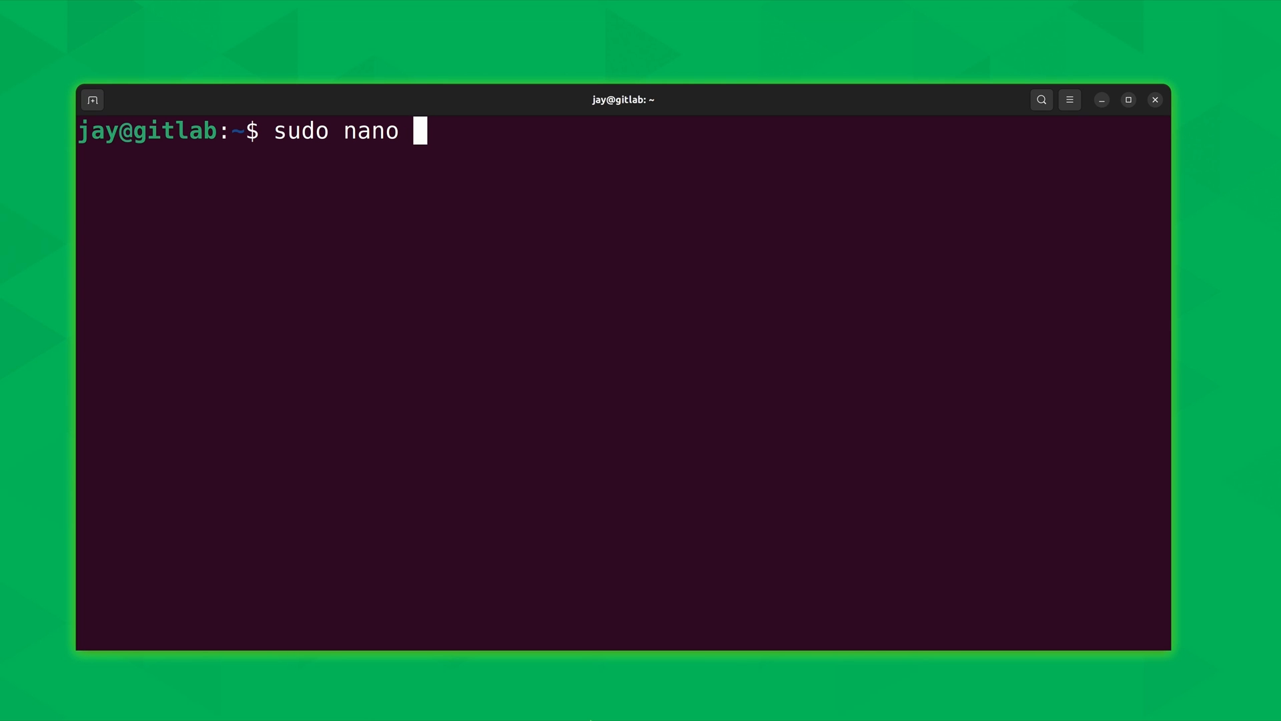
text(/etc/)
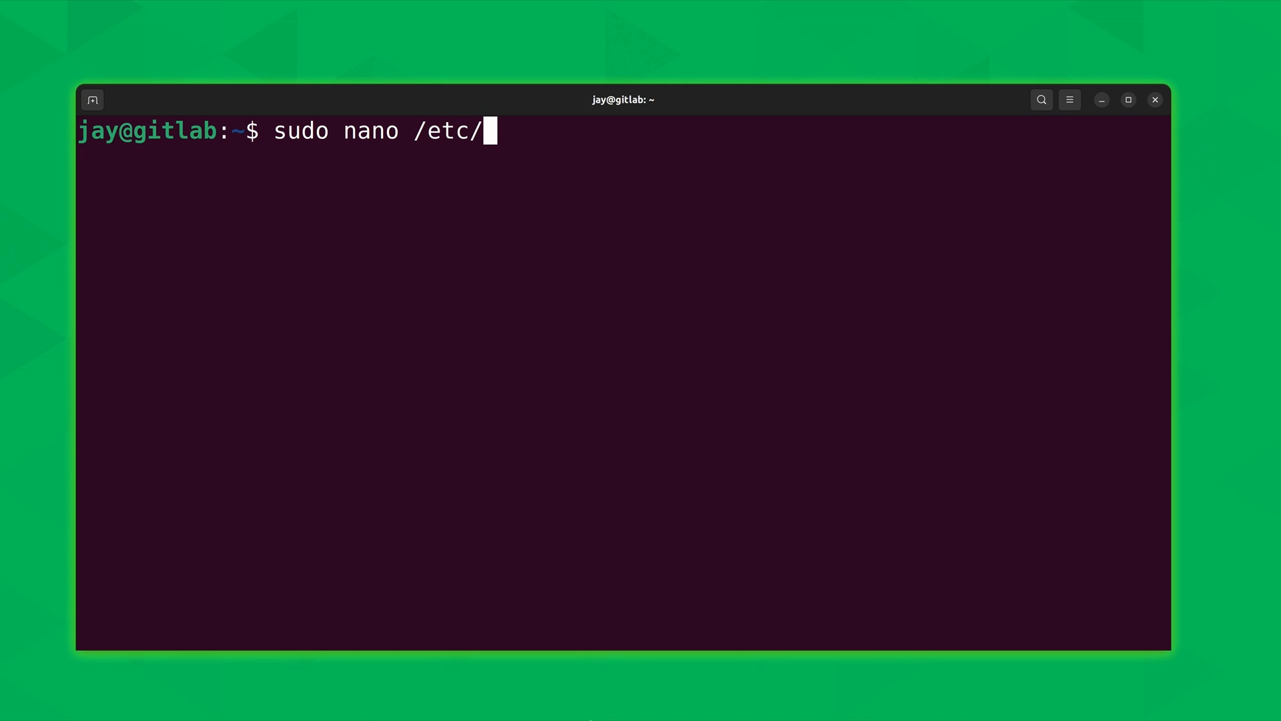
text(gitlab/gitla)
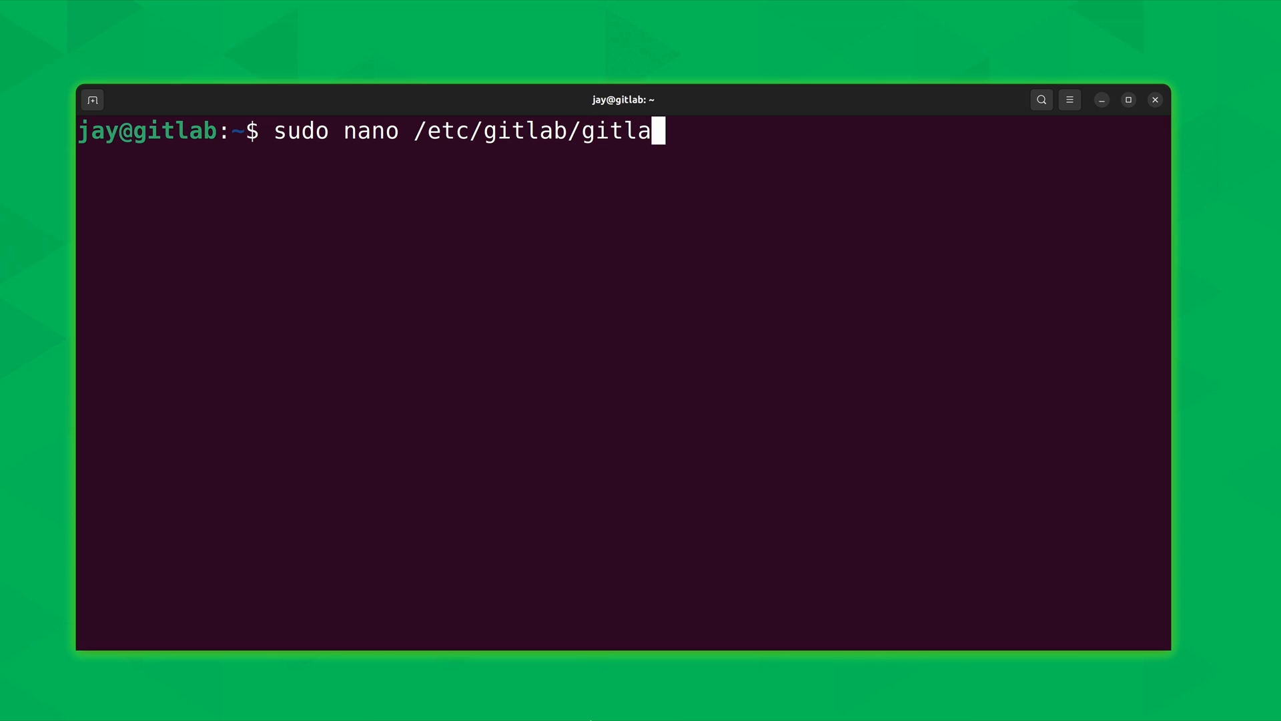
key(Return)
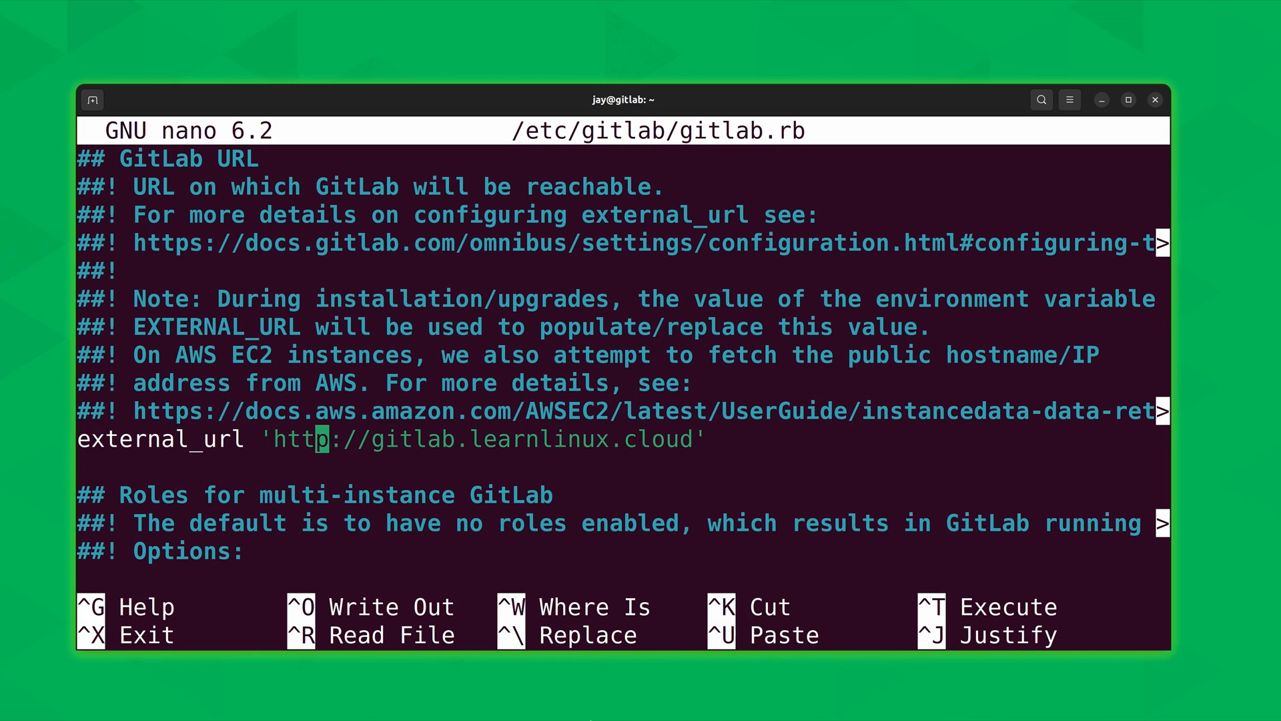
text(s)
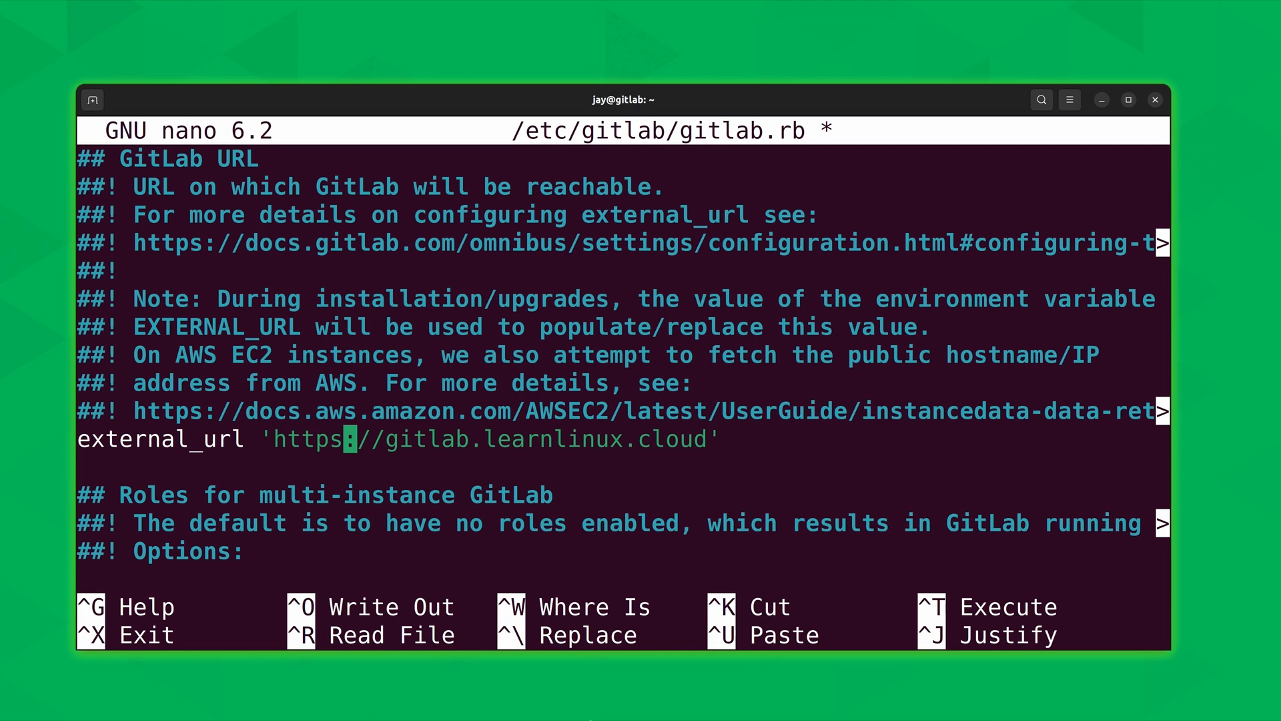
key(ctrl+w)
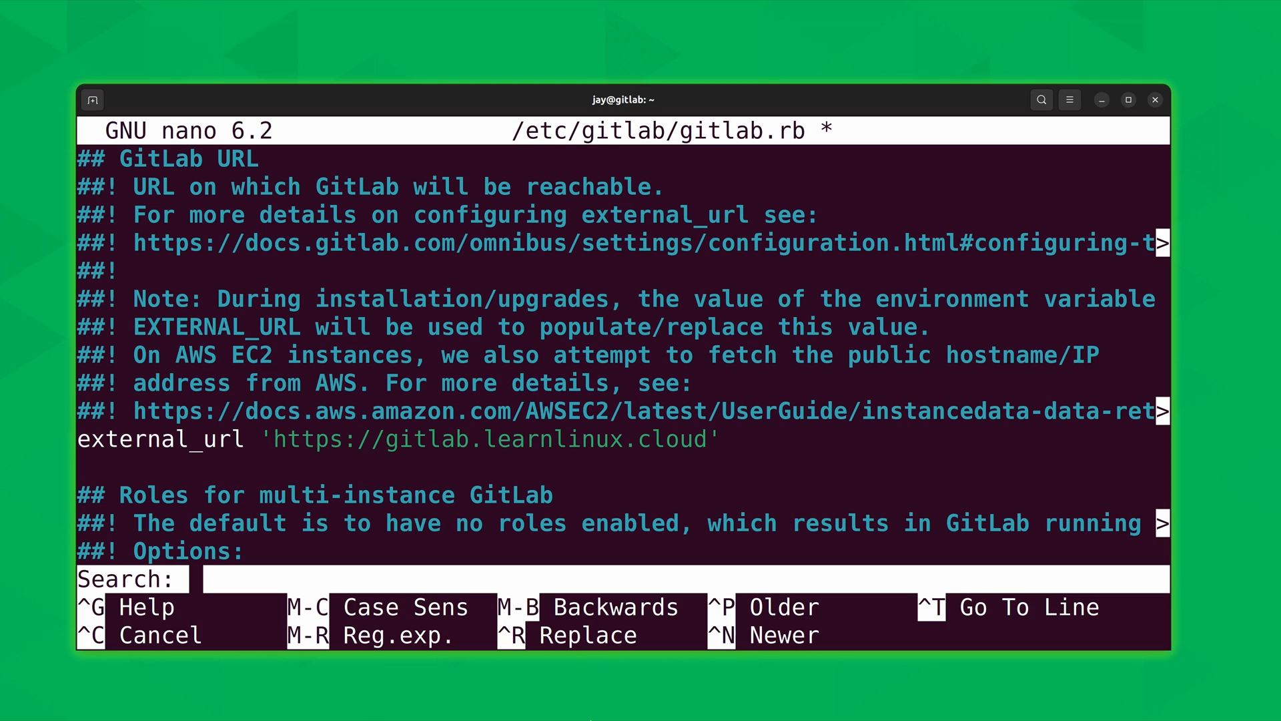
text(let)
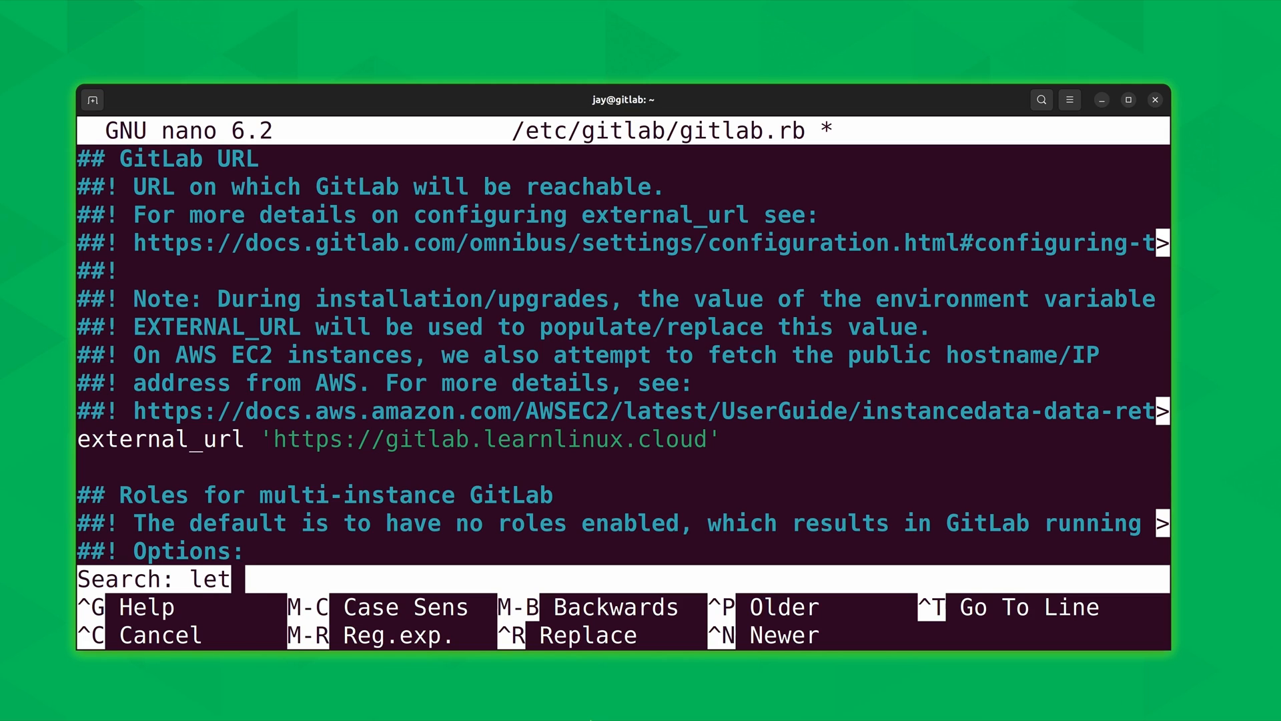
text(sencrypt)
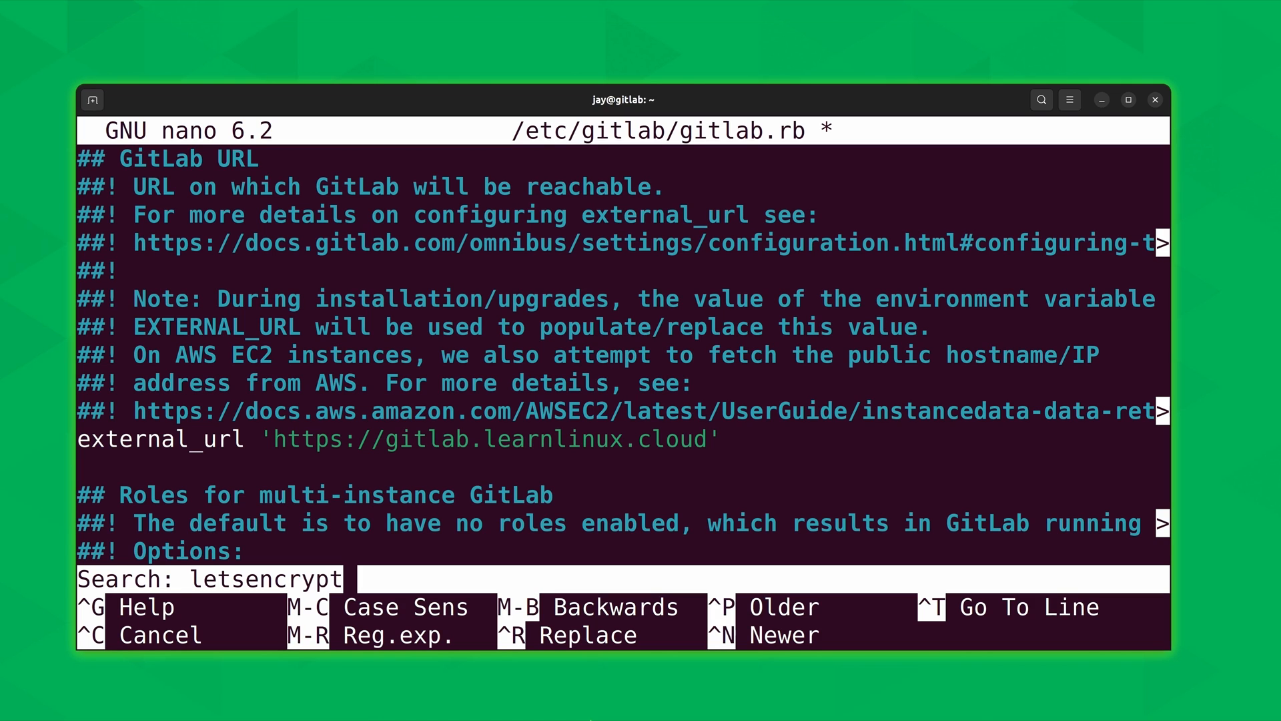
Set letsencrypt enable to true, add a contact email and uncomment auto_renew
key(Return)
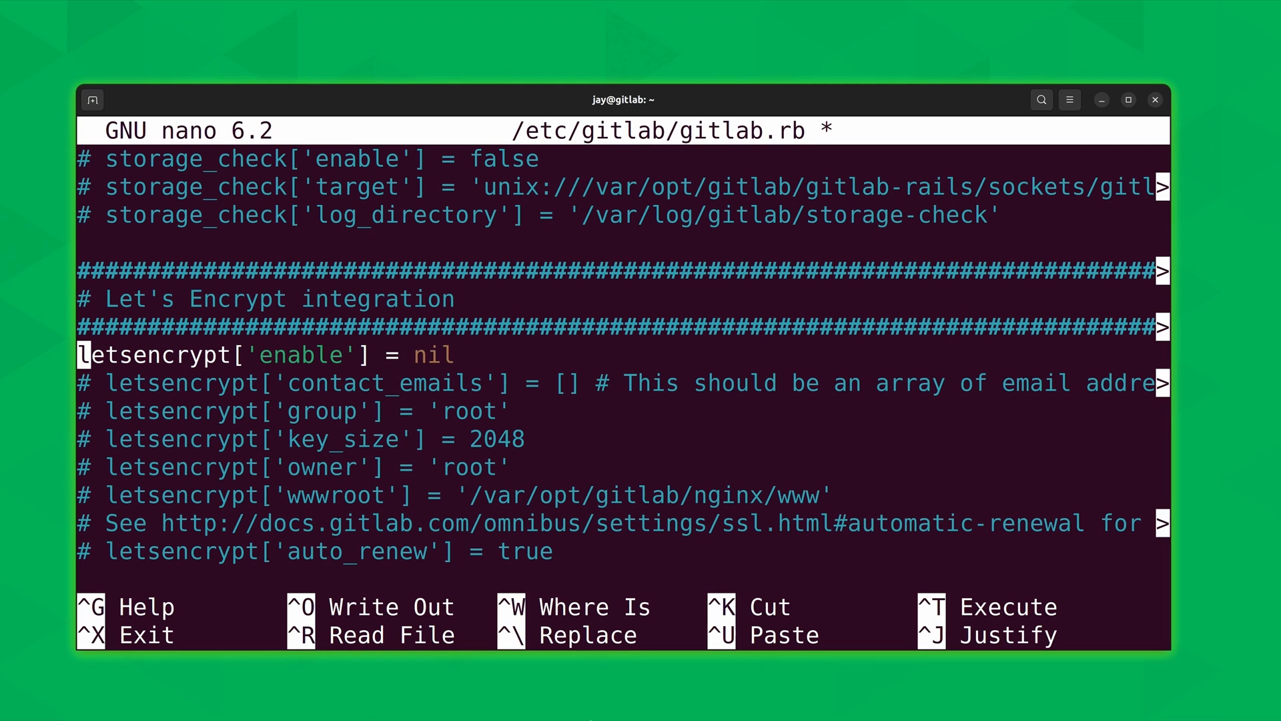
key(End)
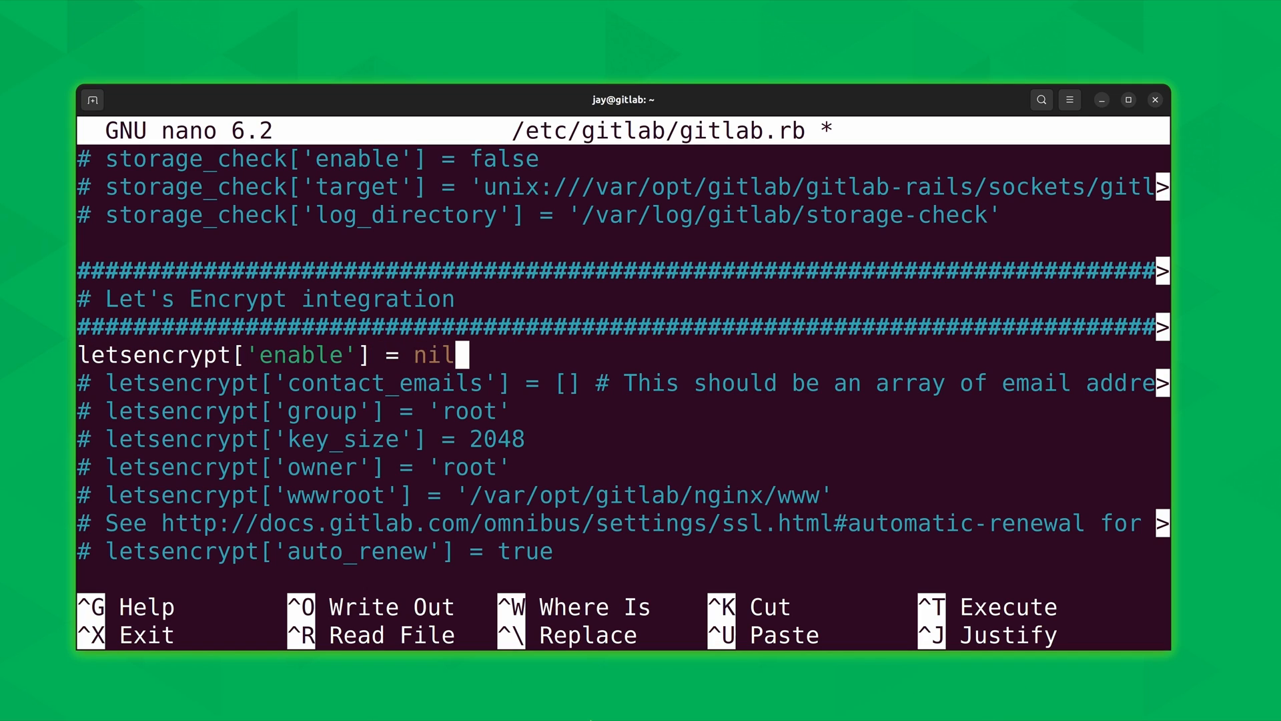
text(true)
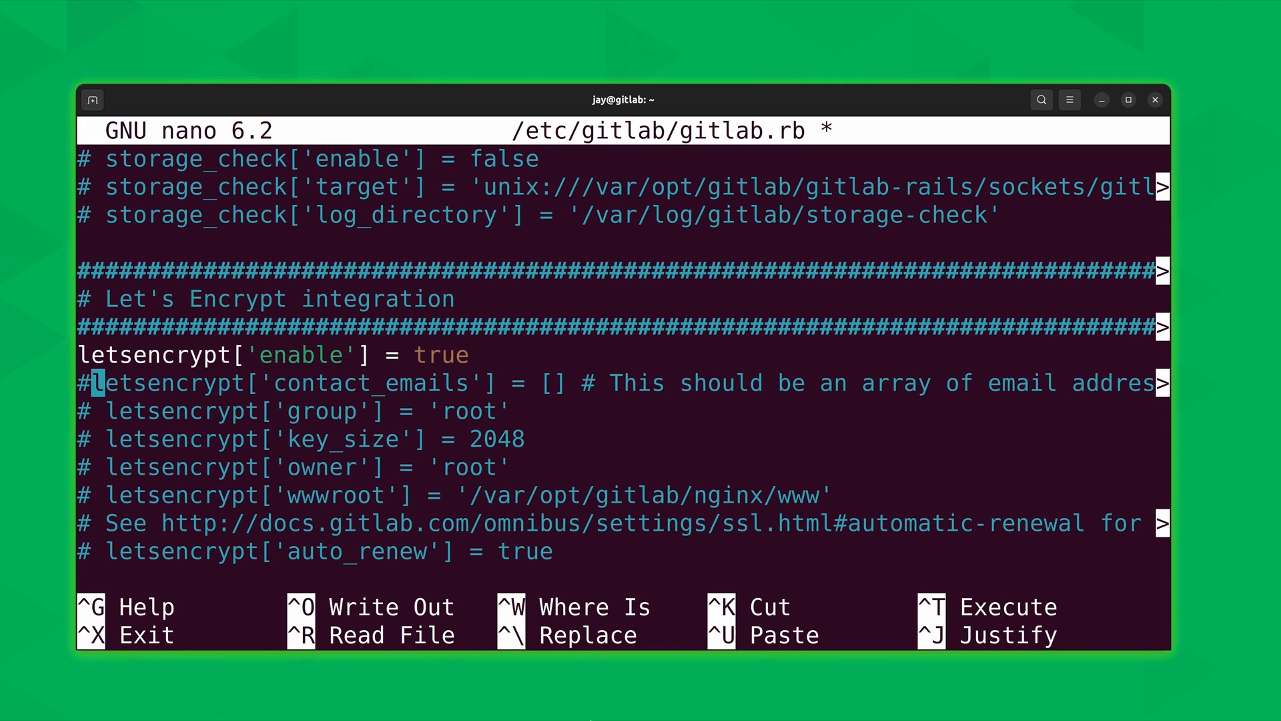
key(Delete)
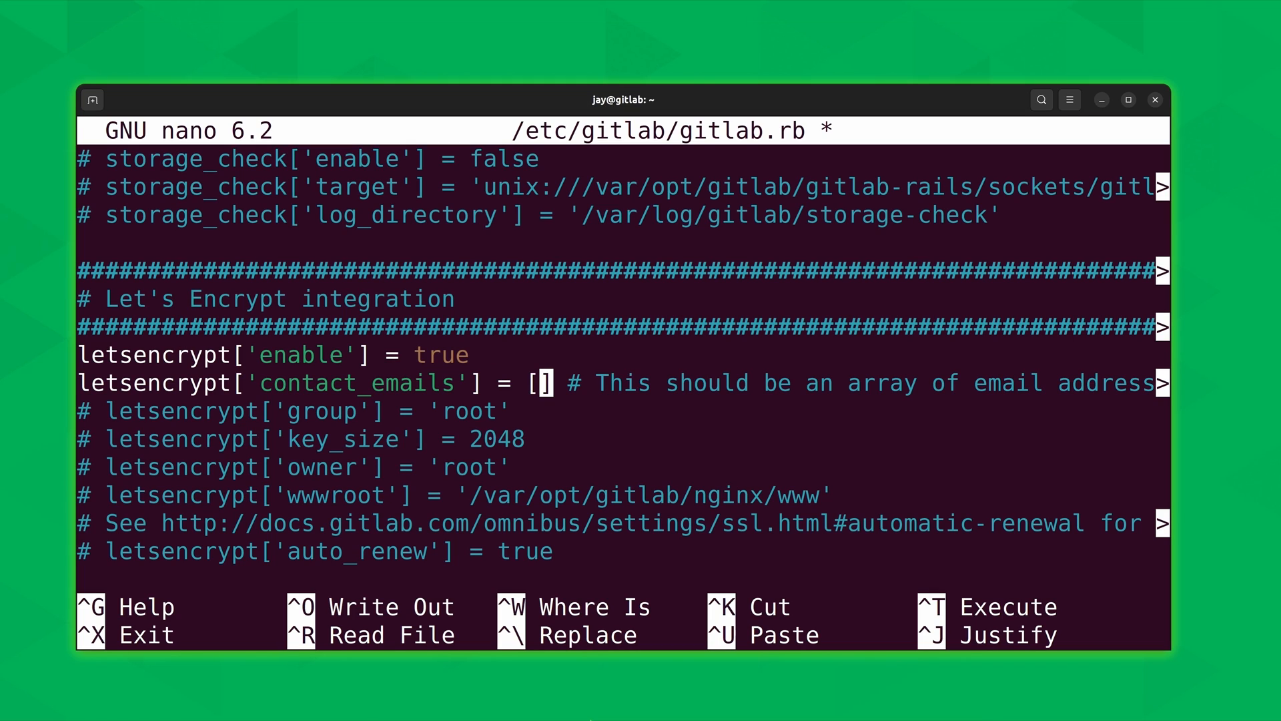
text(')
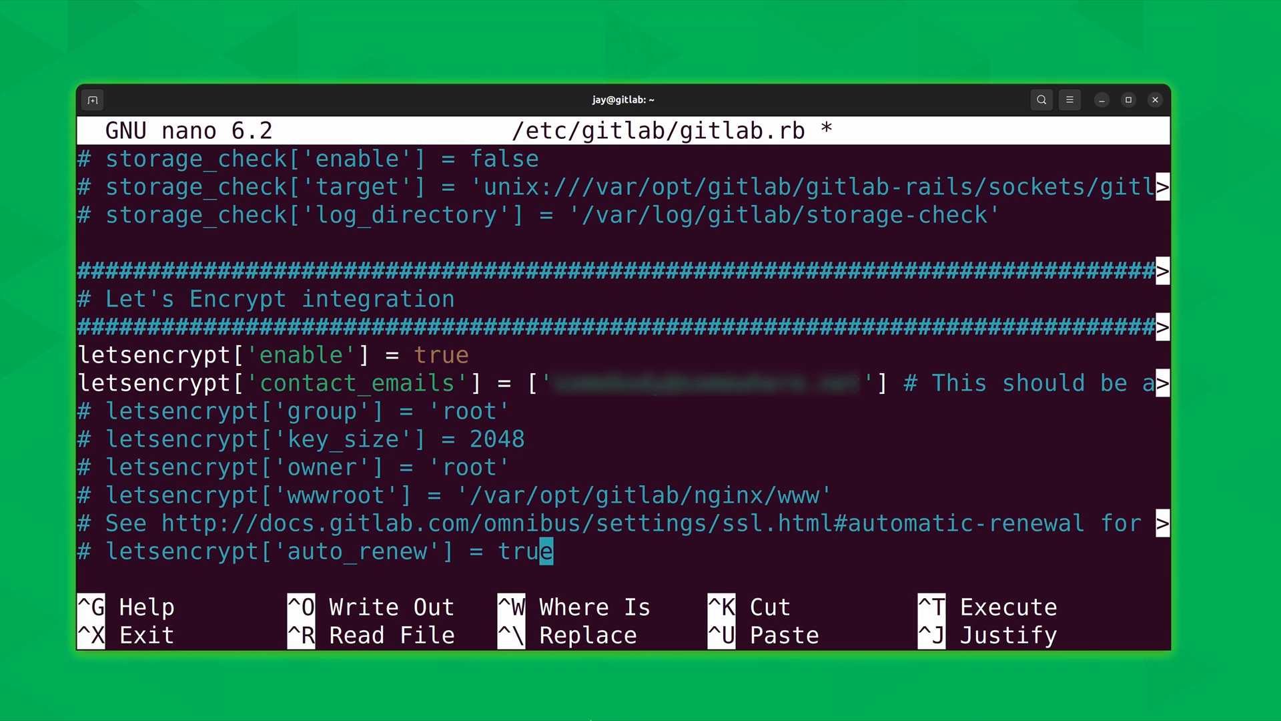
key(Home)
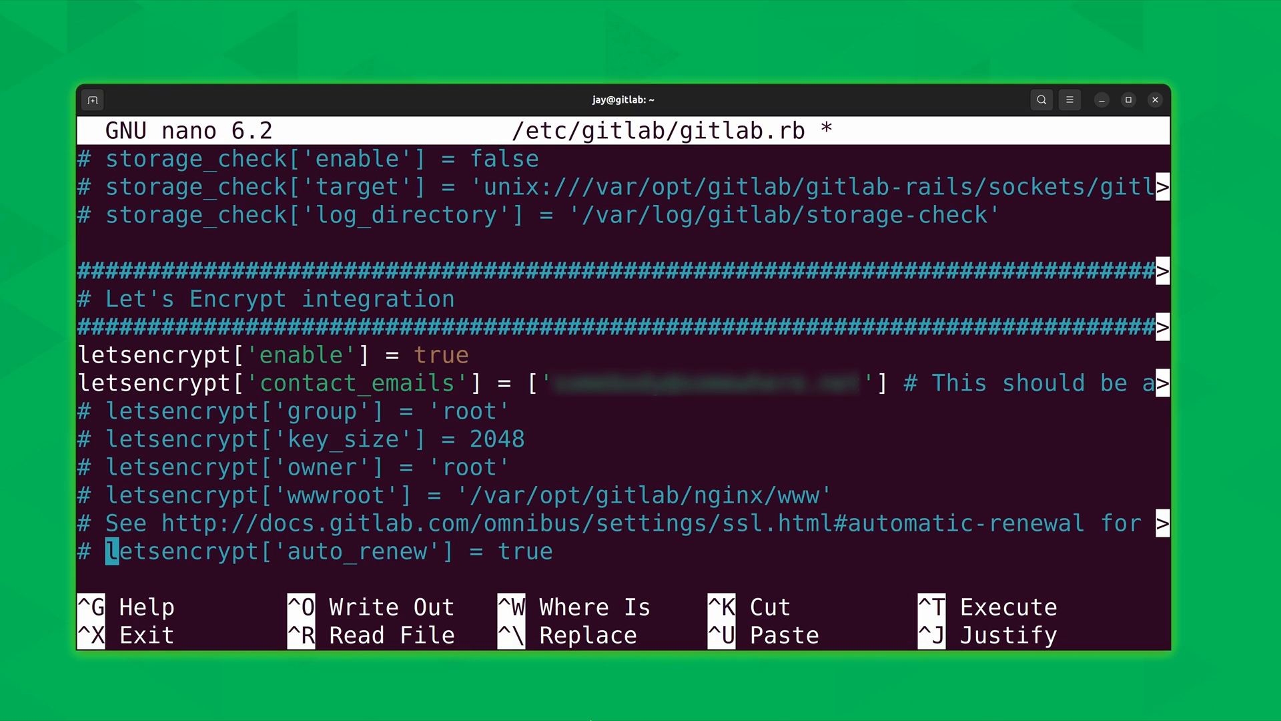
key(Delete)
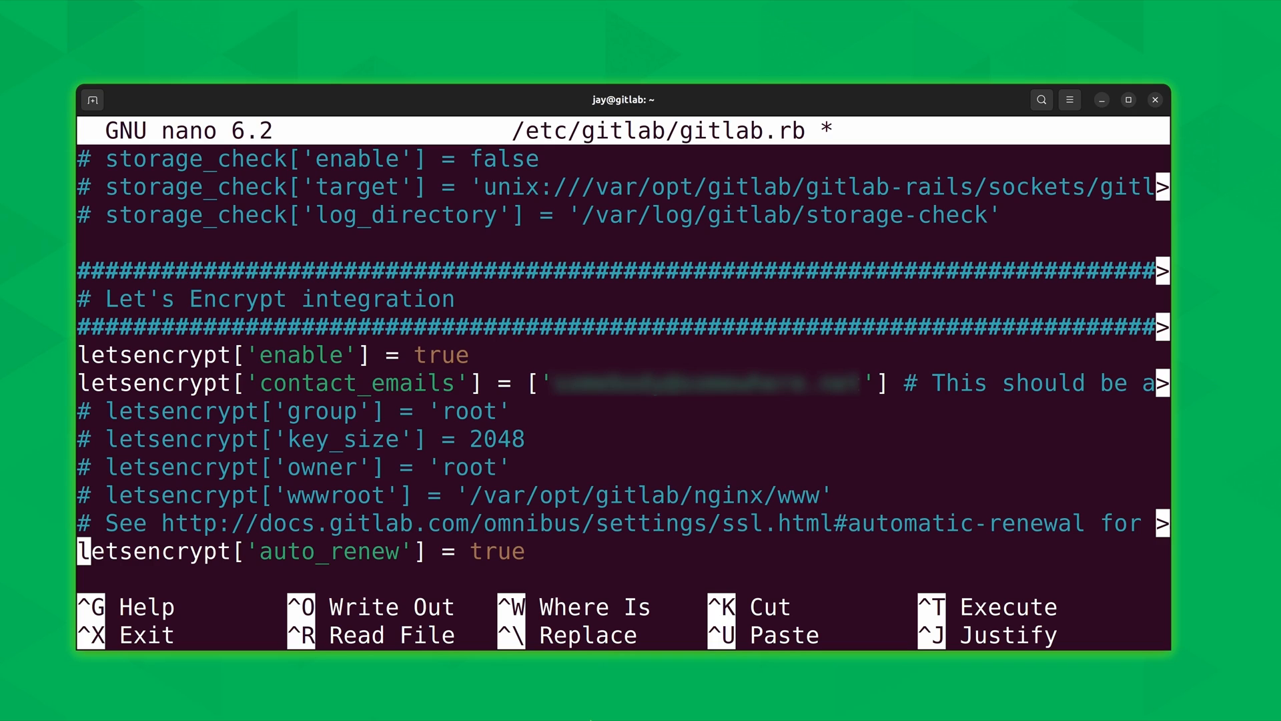
Write out gitlab.rb with Ctrl+O and exit nano back to the shell
scroll(down, 3)
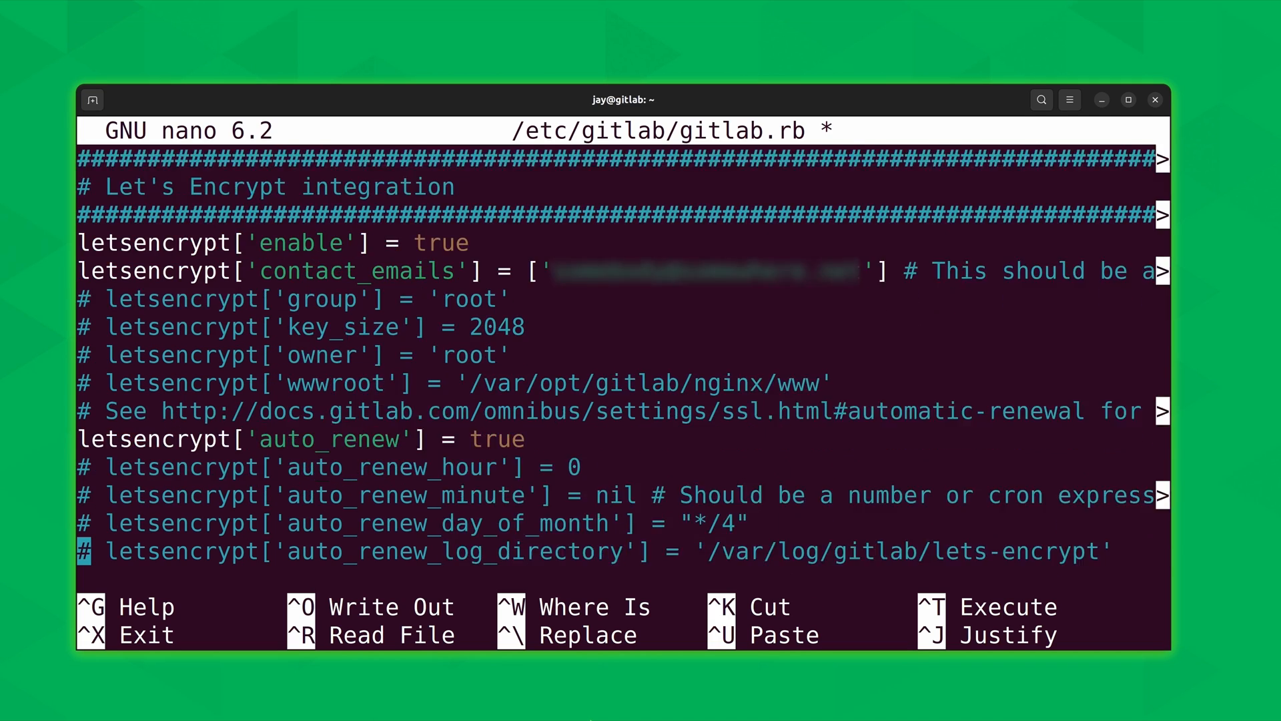
scroll(down, 3)
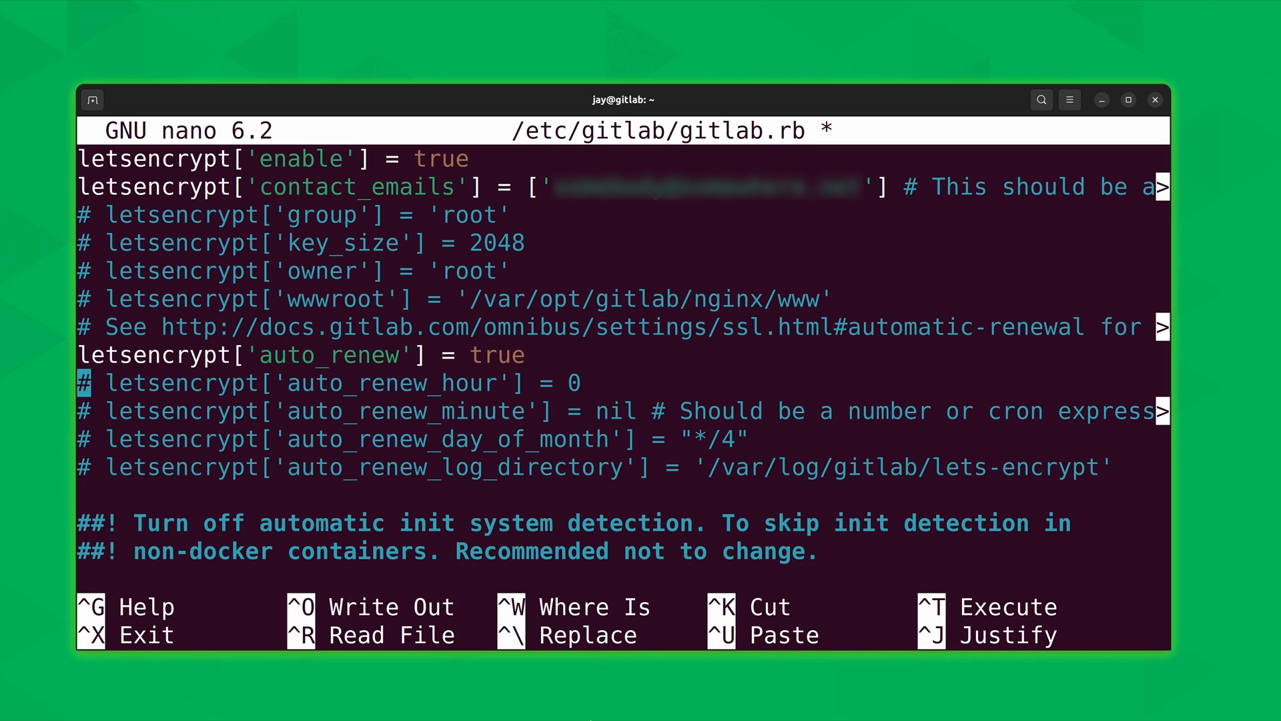
key(ctrl+o)
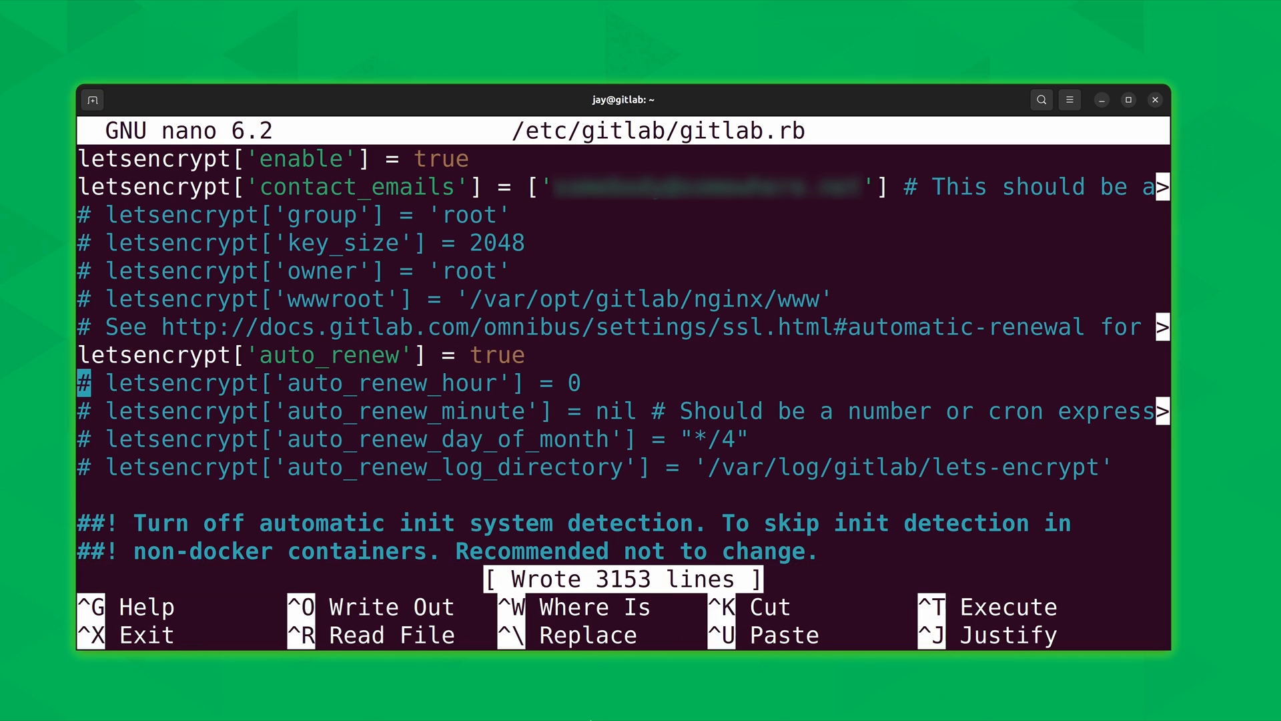
key(ctrl+x)
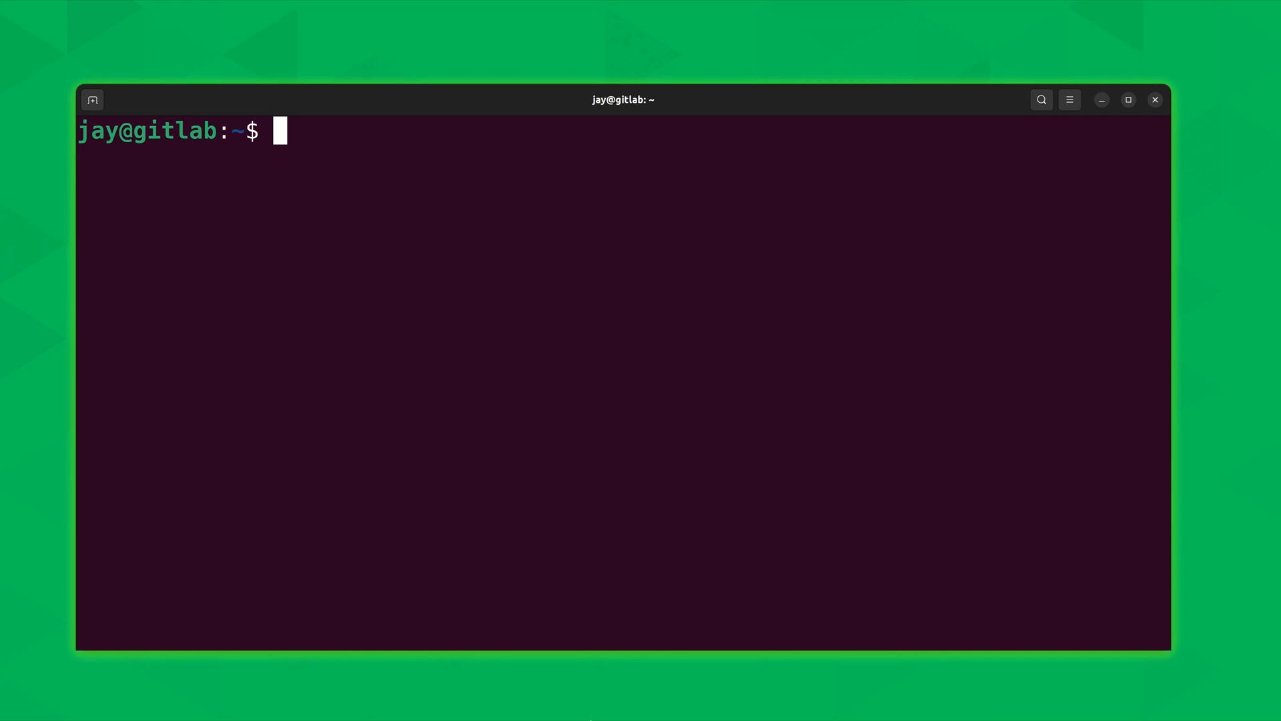
Run sudo gitlab-ctl reconfigure to apply the Let's Encrypt settings
text(su)
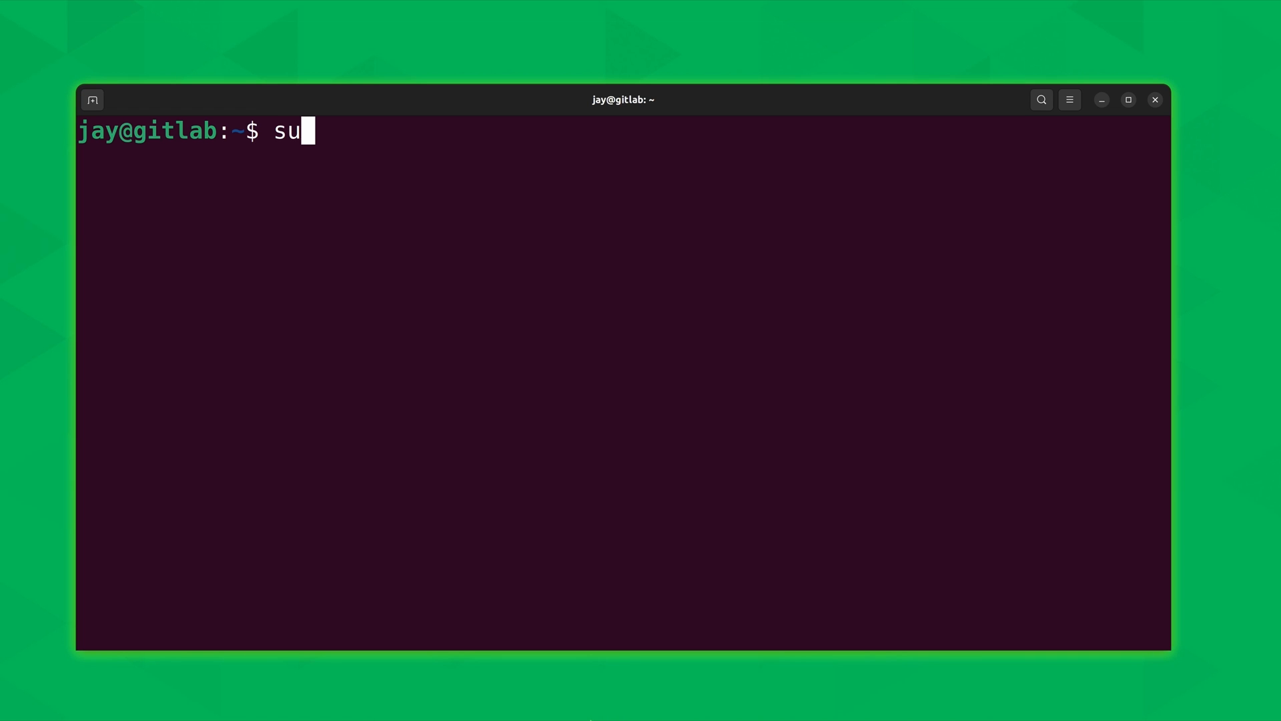
text(do gitla)
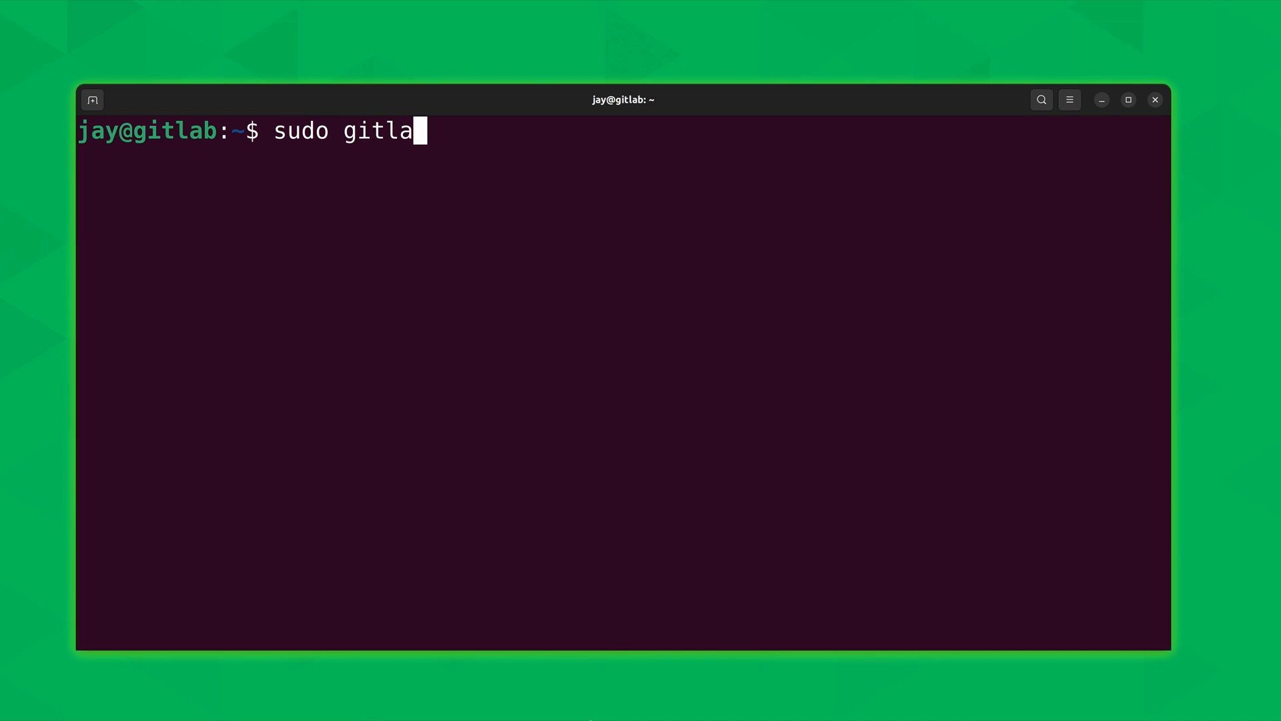
text(b-ctl)
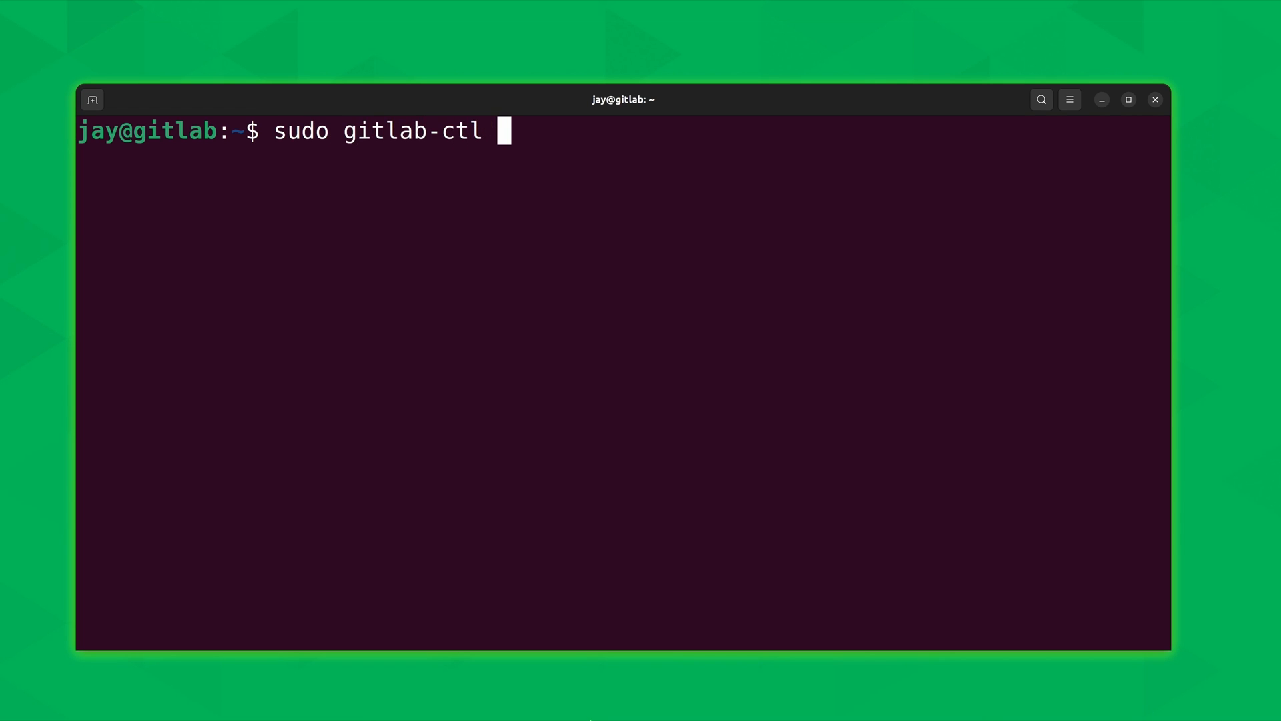
text(reconfigure)
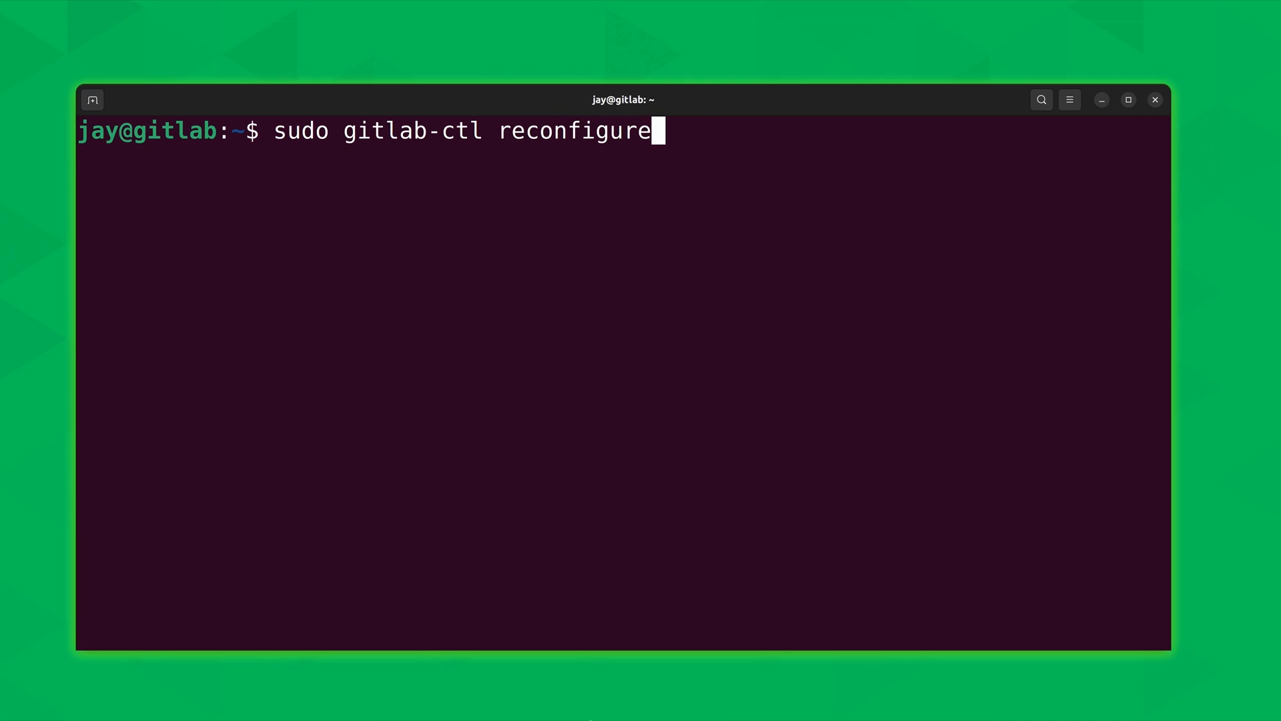
key(Return)
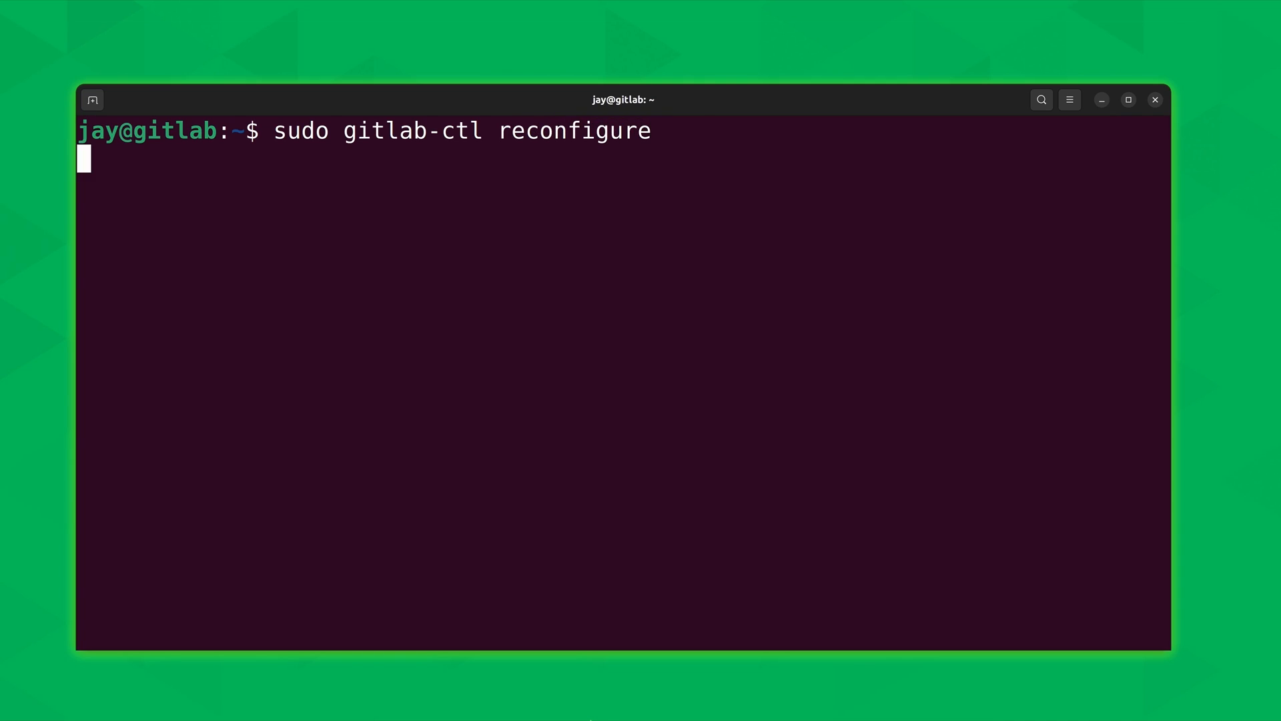
key(Return)
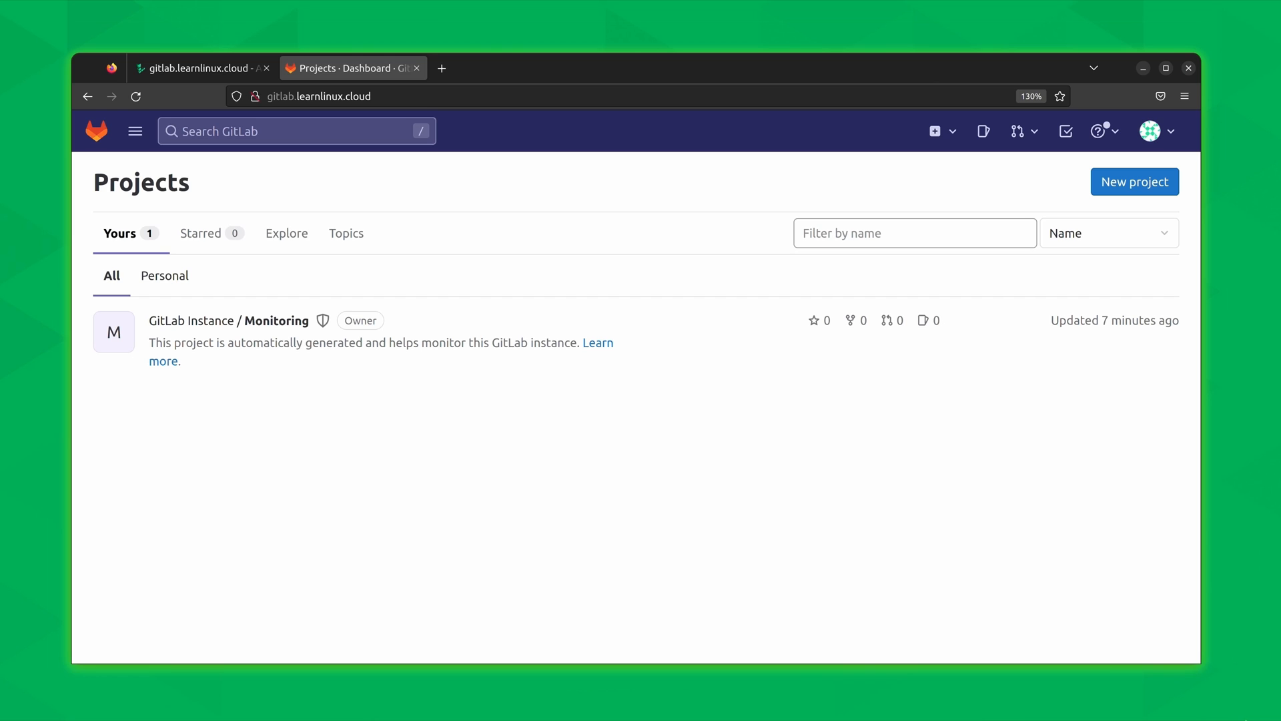
mouse_move(707, 311)
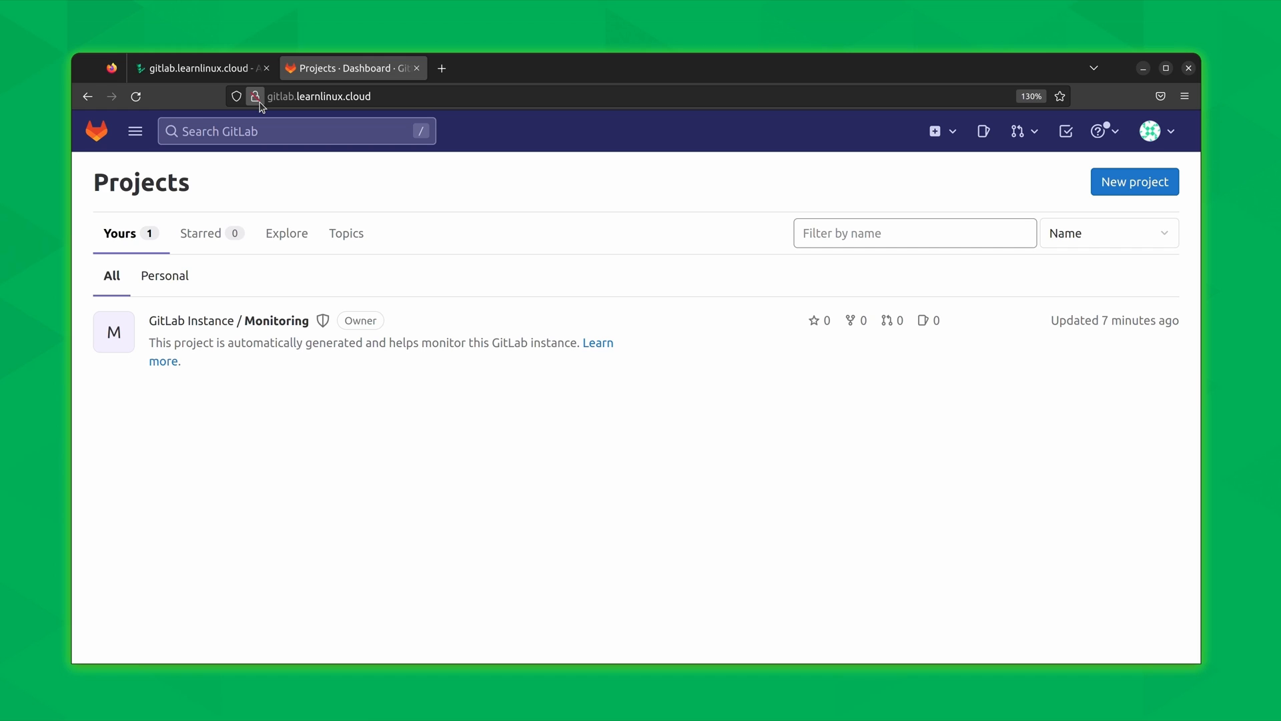
mouse_move(168, 110)
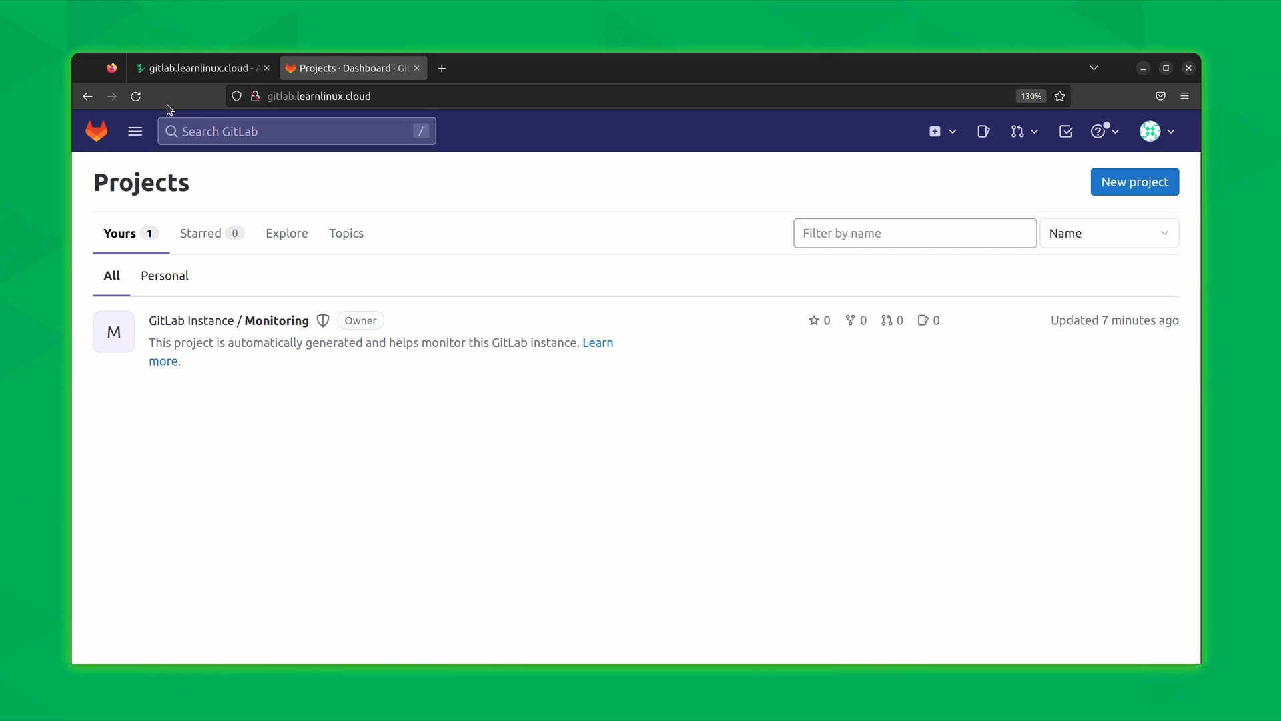
mouse_move(136, 96)
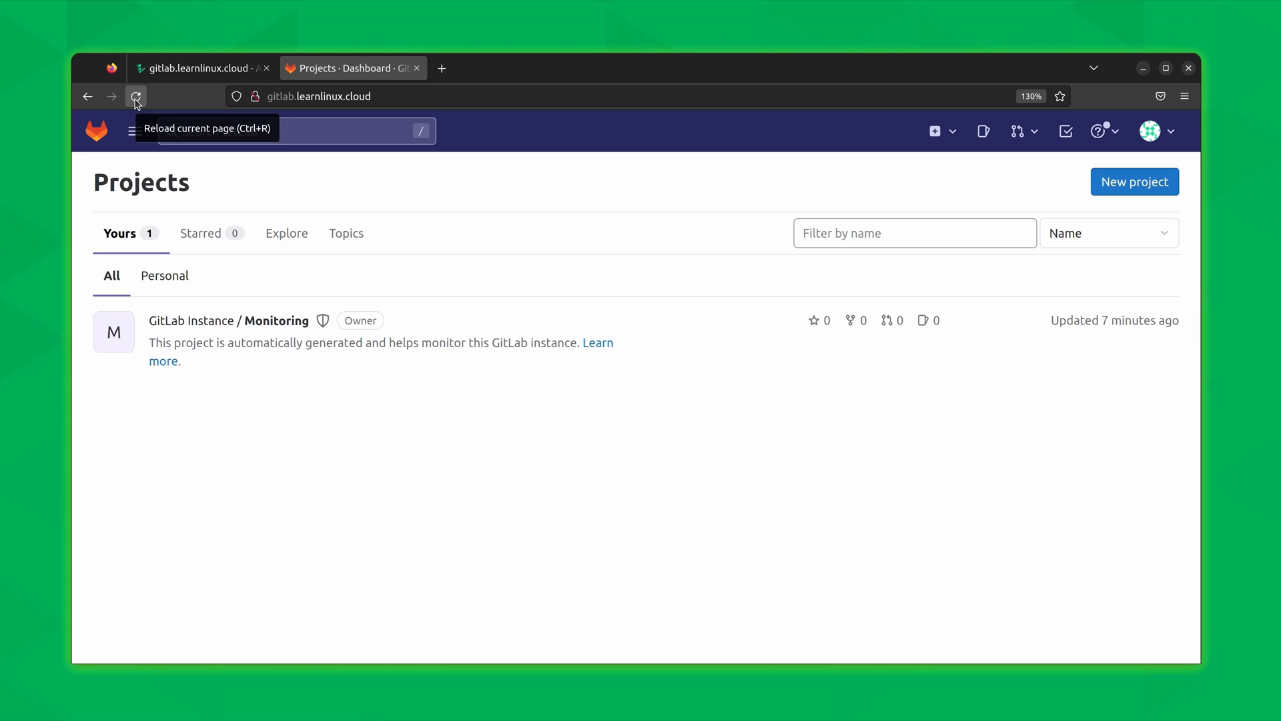
click(136, 96)
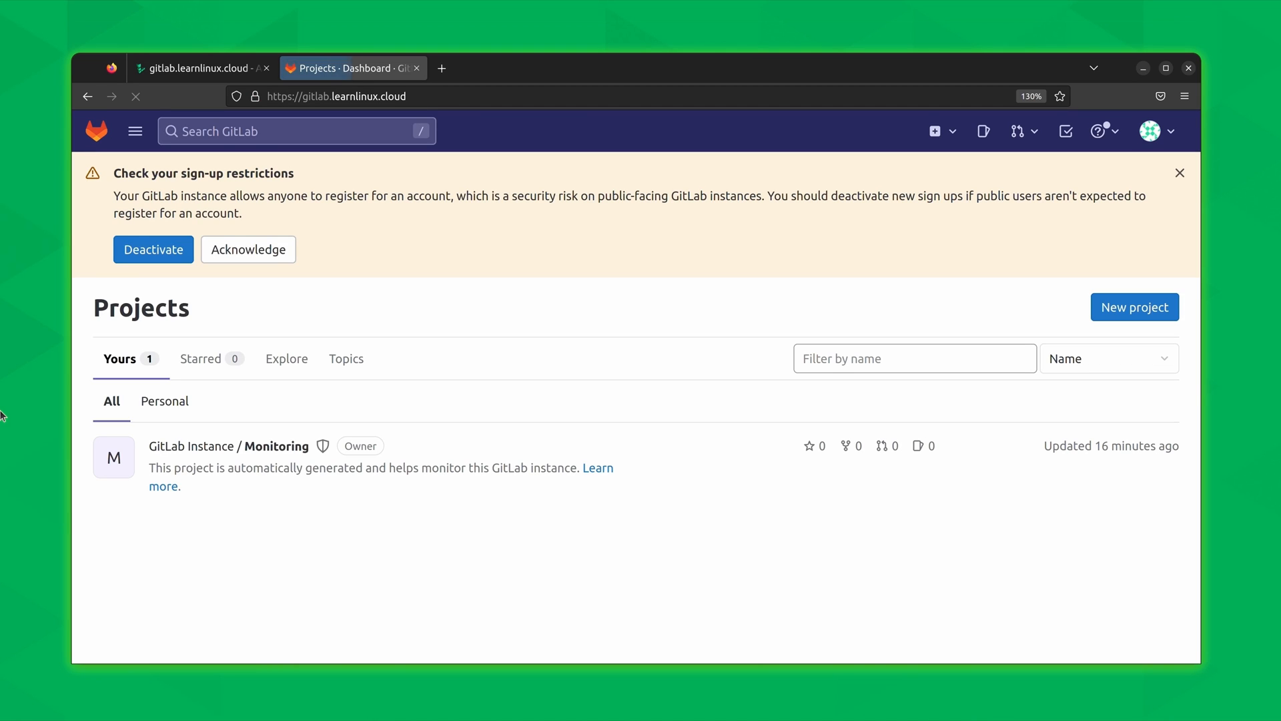
mouse_move(255, 97)
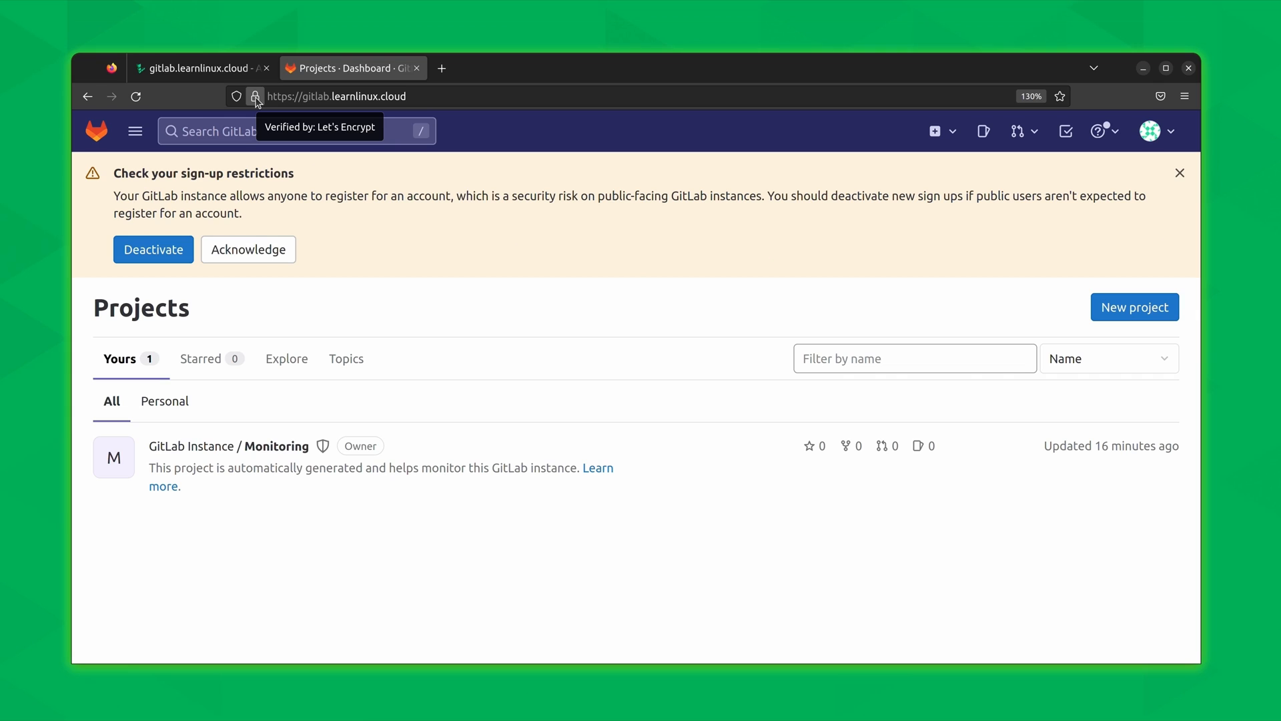
View the site certificate from the padlock, showing Let's Encrypt R3 for gitlab.learnlinux.cloud
click(254, 96)
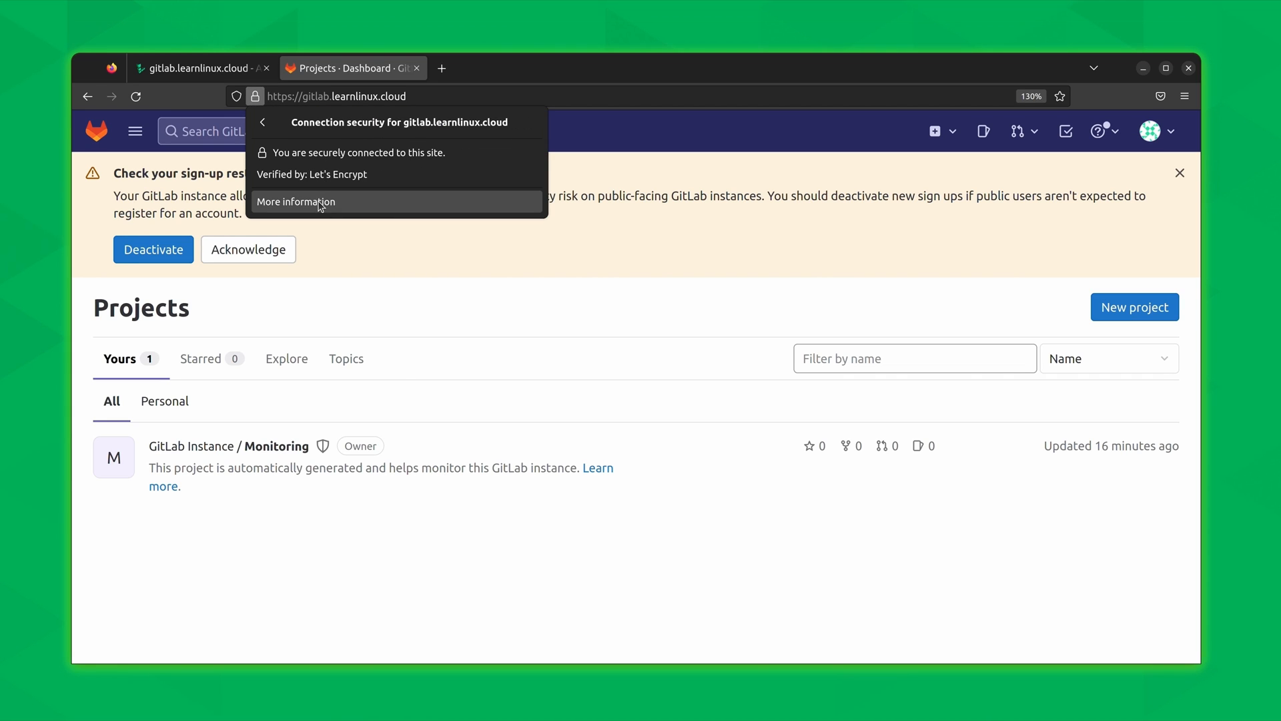
click(296, 202)
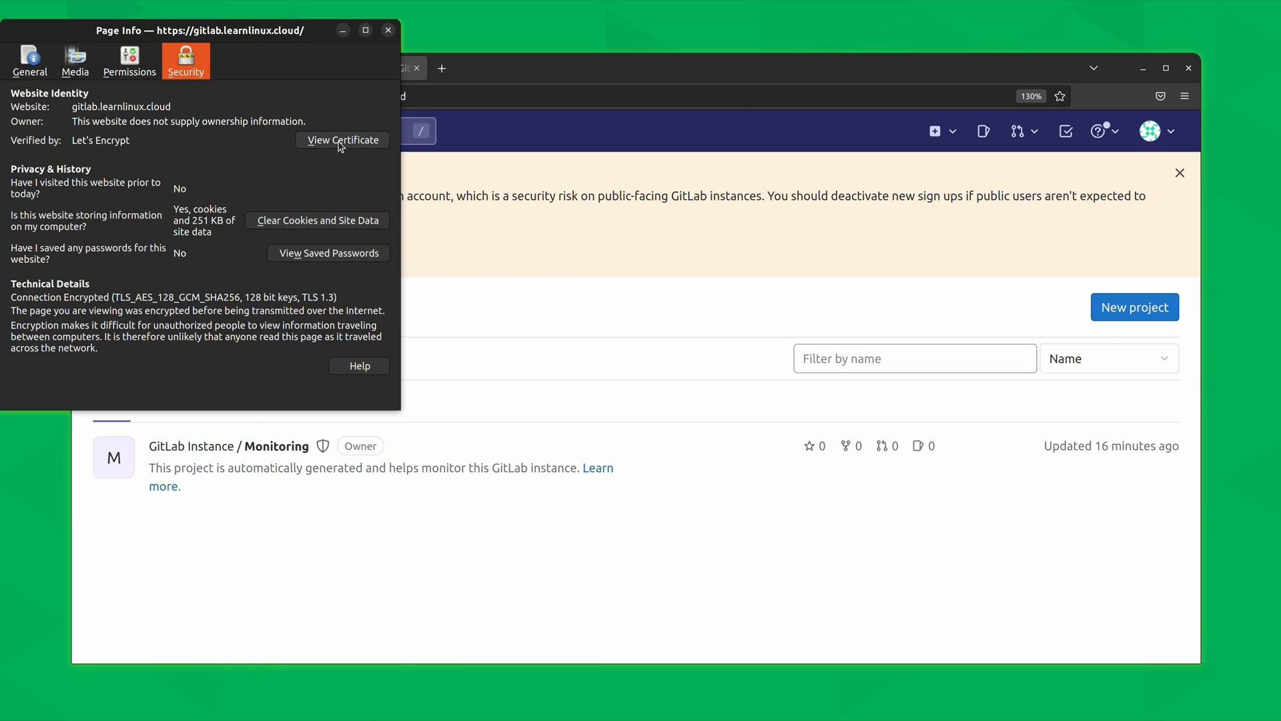
click(343, 140)
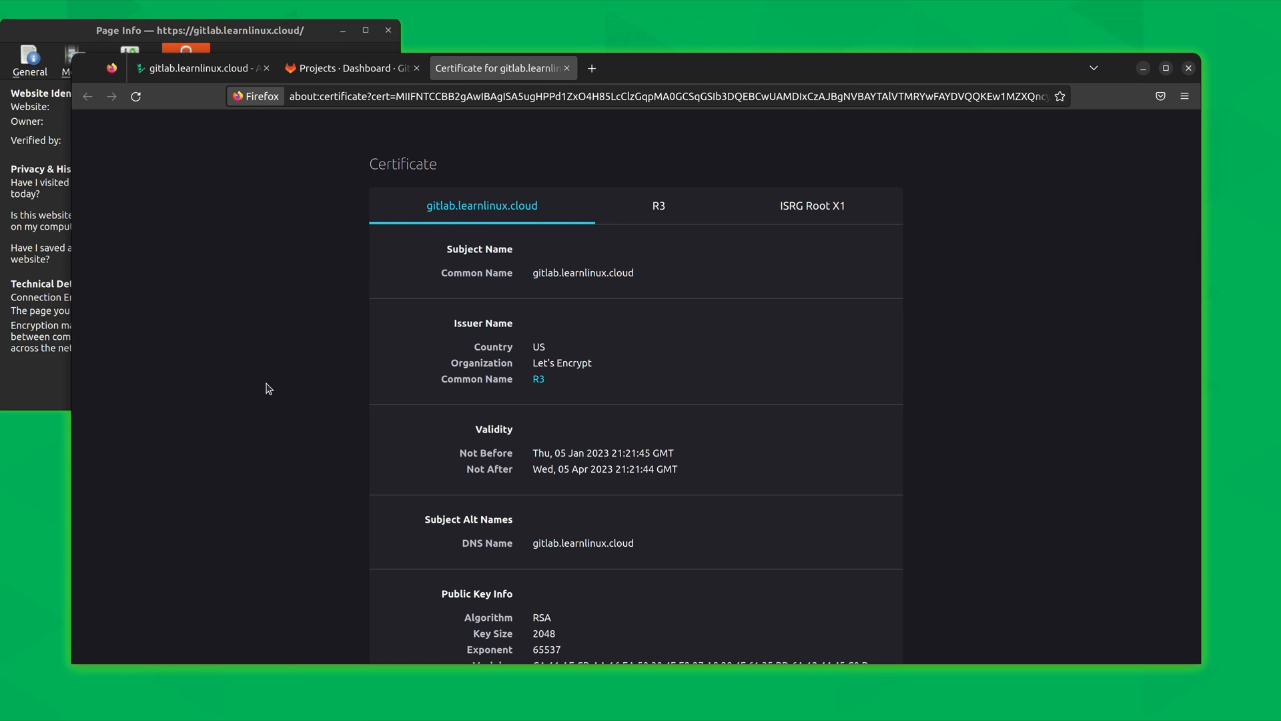
mouse_move(576, 275)
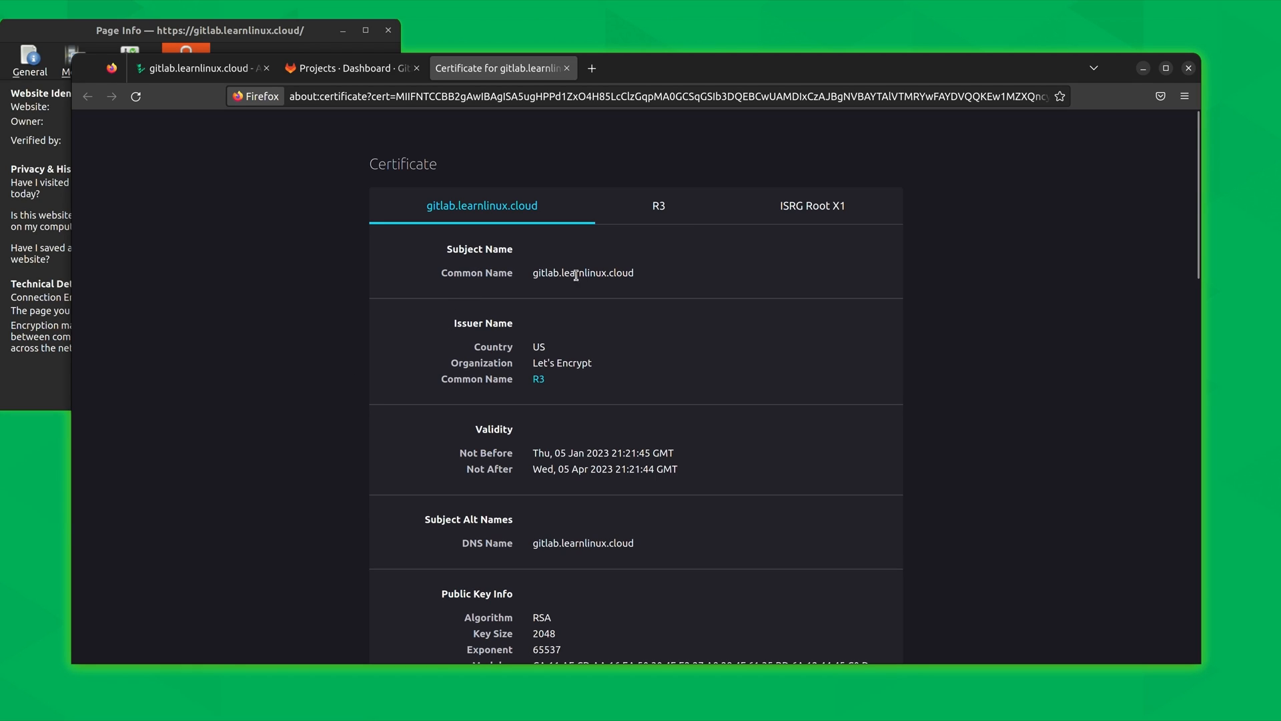
mouse_move(641, 282)
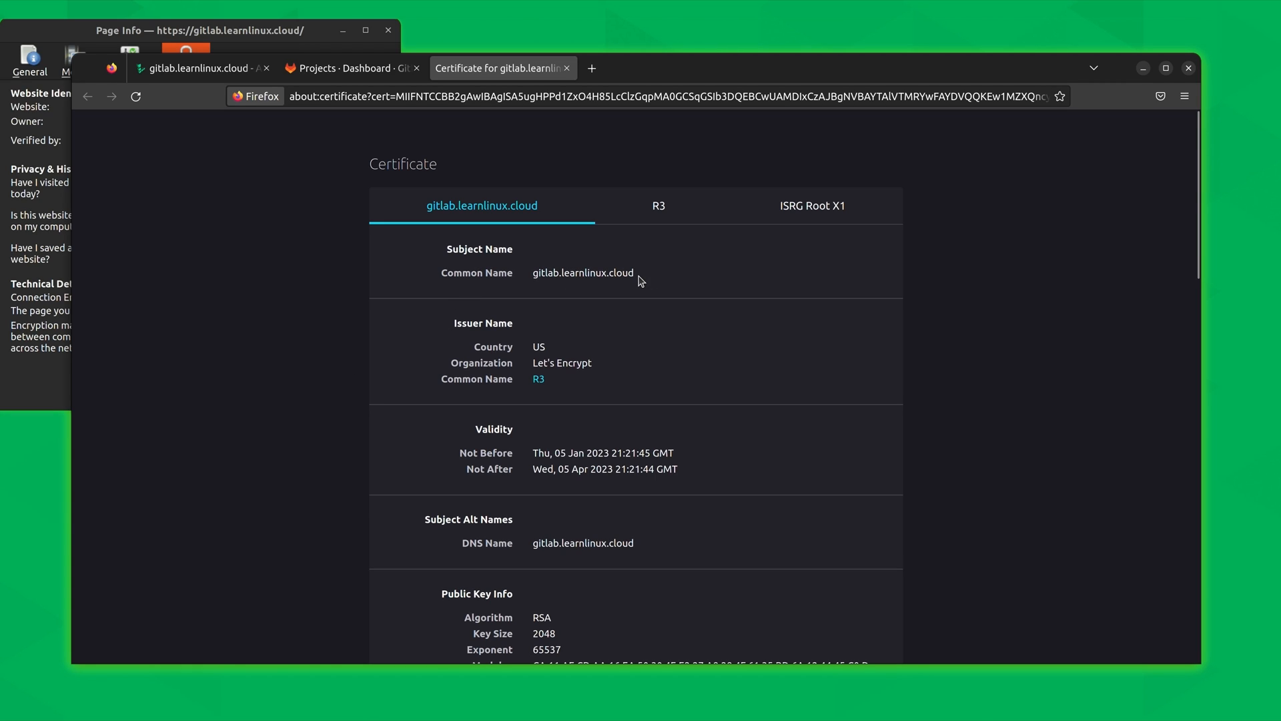
mouse_move(529, 370)
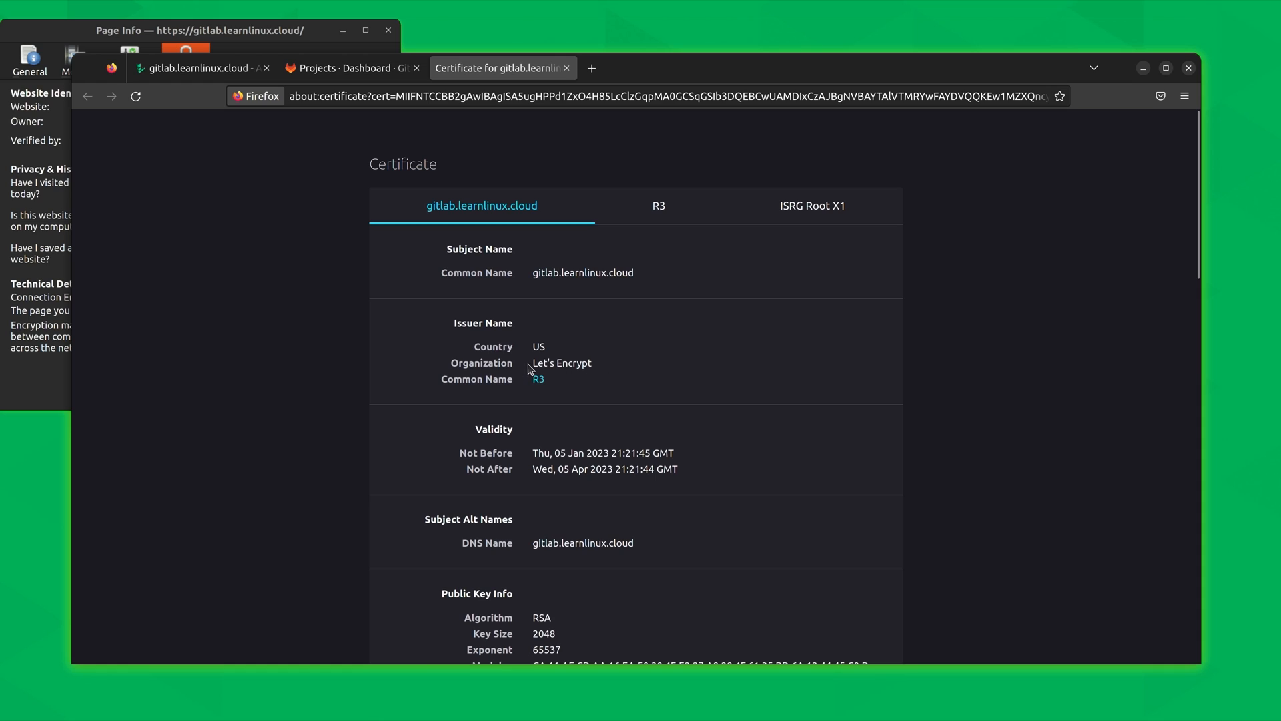
mouse_move(539, 362)
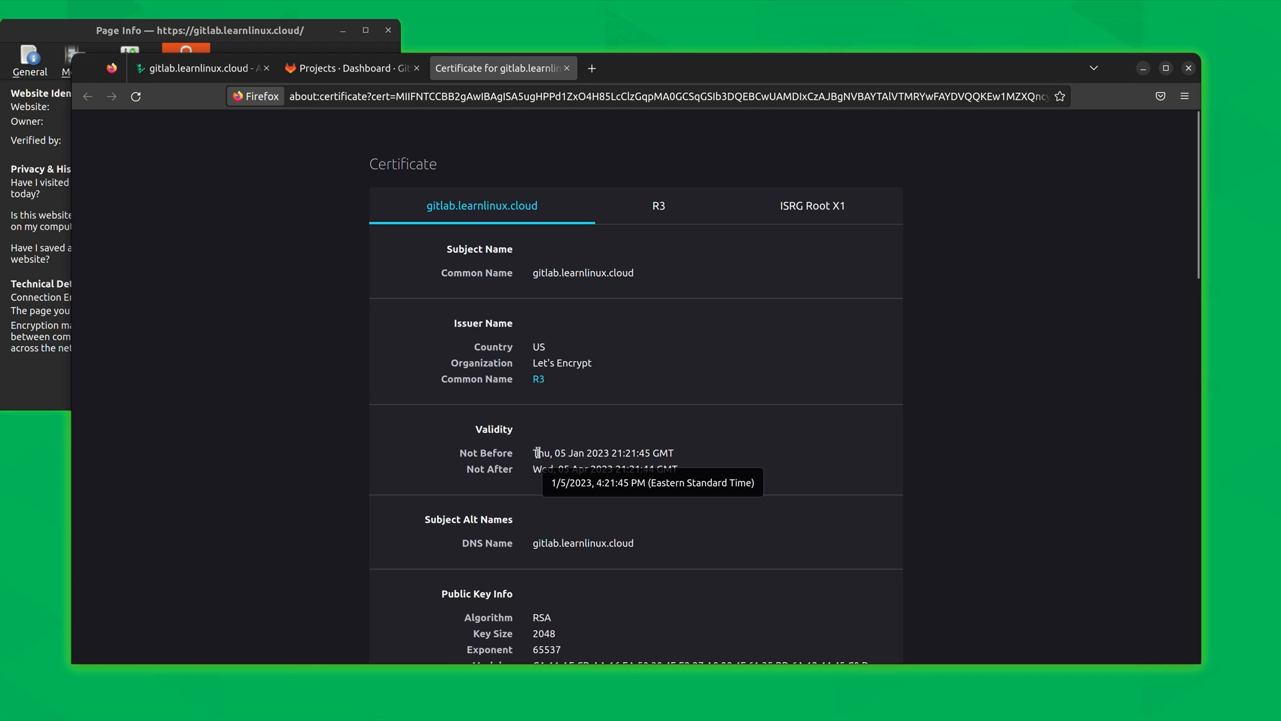
mouse_move(529, 454)
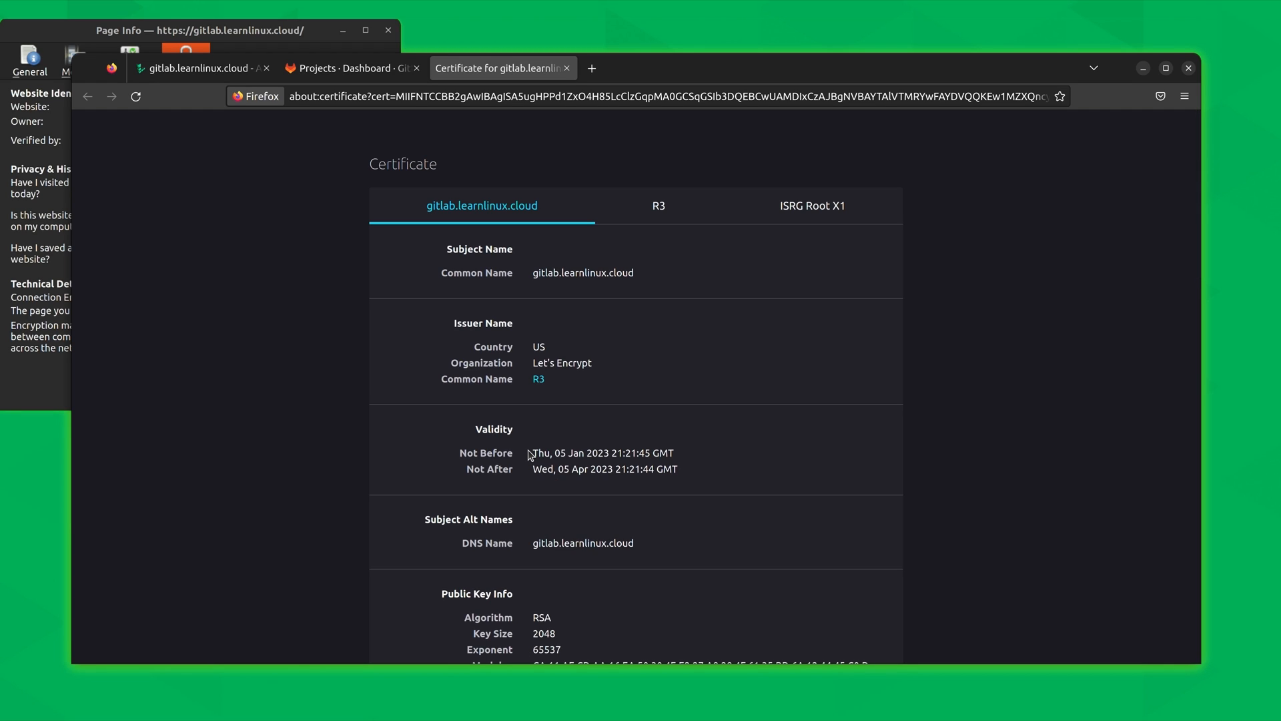